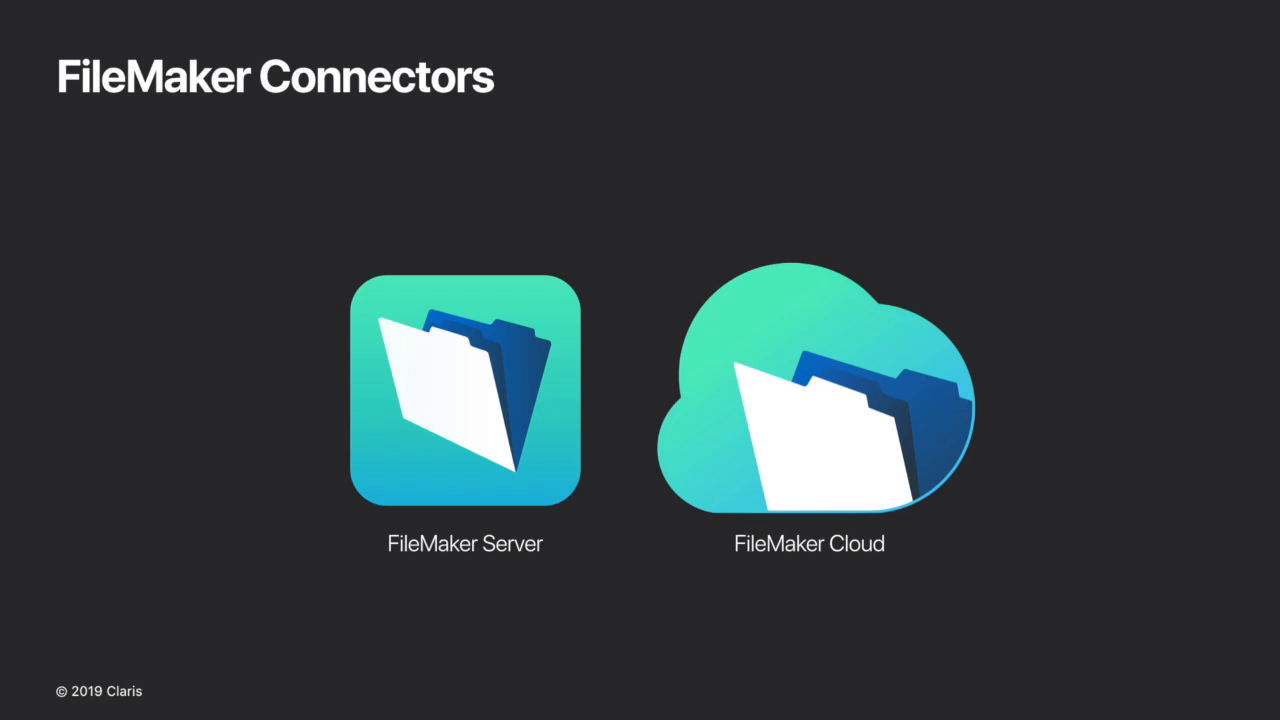
# Advance the slideshow one slide to the FileMaker Connectors slide.
pyautogui.press('Right')
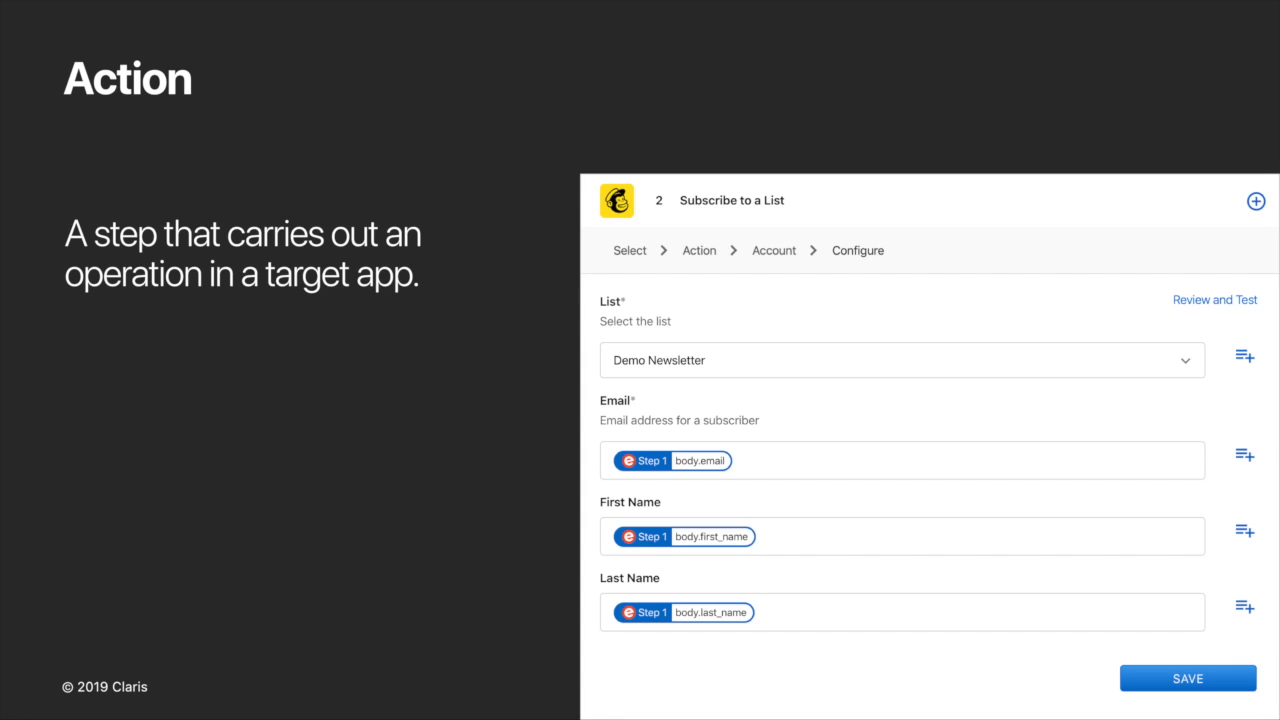
# Leave the Action slide and switch to the empty 'My first project' in Claris Connect.
pyautogui.click(1244, 531)
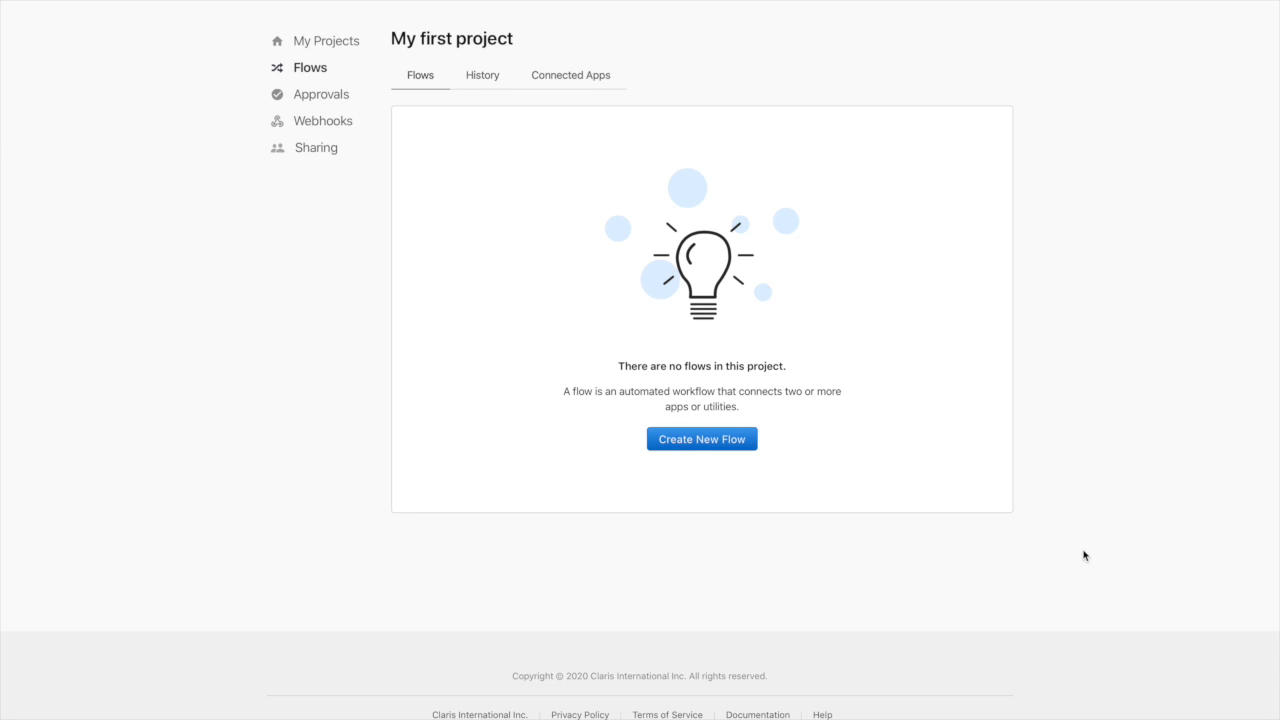
pyautogui.moveTo(932, 526)
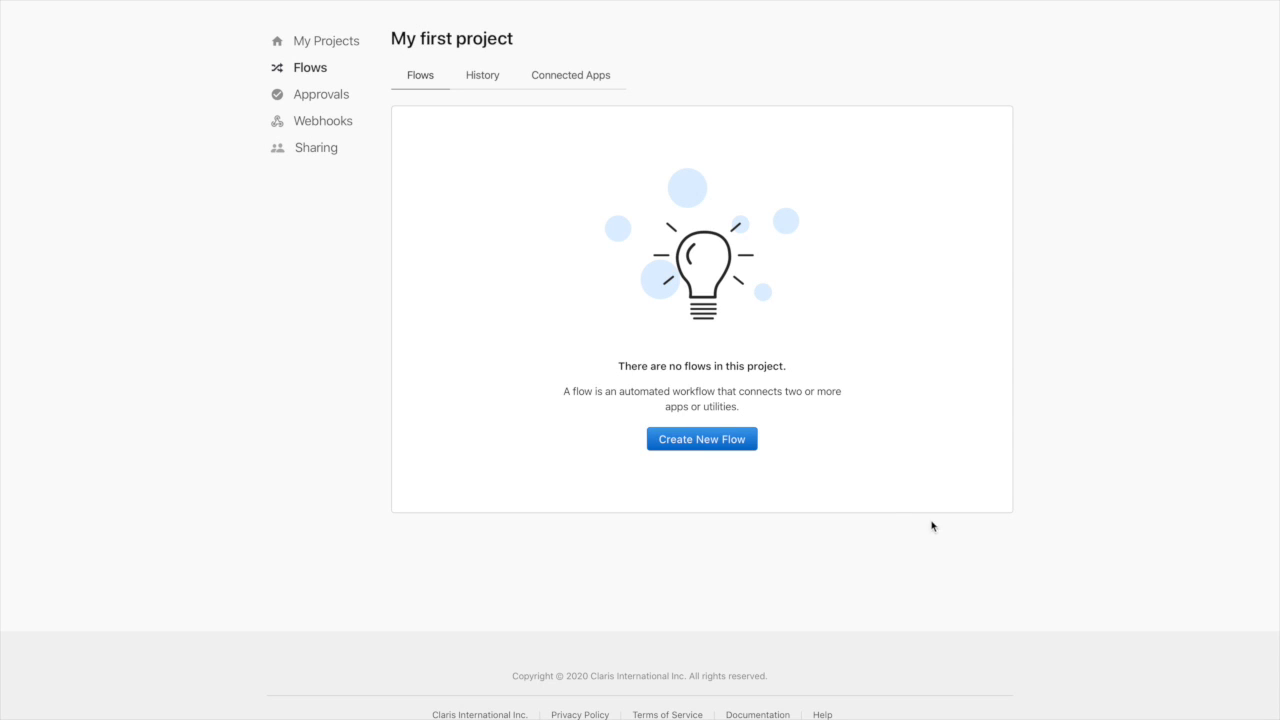
# Create a new flow named 'New subscriber from registration'.
pyautogui.click(701, 439)
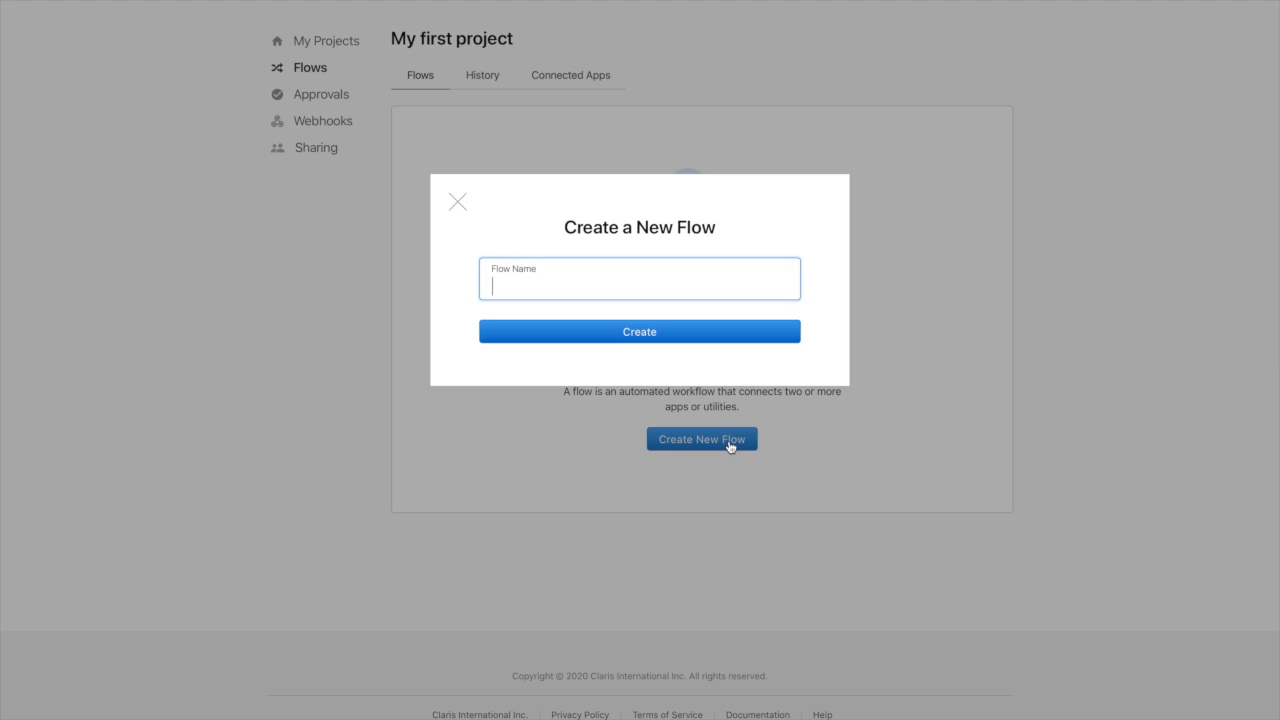
pyautogui.write('New subscriber from registration')
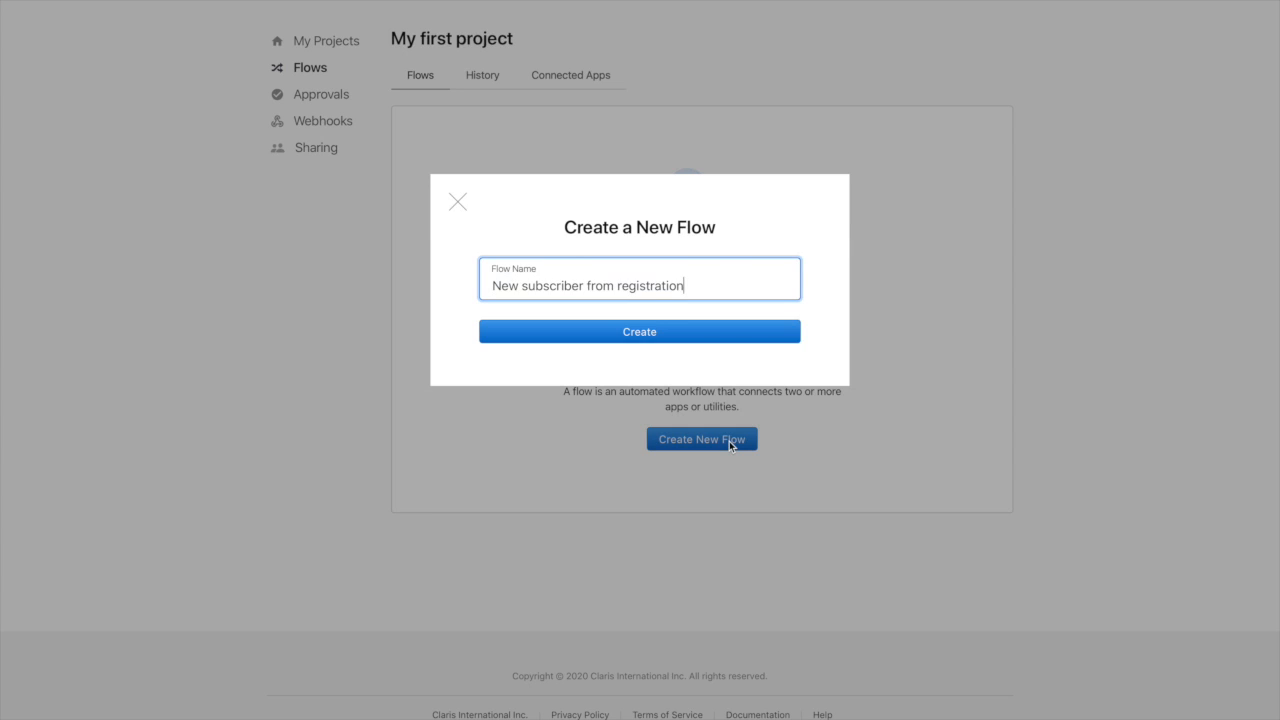
pyautogui.moveTo(761, 336)
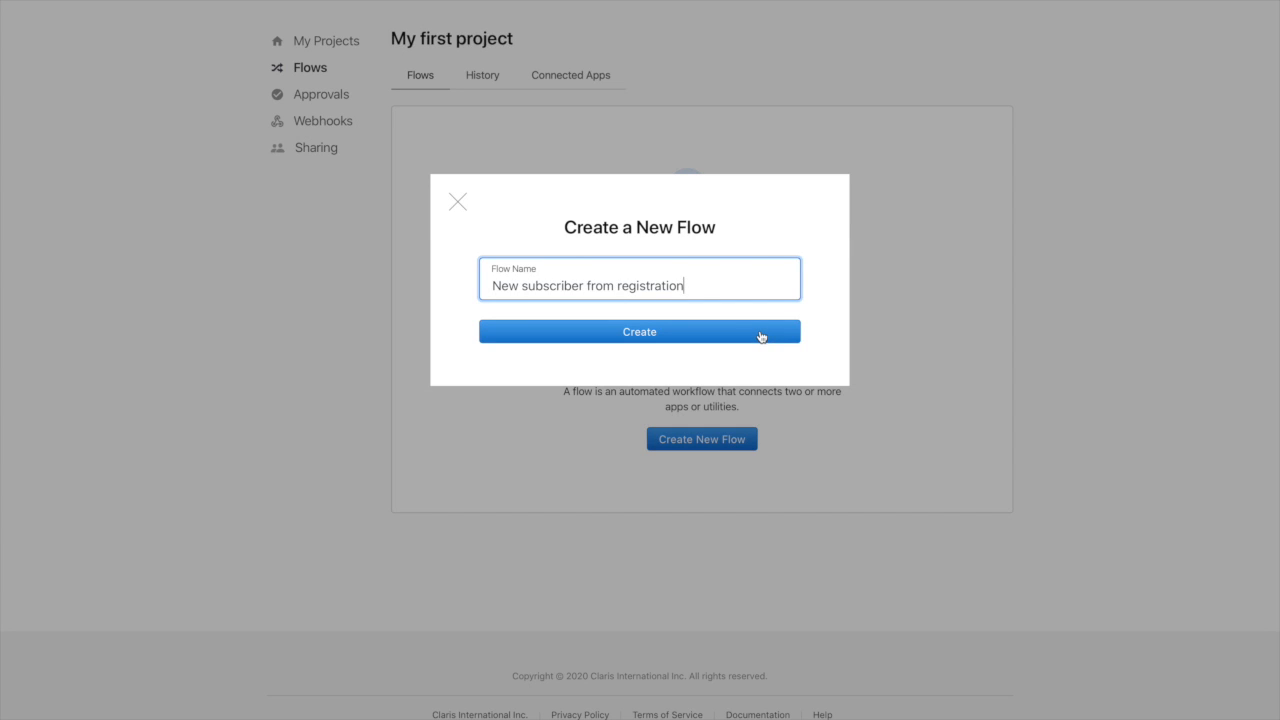
pyautogui.click(639, 331)
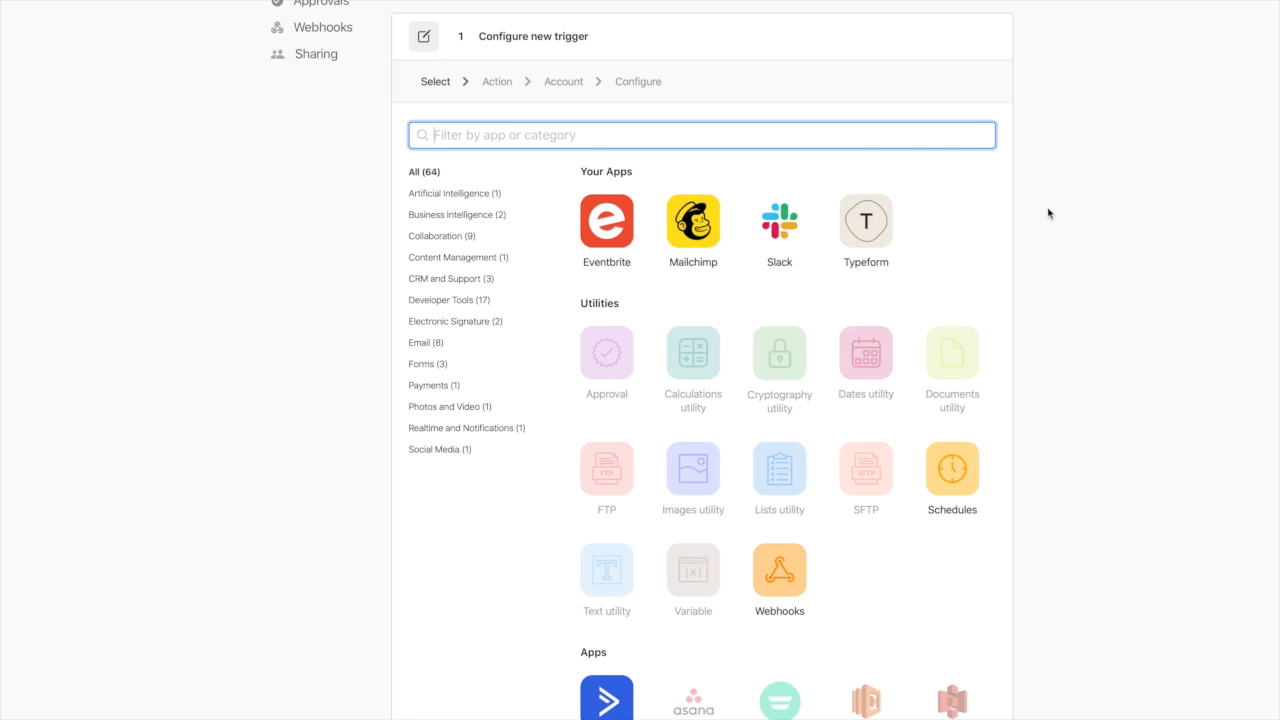
pyautogui.moveTo(920, 212)
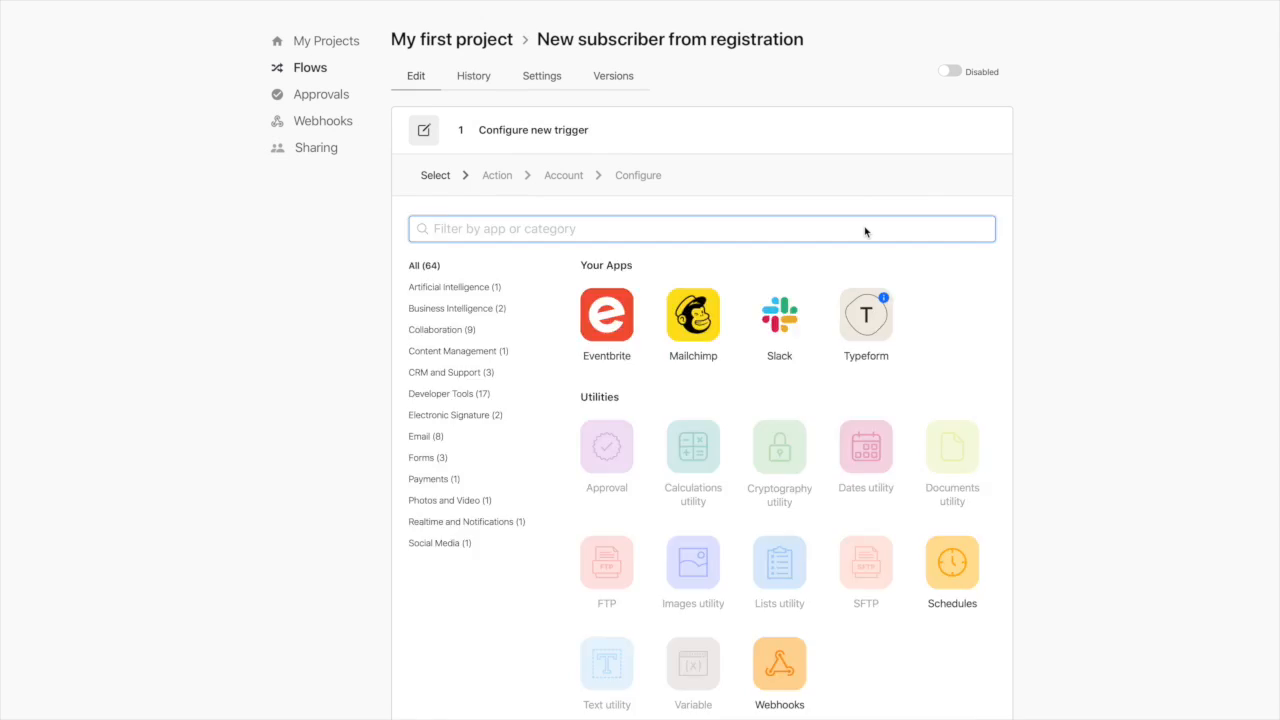
# Set the trigger to Typeform New form response using the connected Typeform account.
pyautogui.click(865, 313)
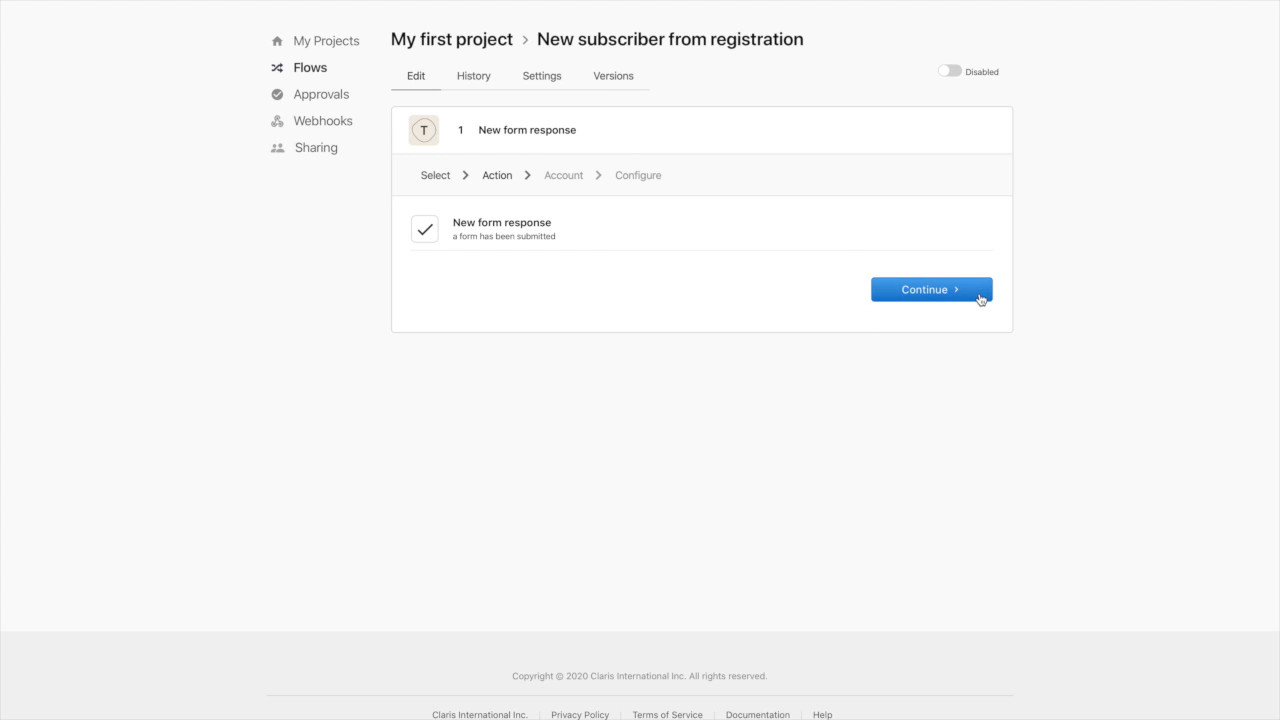
pyautogui.click(930, 289)
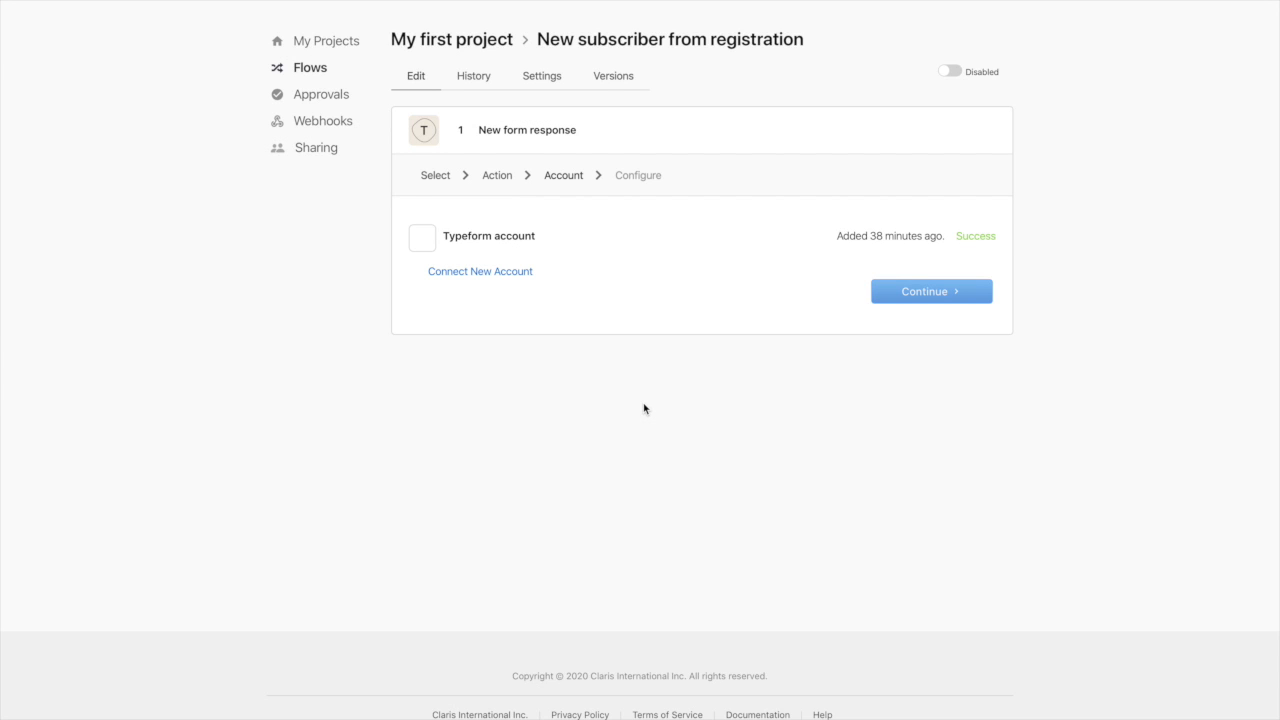
pyautogui.moveTo(581, 253)
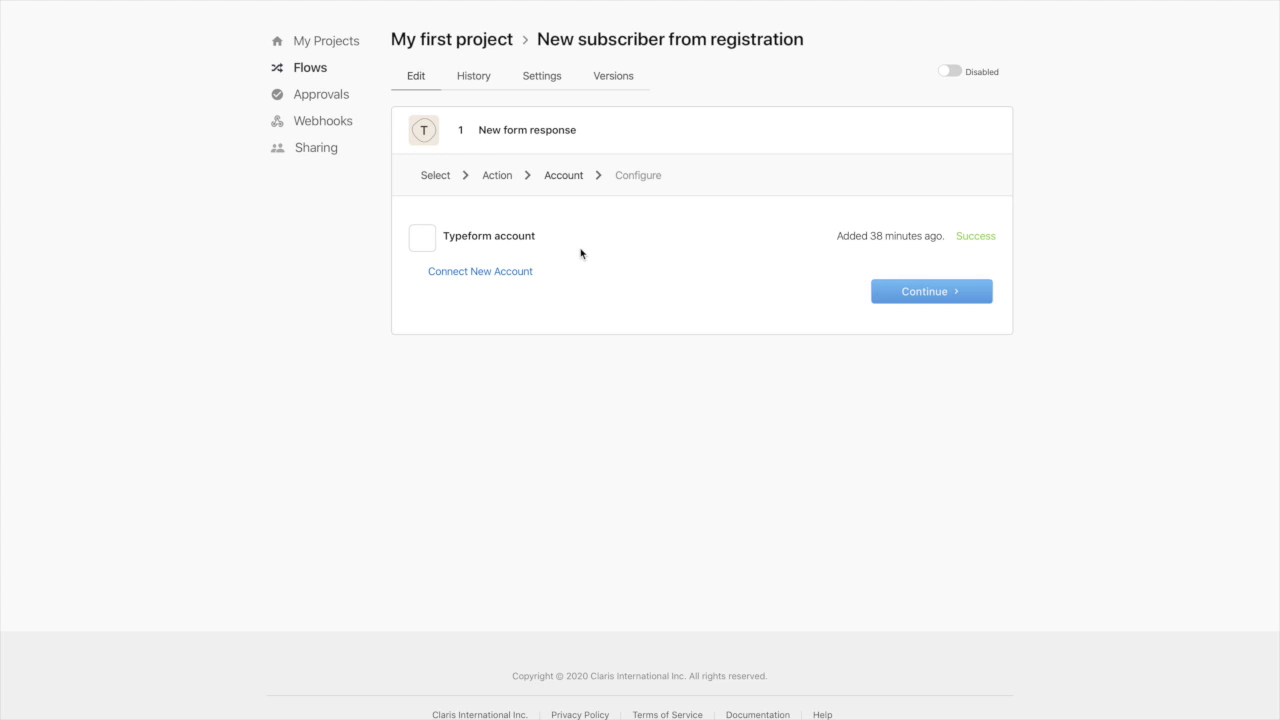
pyautogui.click(930, 291)
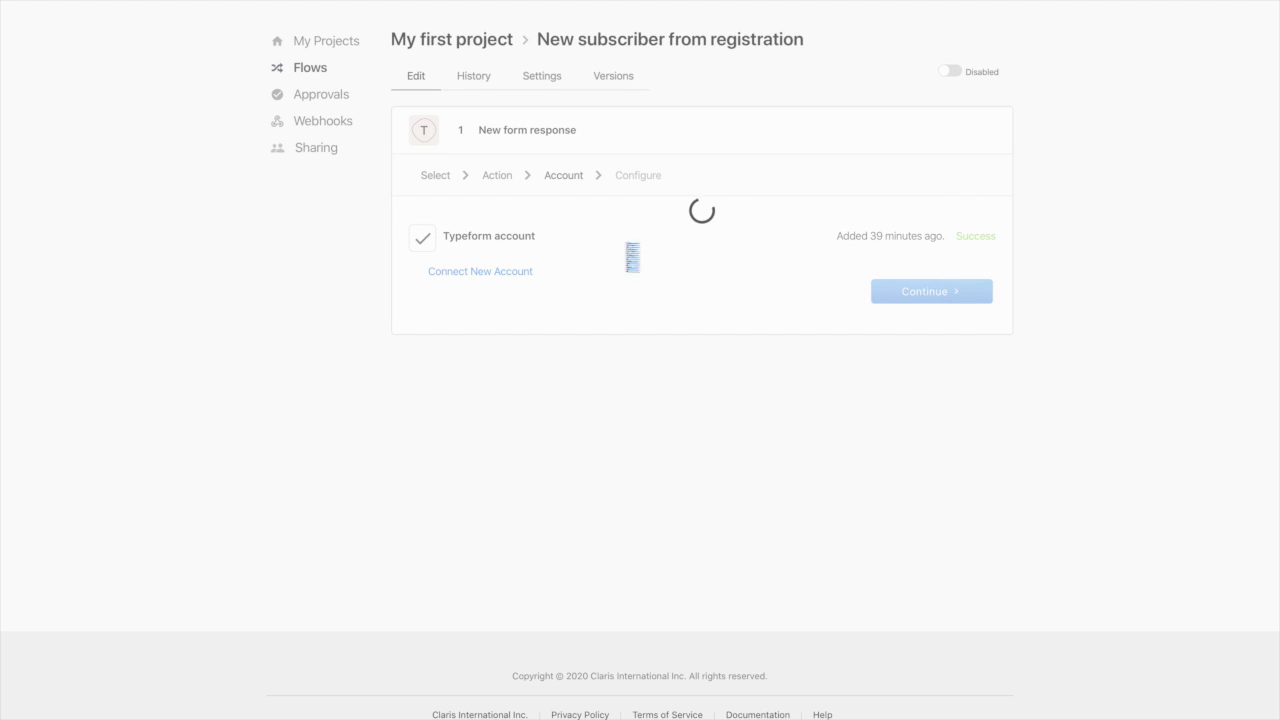
pyautogui.click(929, 291)
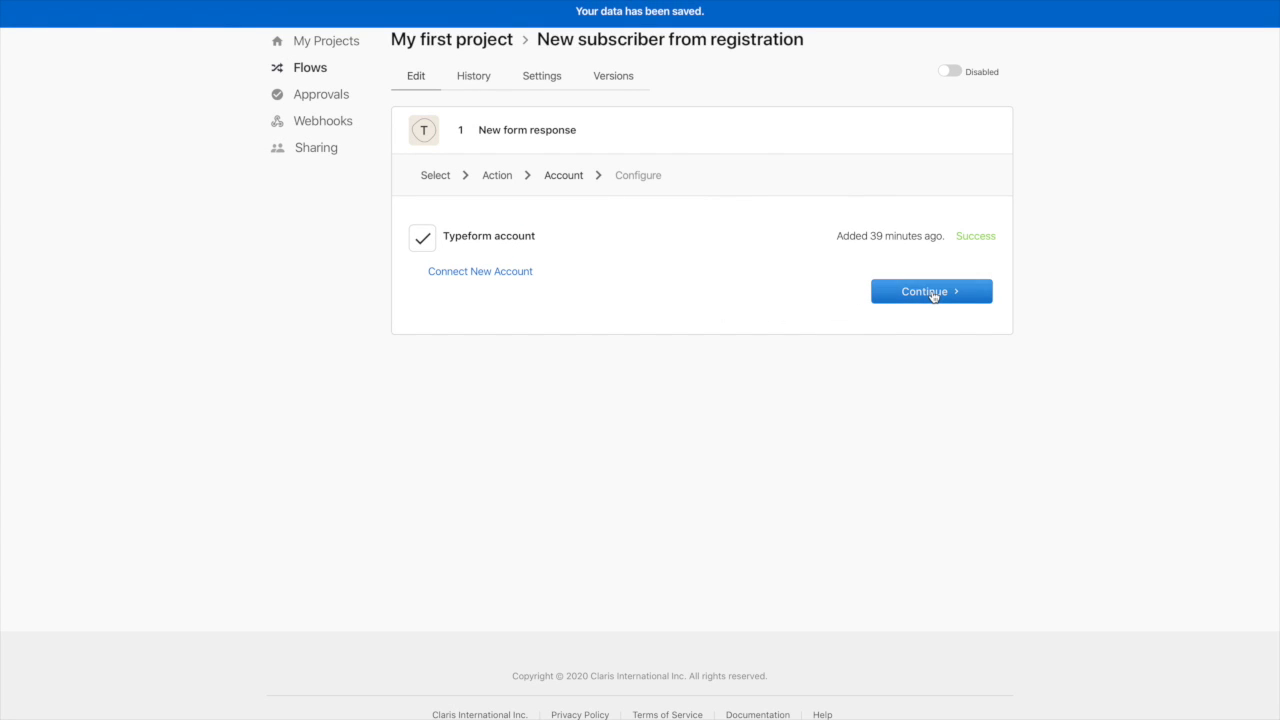
pyautogui.click(930, 291)
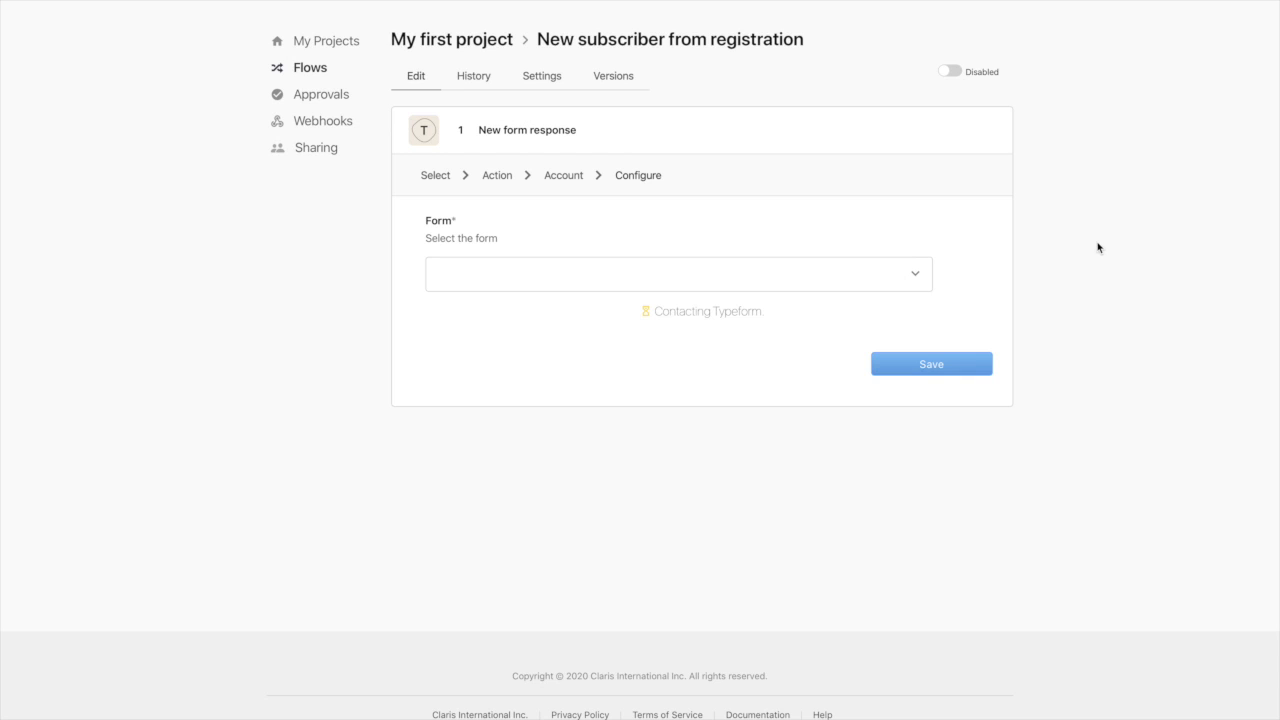
# Select Registration Form as the trigger's Typeform form.
pyautogui.click(678, 273)
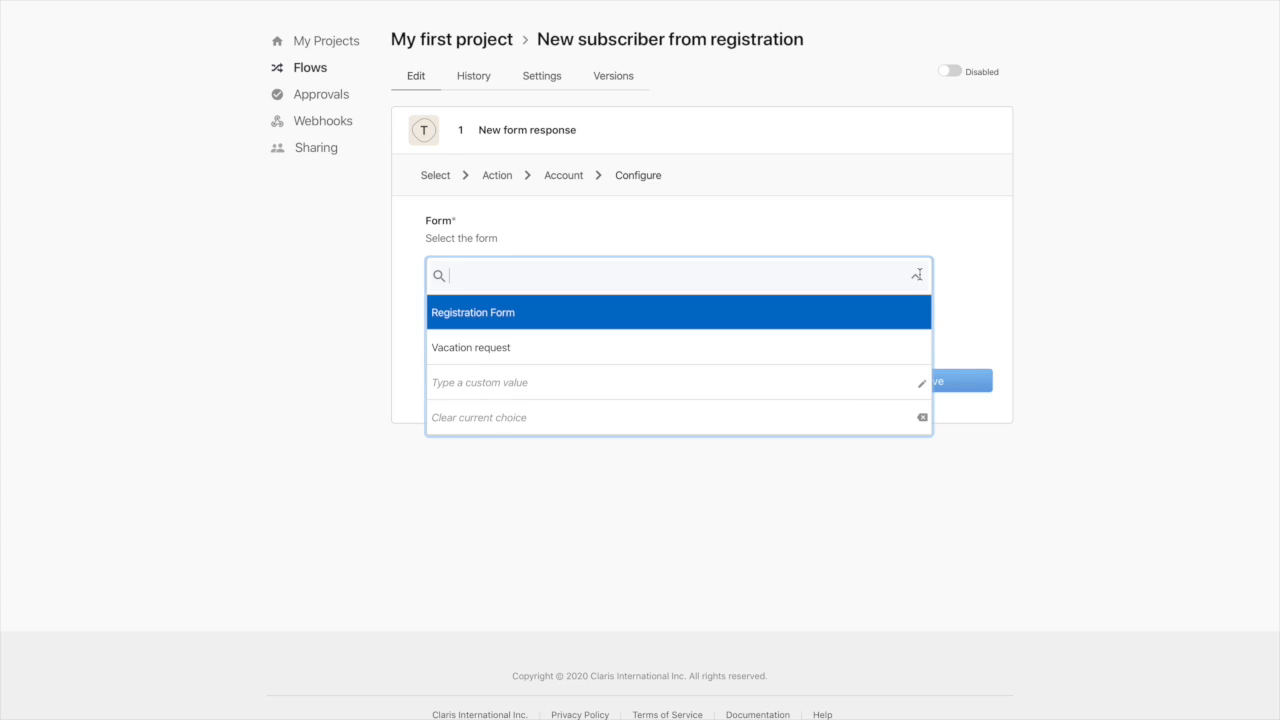
pyautogui.moveTo(641, 306)
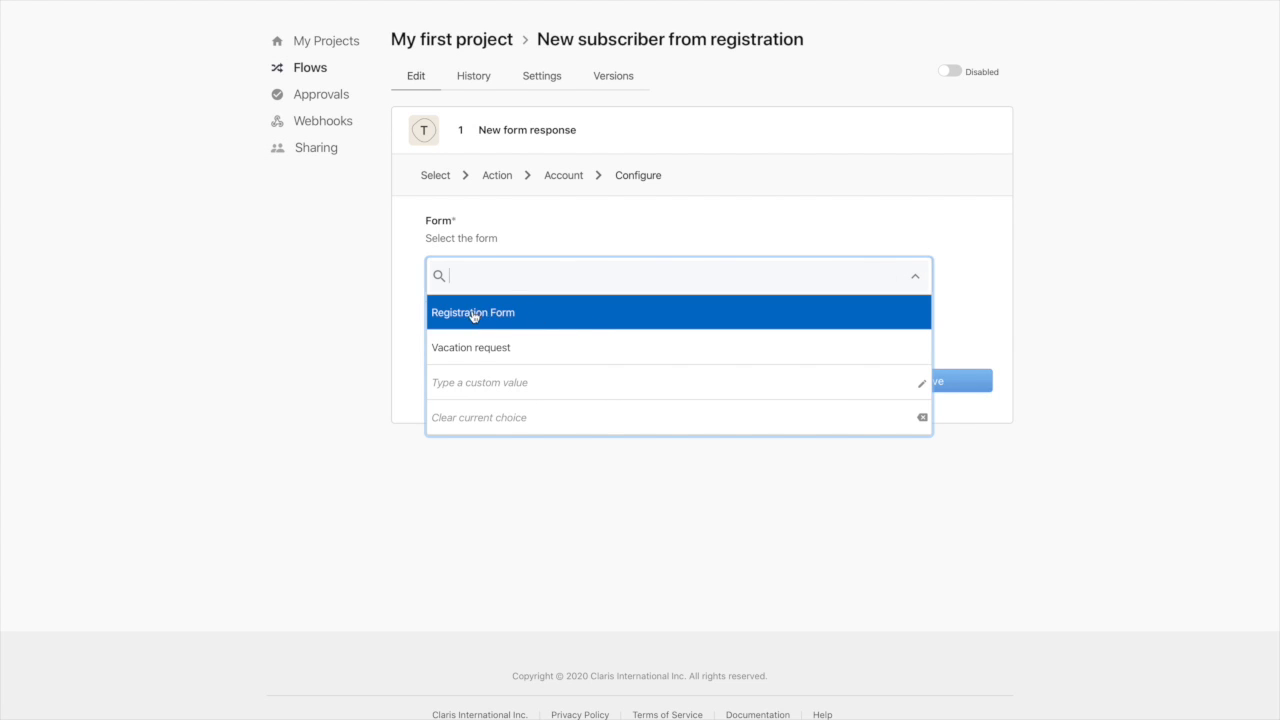
pyautogui.moveTo(553, 317)
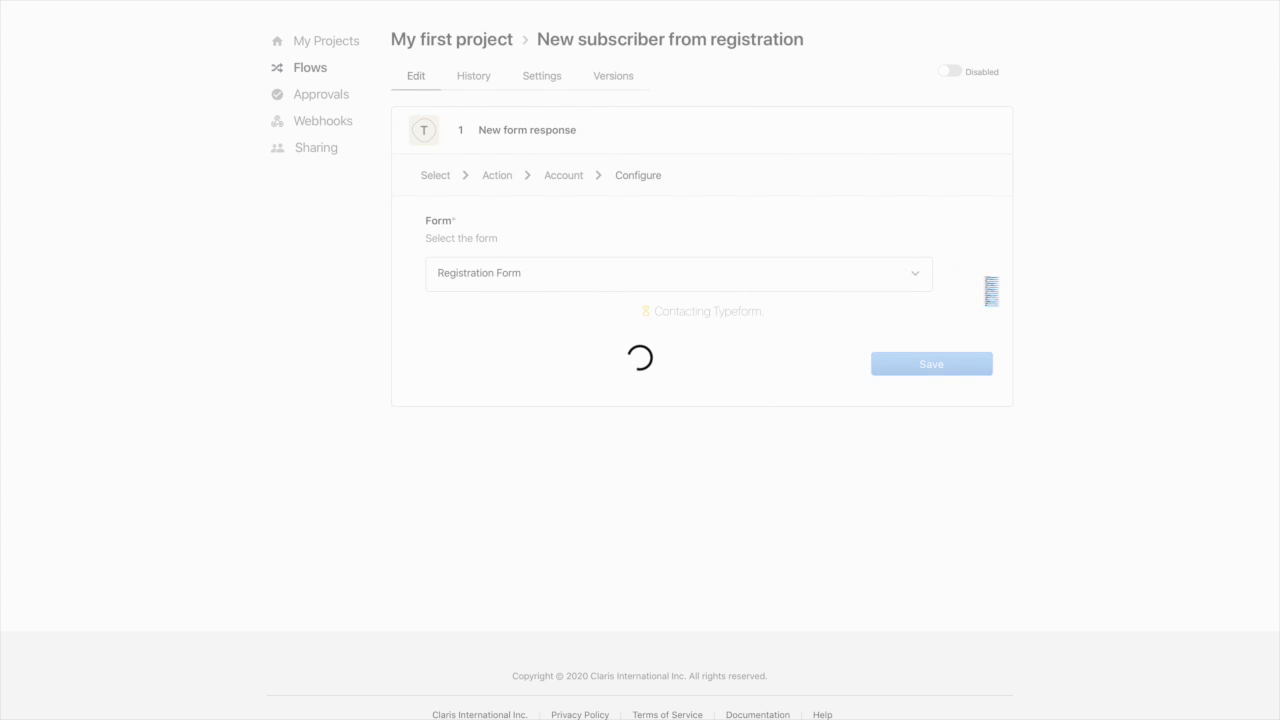
pyautogui.click(930, 363)
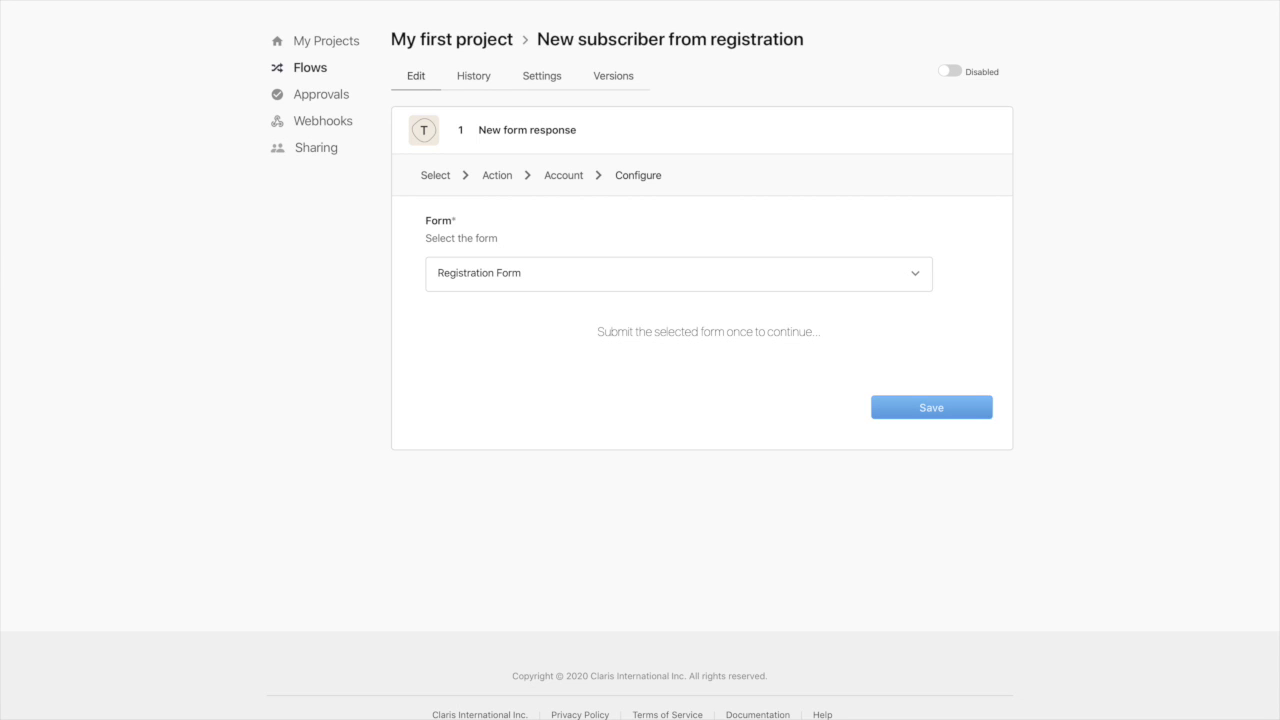
pyautogui.moveTo(774, 531)
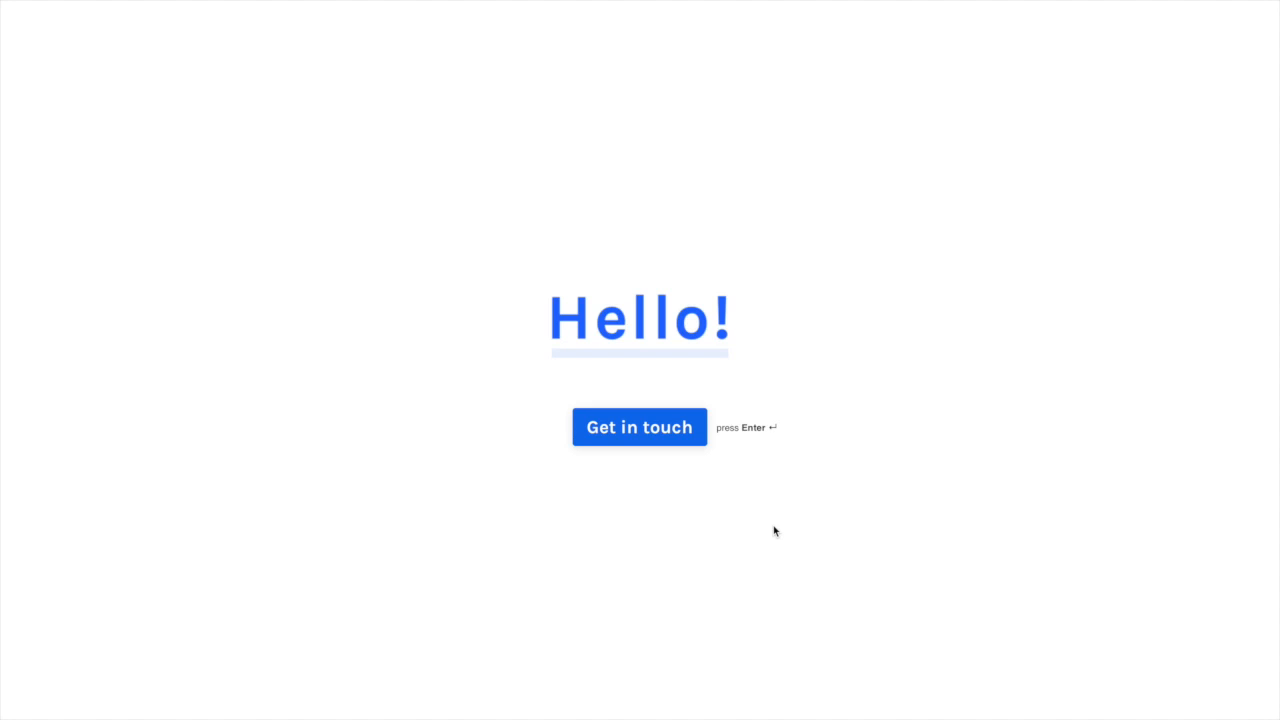
# Submit a test registration for Bruce Wayne with email and Yes to the mailing list.
pyautogui.click(639, 427)
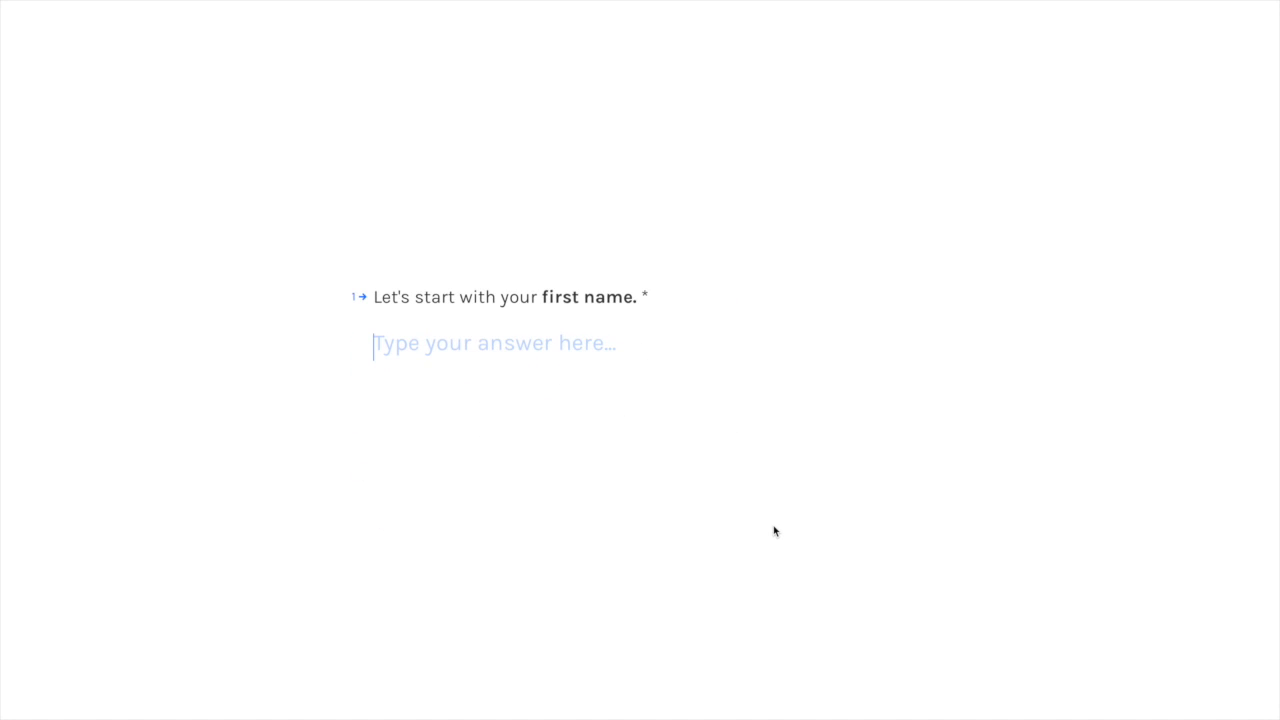
pyautogui.write('Bruce')
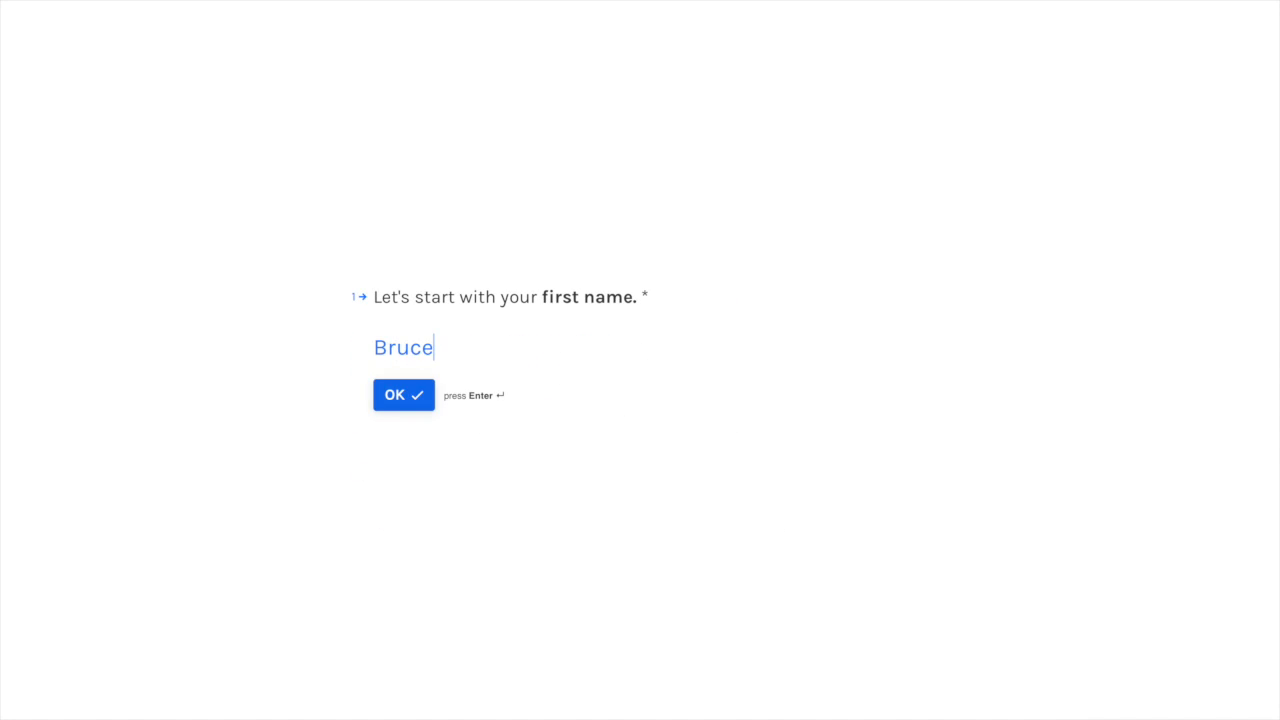
pyautogui.click(404, 394)
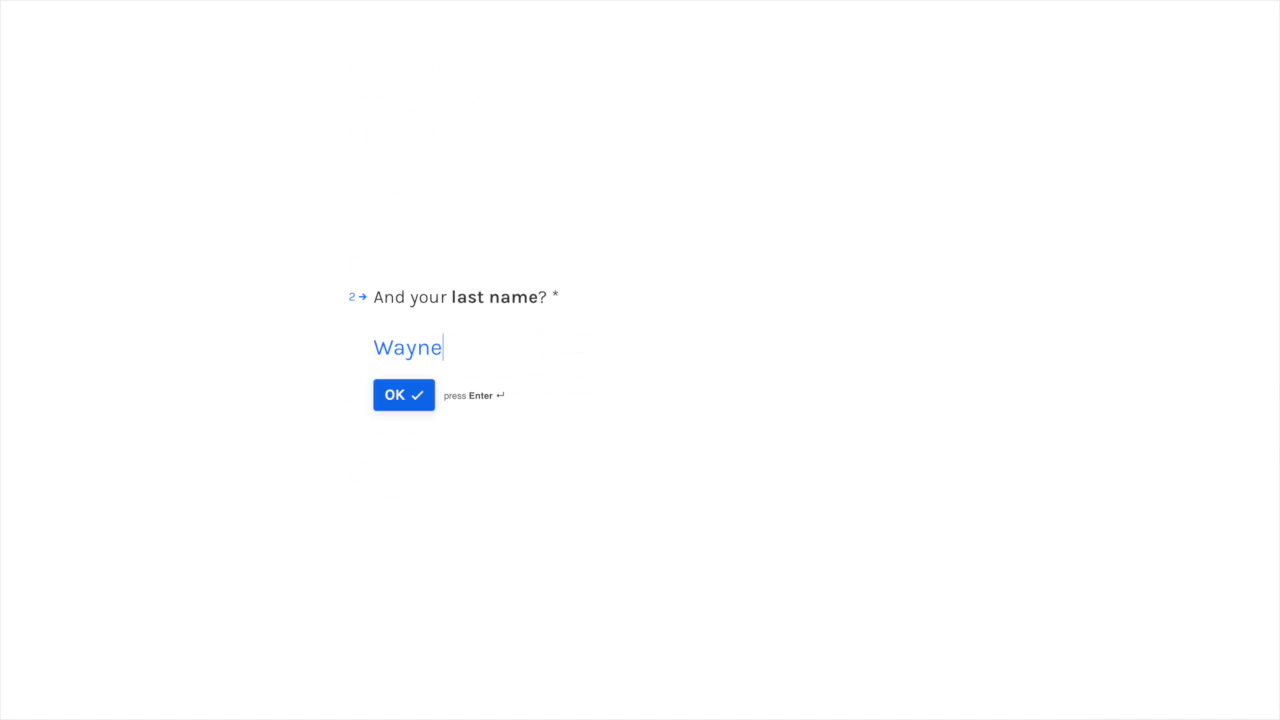
pyautogui.click(403, 394)
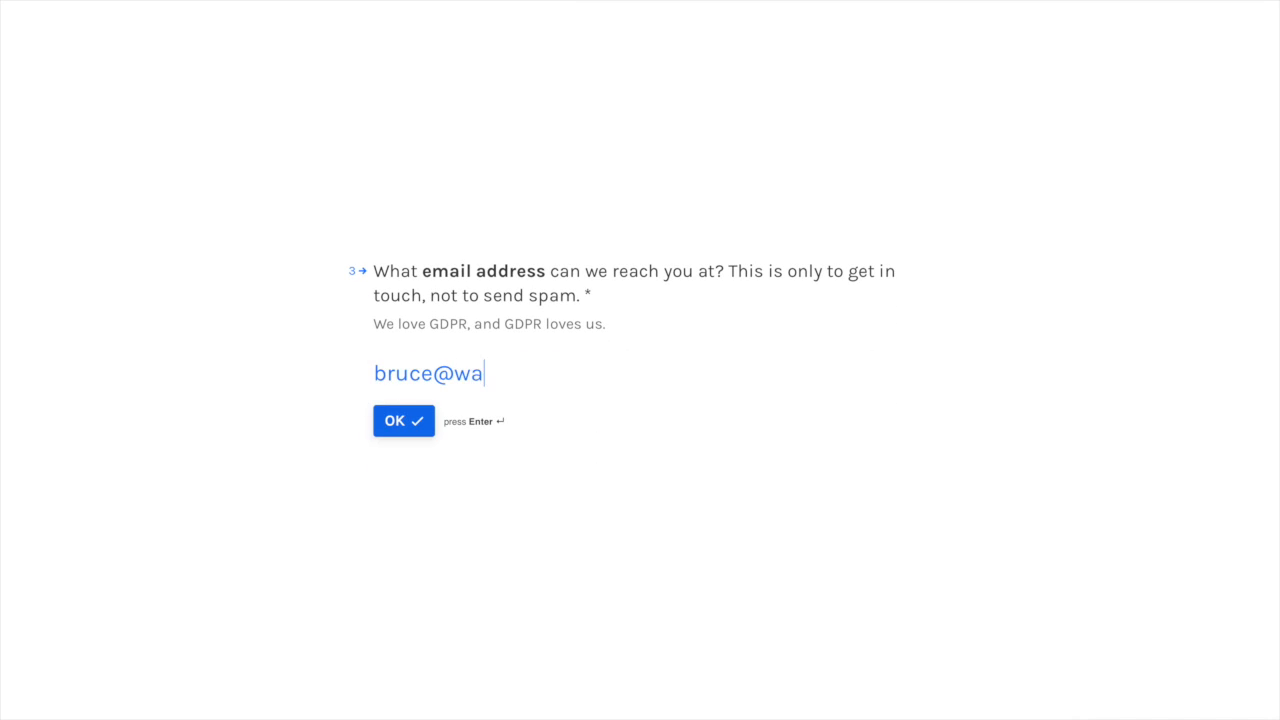
pyautogui.click(403, 420)
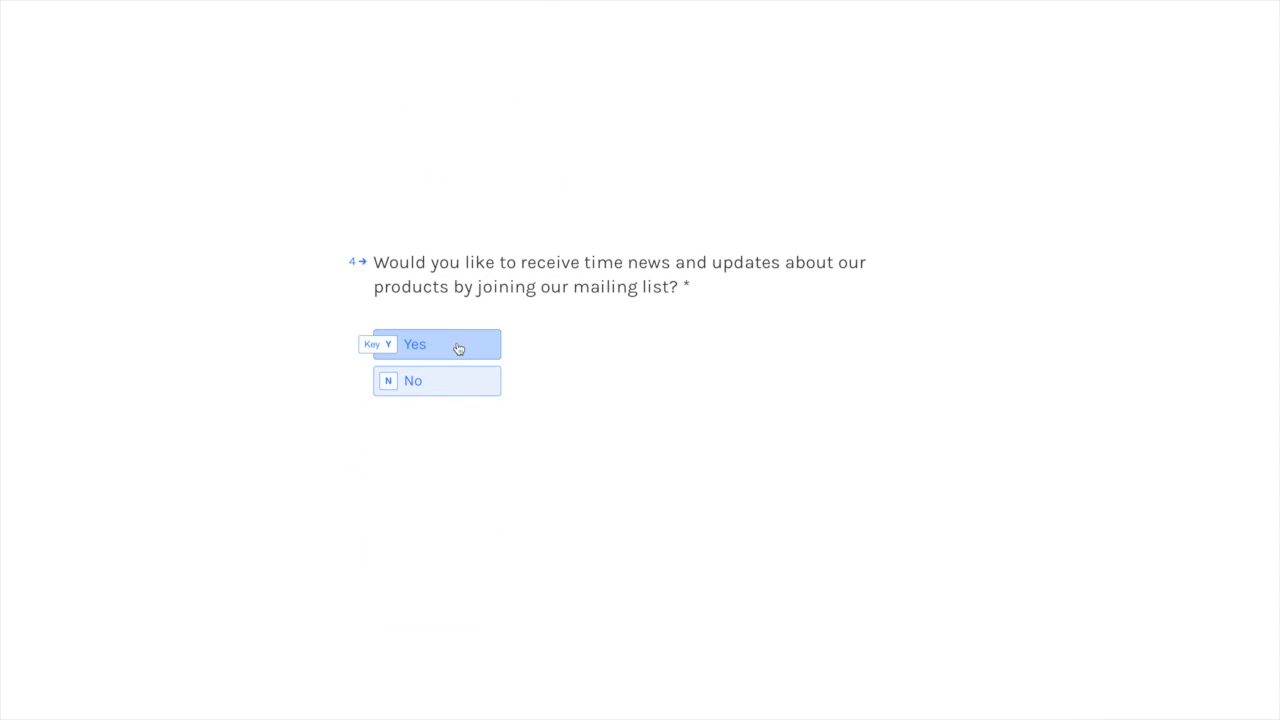
pyautogui.click(430, 344)
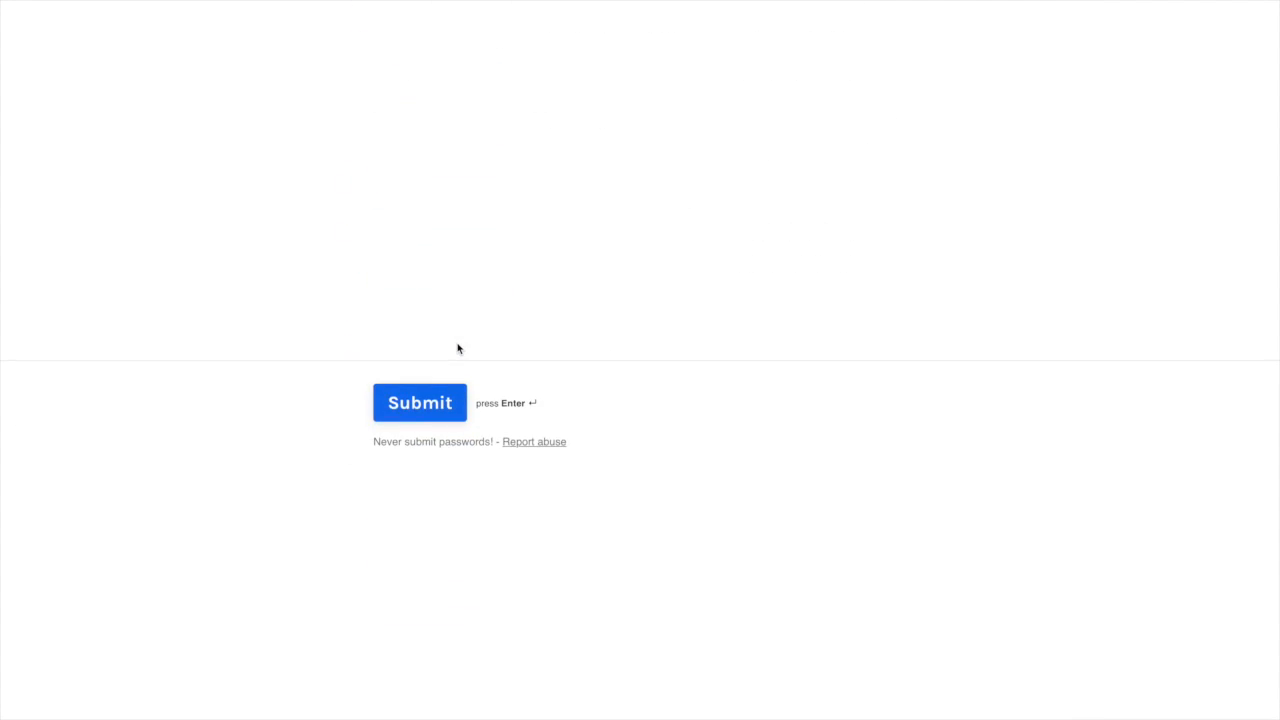
pyautogui.click(419, 402)
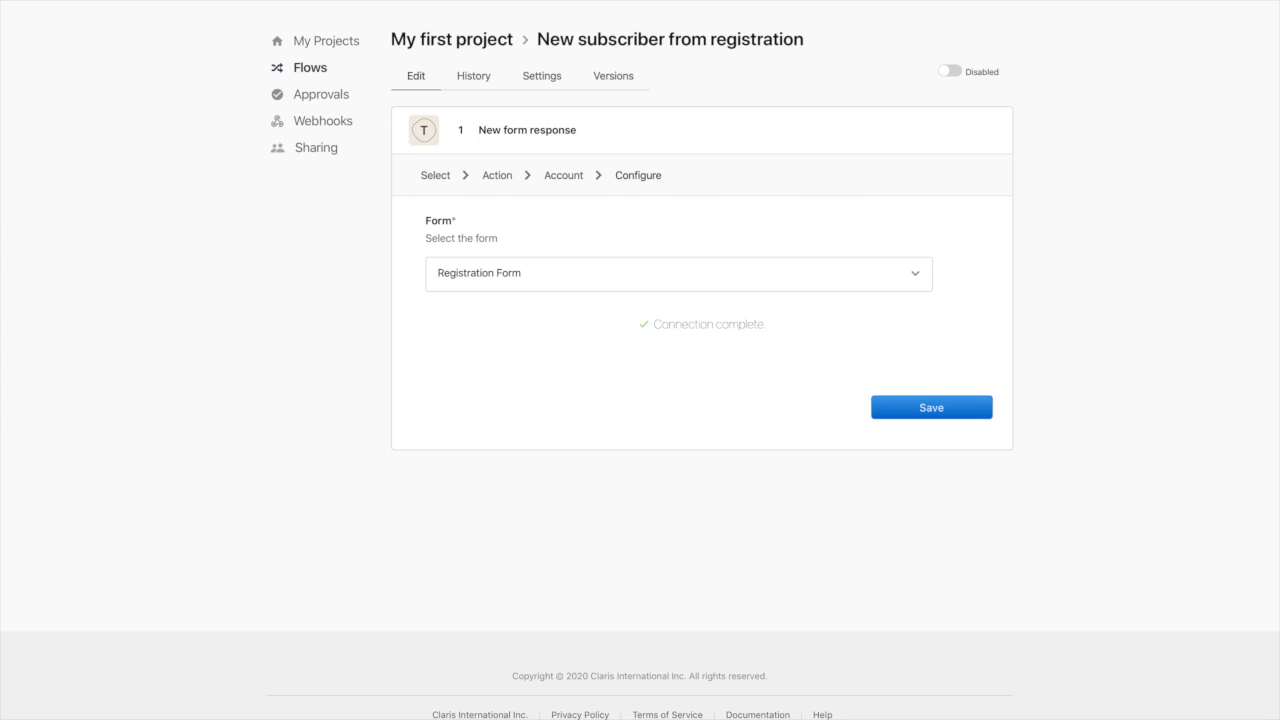
pyautogui.moveTo(700, 339)
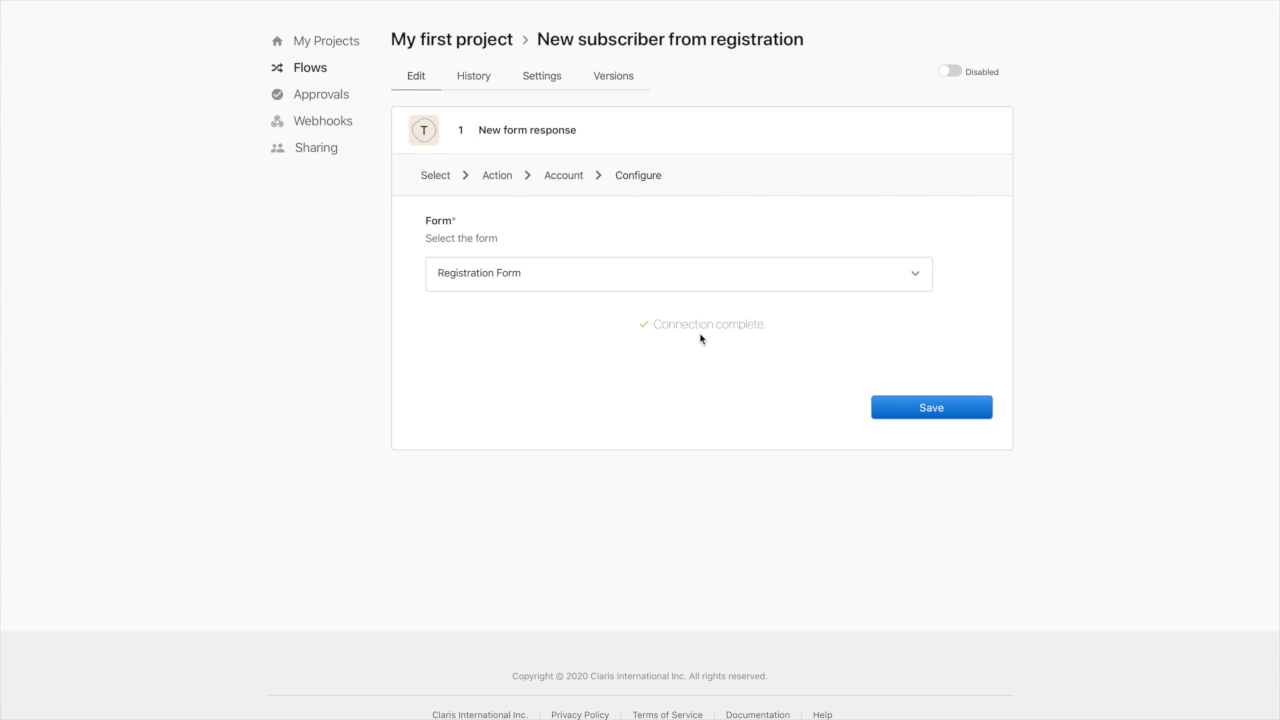
pyautogui.moveTo(752, 345)
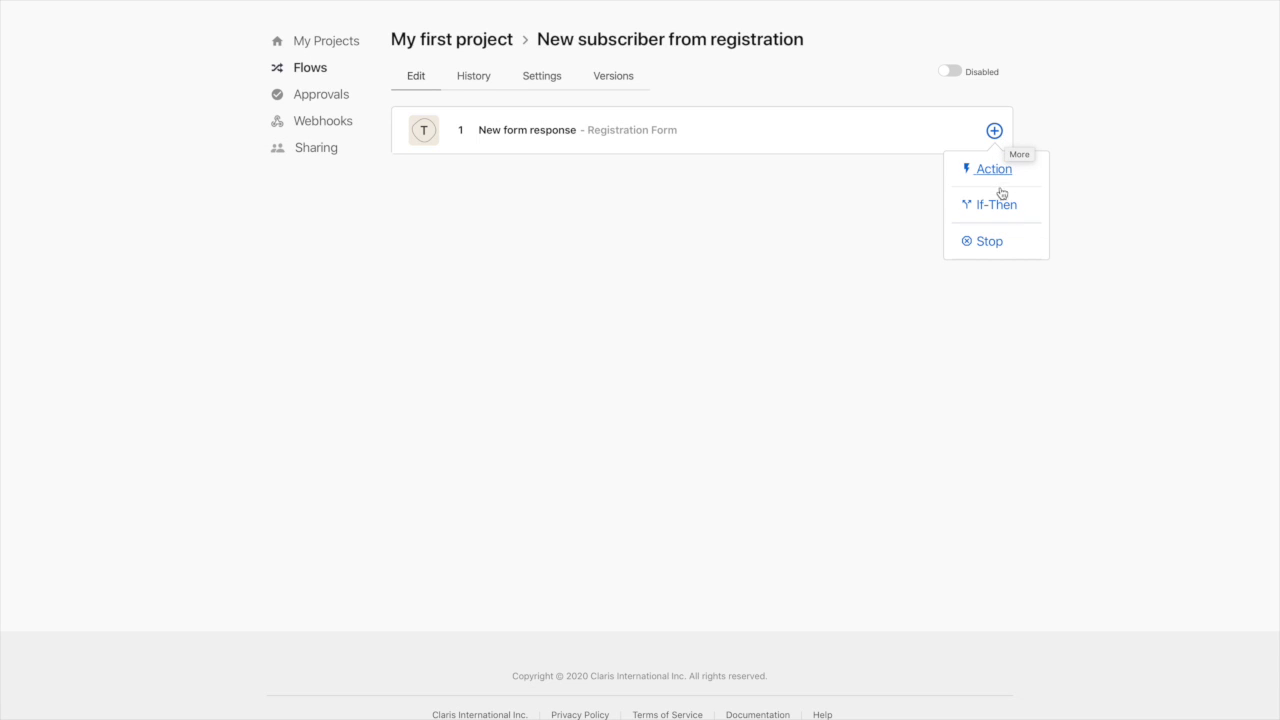
# Add an If-Then condition step after the Registration Form trigger.
pyautogui.click(995, 204)
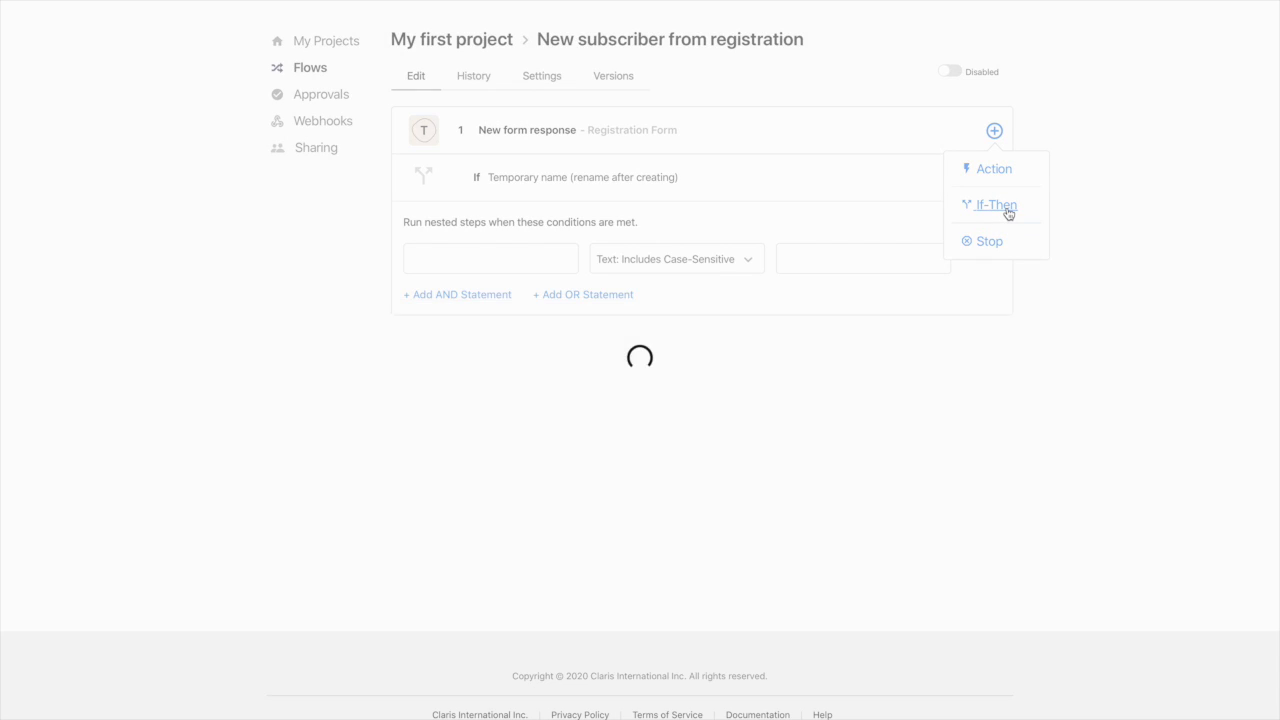
pyautogui.click(991, 205)
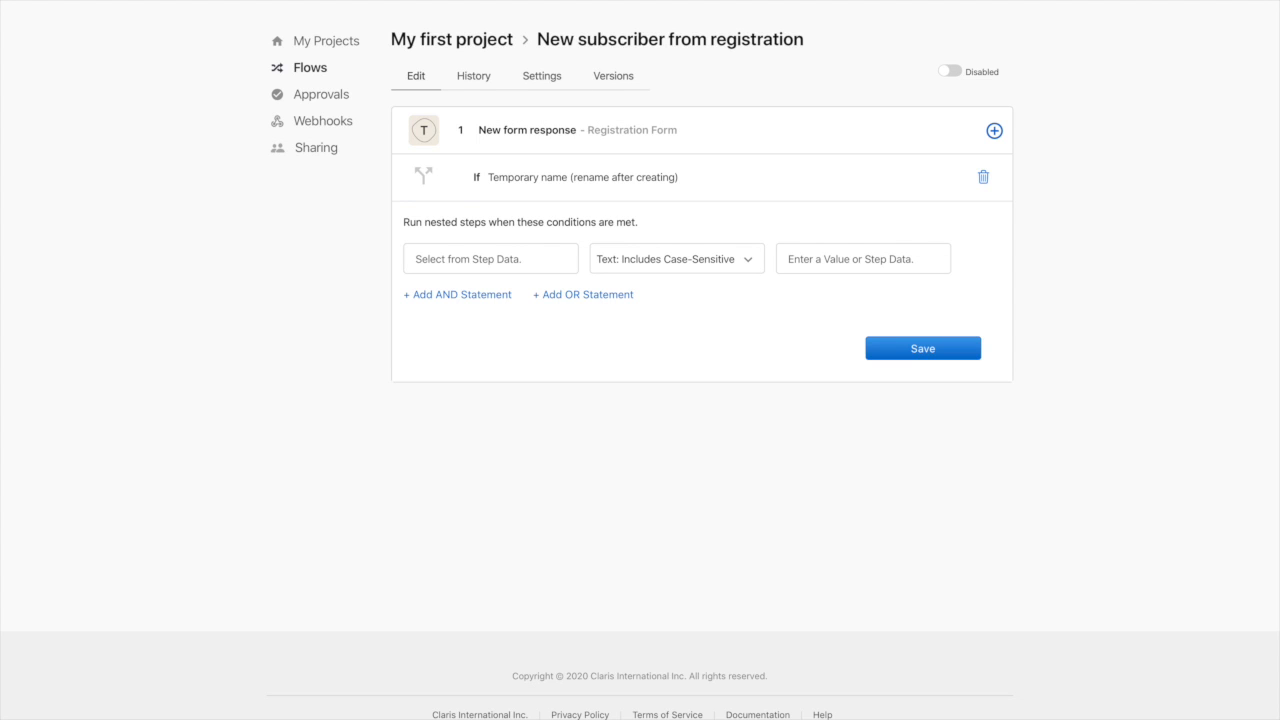
# Browse the New form response step data down to answers > 3 > boolean.
pyautogui.click(490, 258)
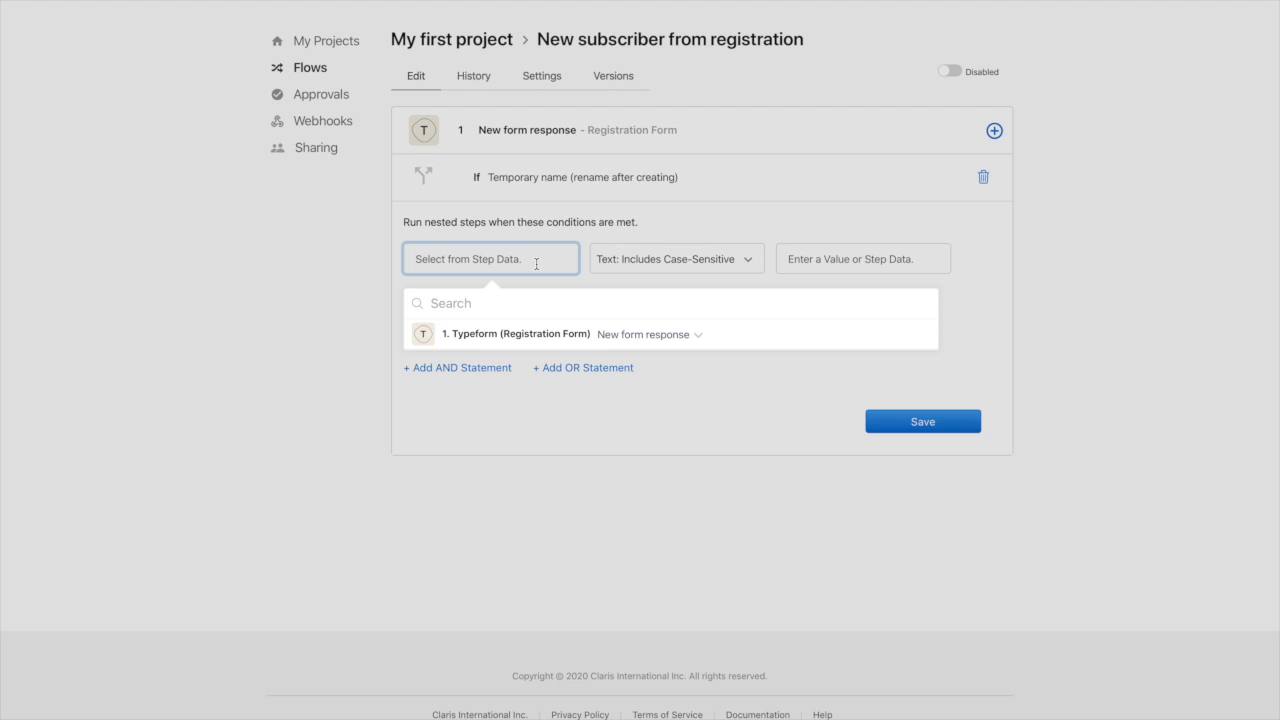
pyautogui.moveTo(653, 329)
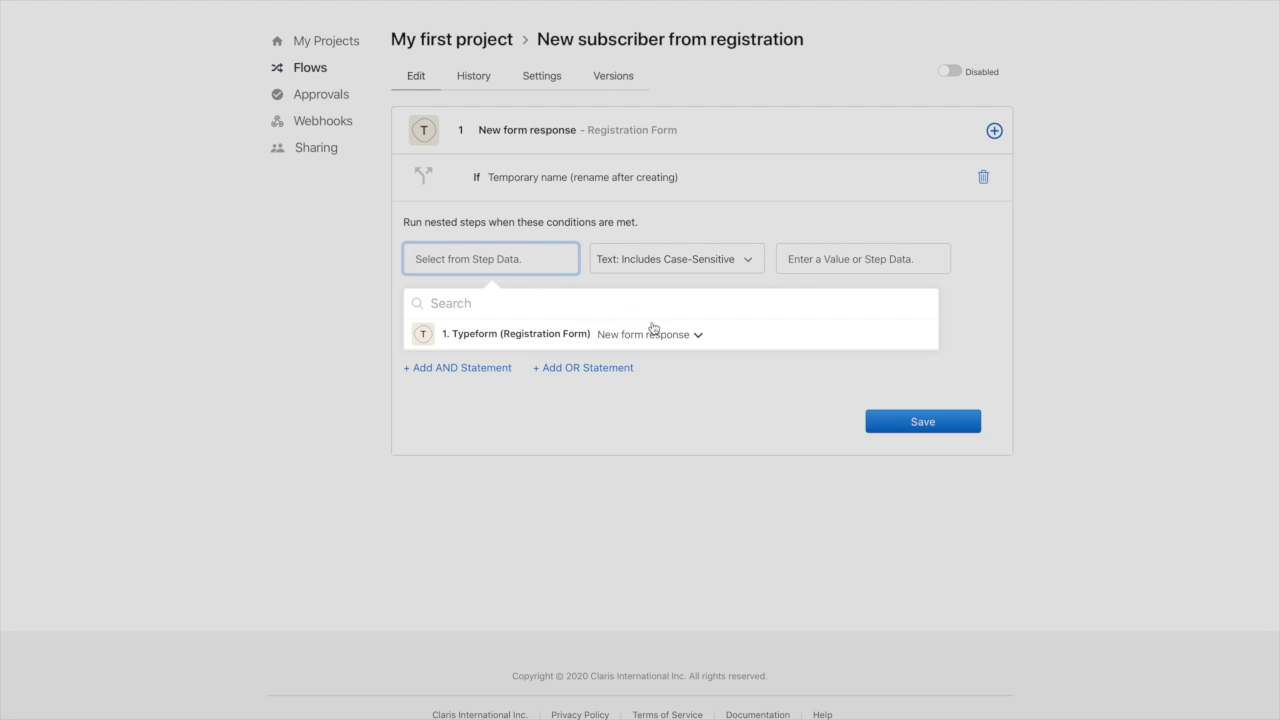
pyautogui.moveTo(700, 338)
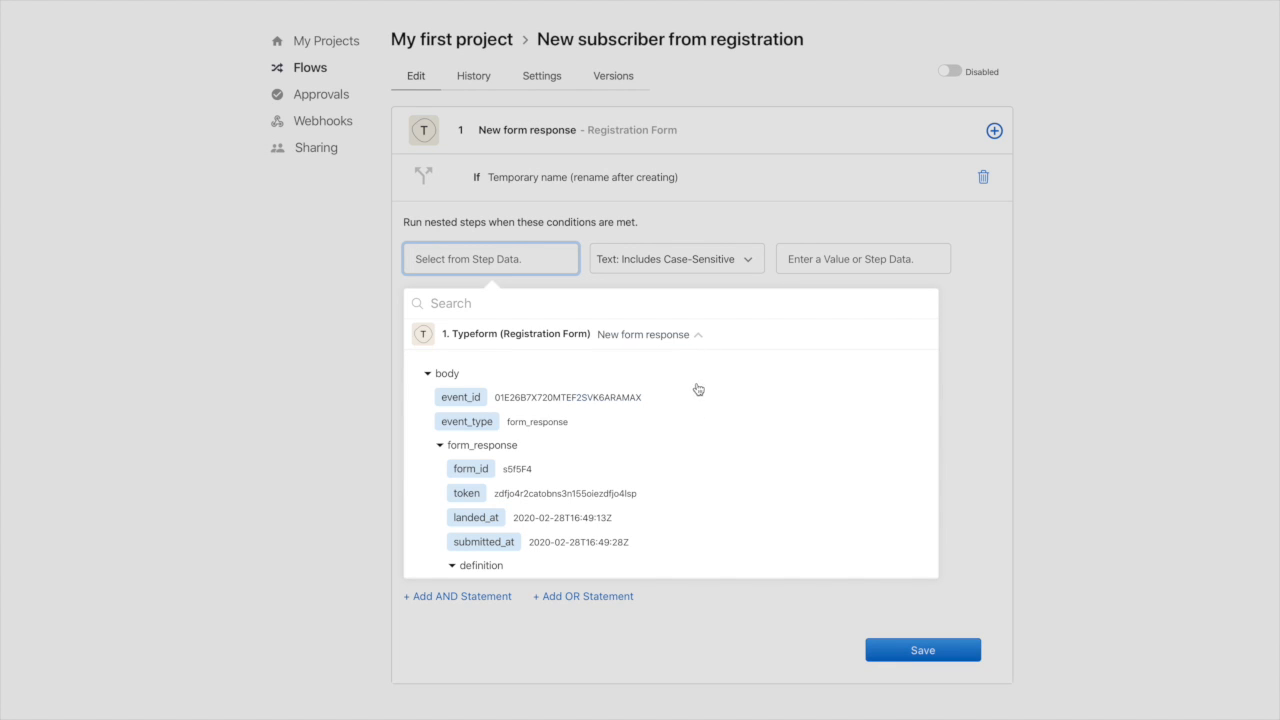
pyautogui.scroll(-3)
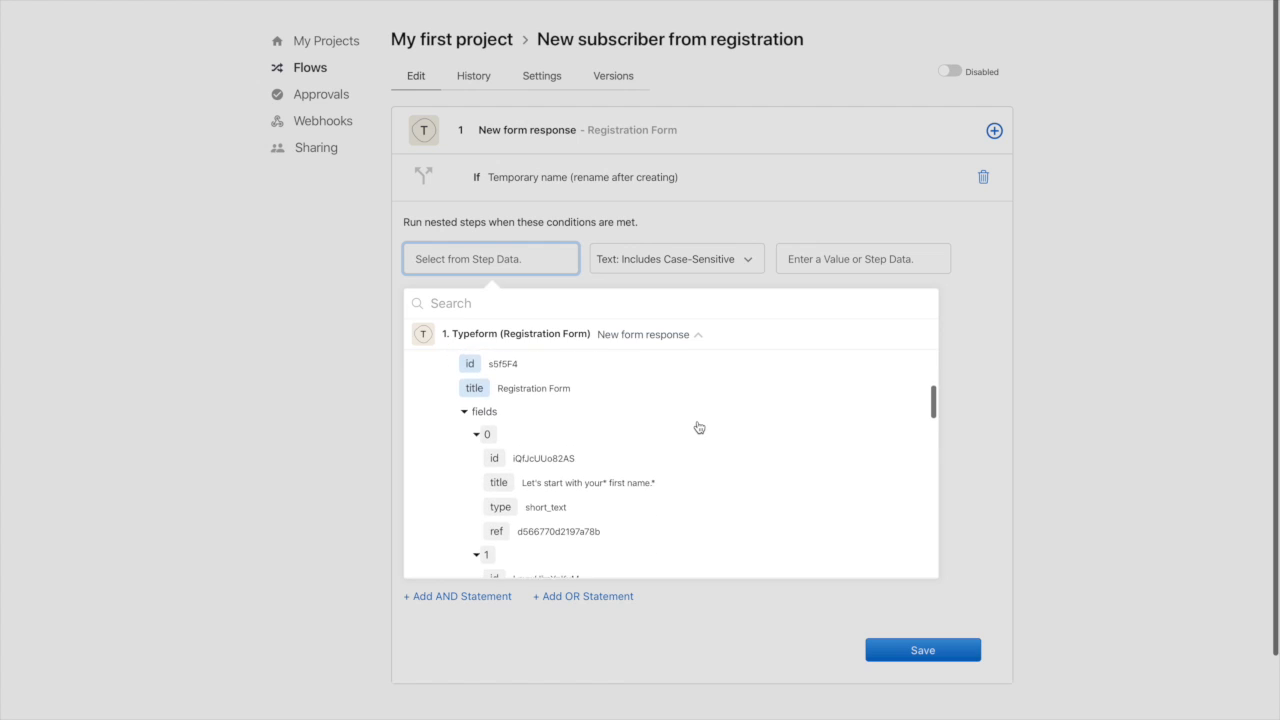
pyautogui.scroll(-3)
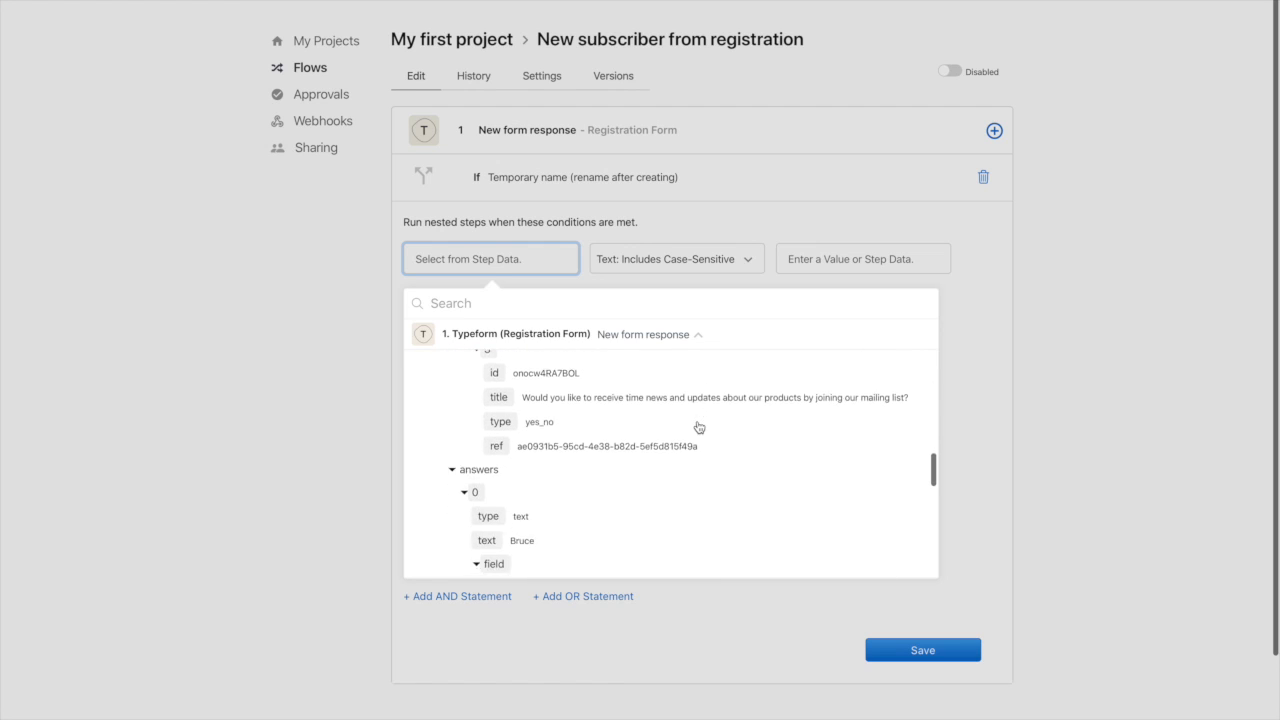
pyautogui.scroll(-3)
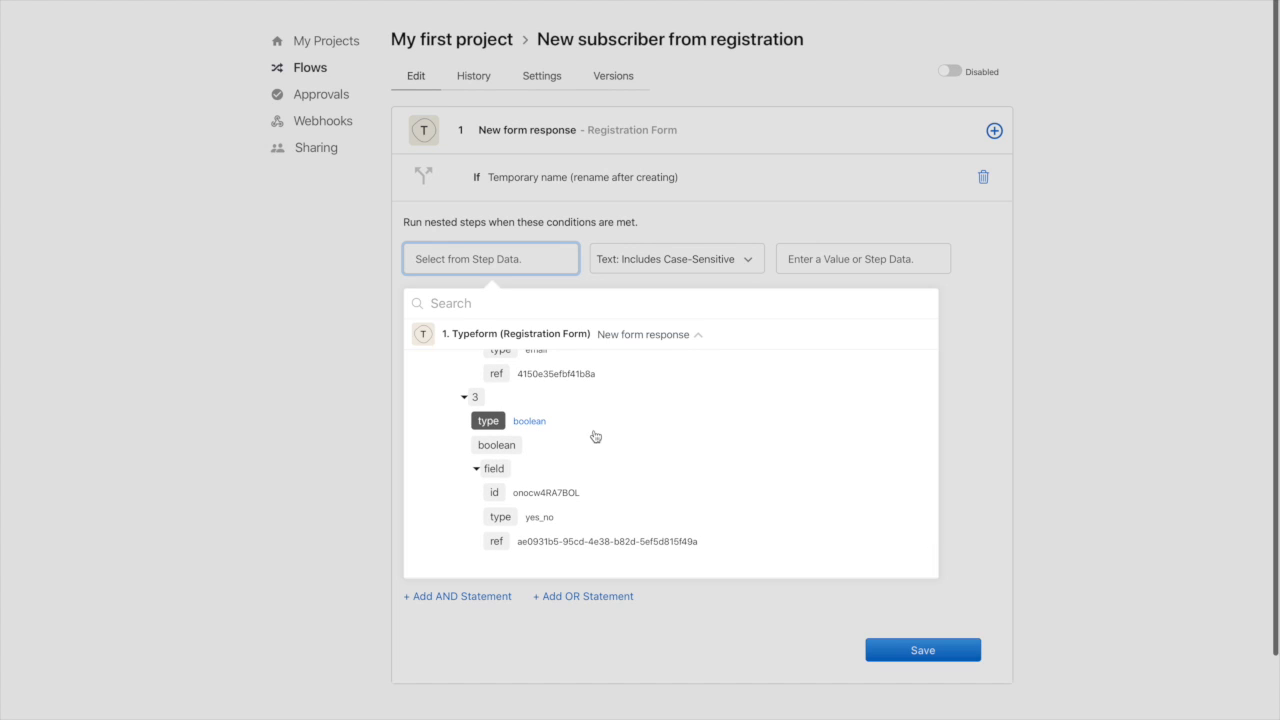
pyautogui.moveTo(496, 444)
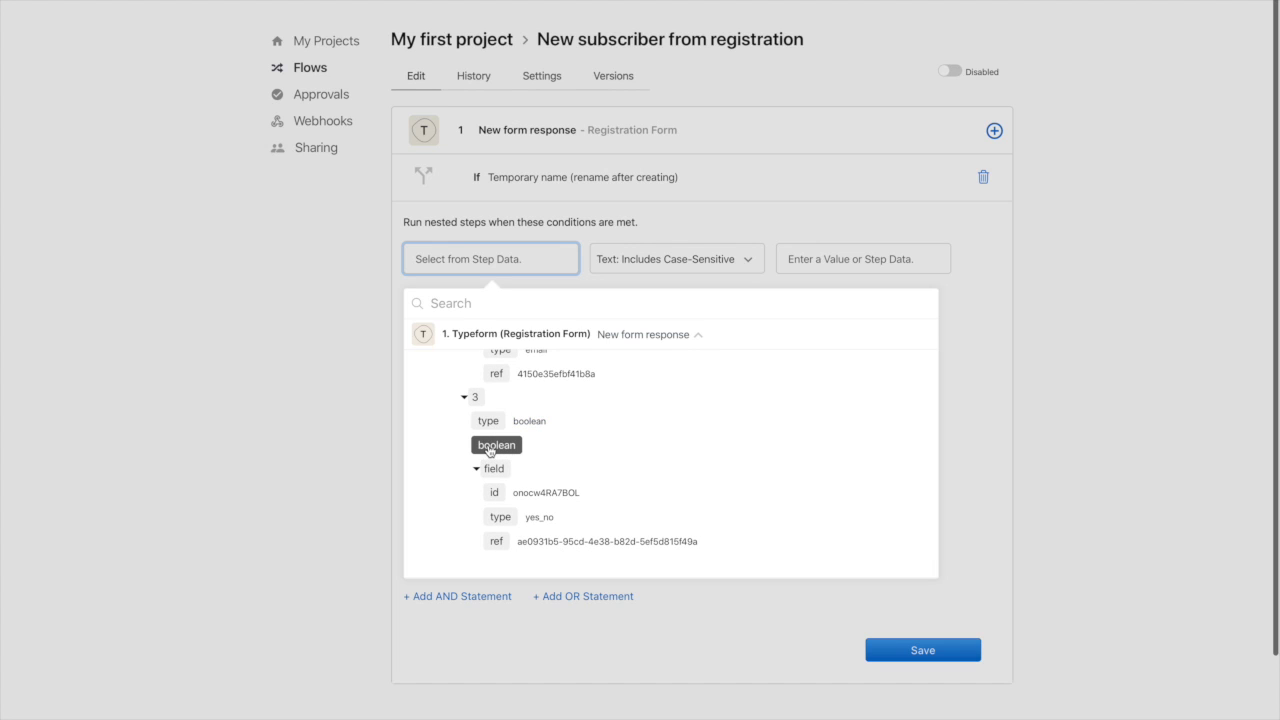
# Base the If condition on the mailing-list boolean answer being True and save it.
pyautogui.click(496, 445)
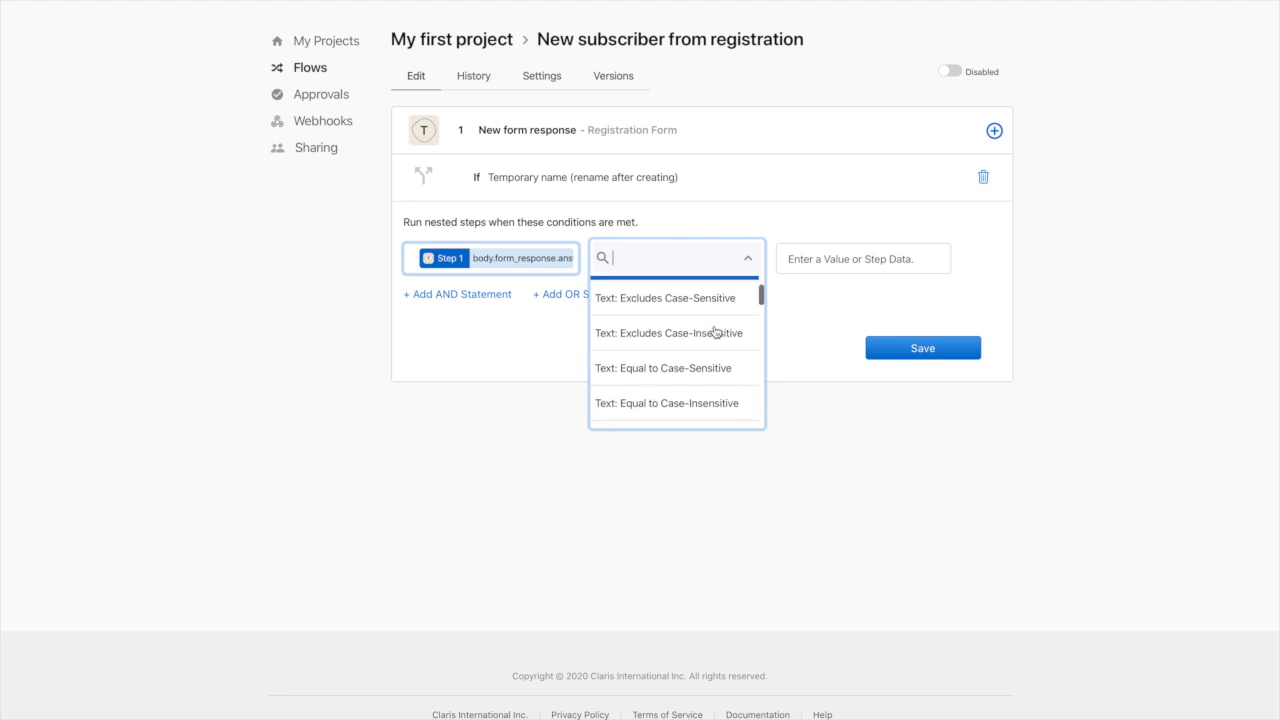
pyautogui.scroll(-3)
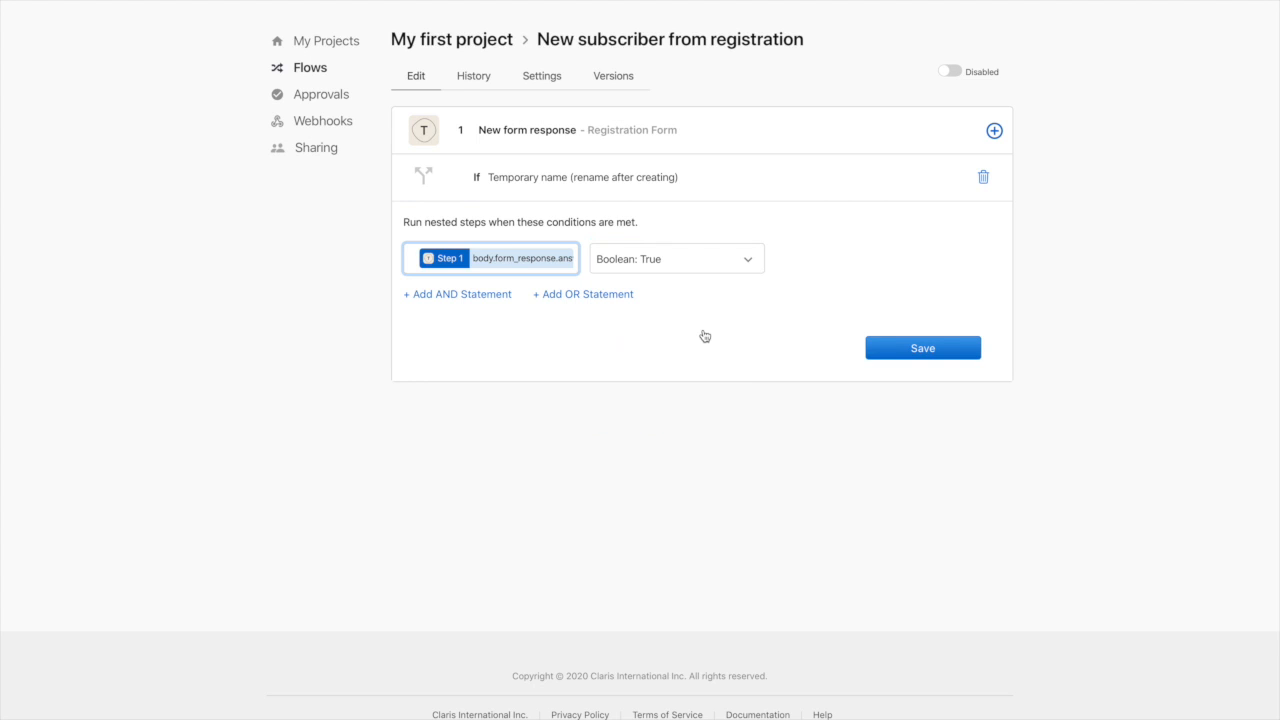
pyautogui.moveTo(903, 282)
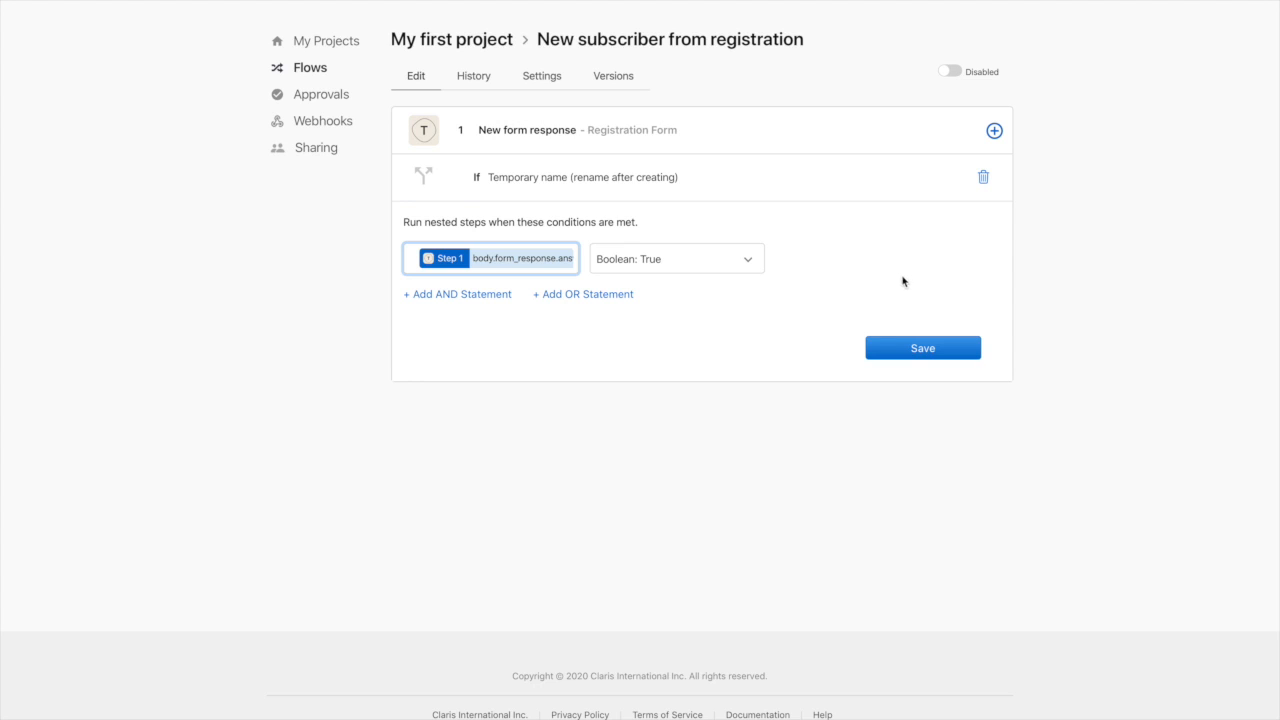
pyautogui.click(921, 347)
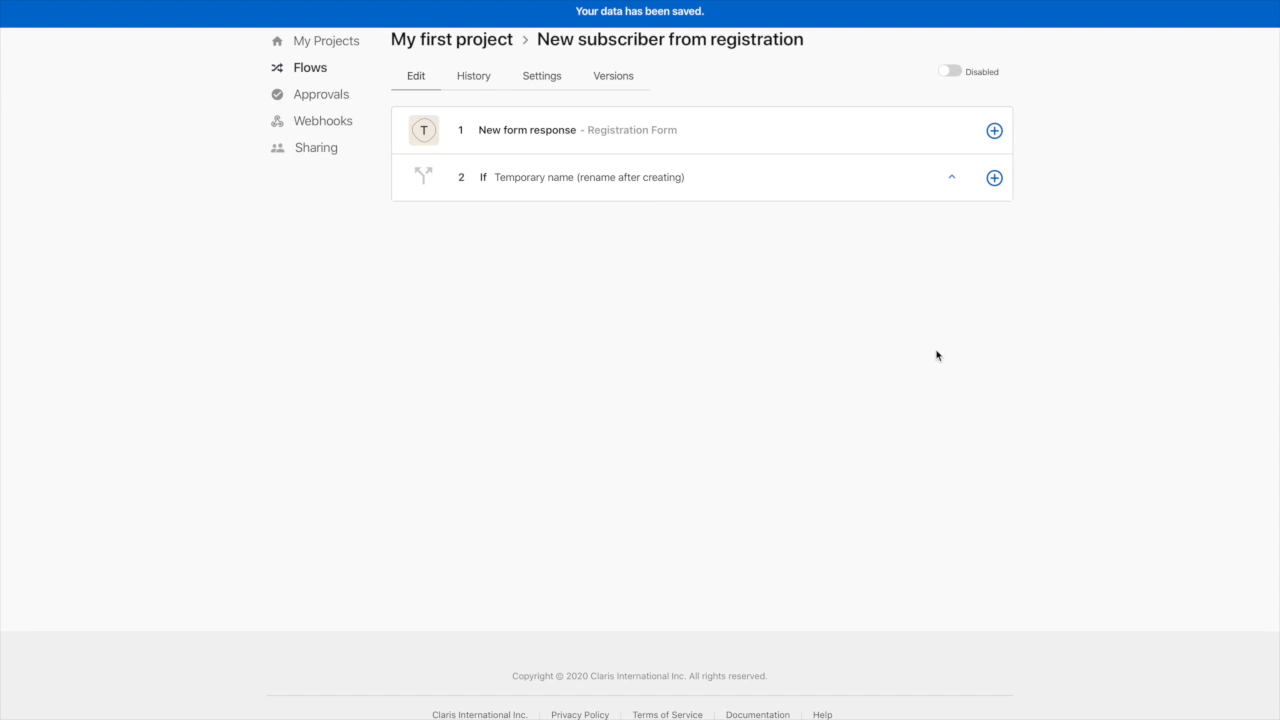
pyautogui.moveTo(922, 243)
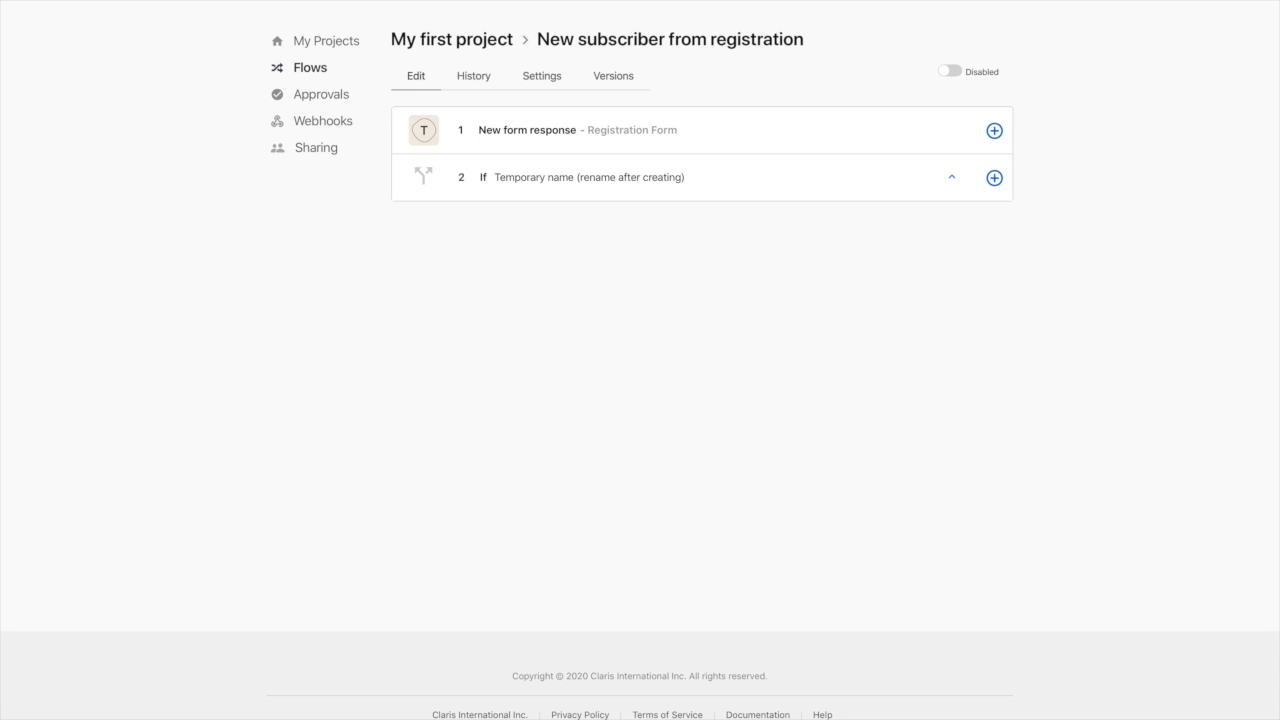
pyautogui.moveTo(1017, 178)
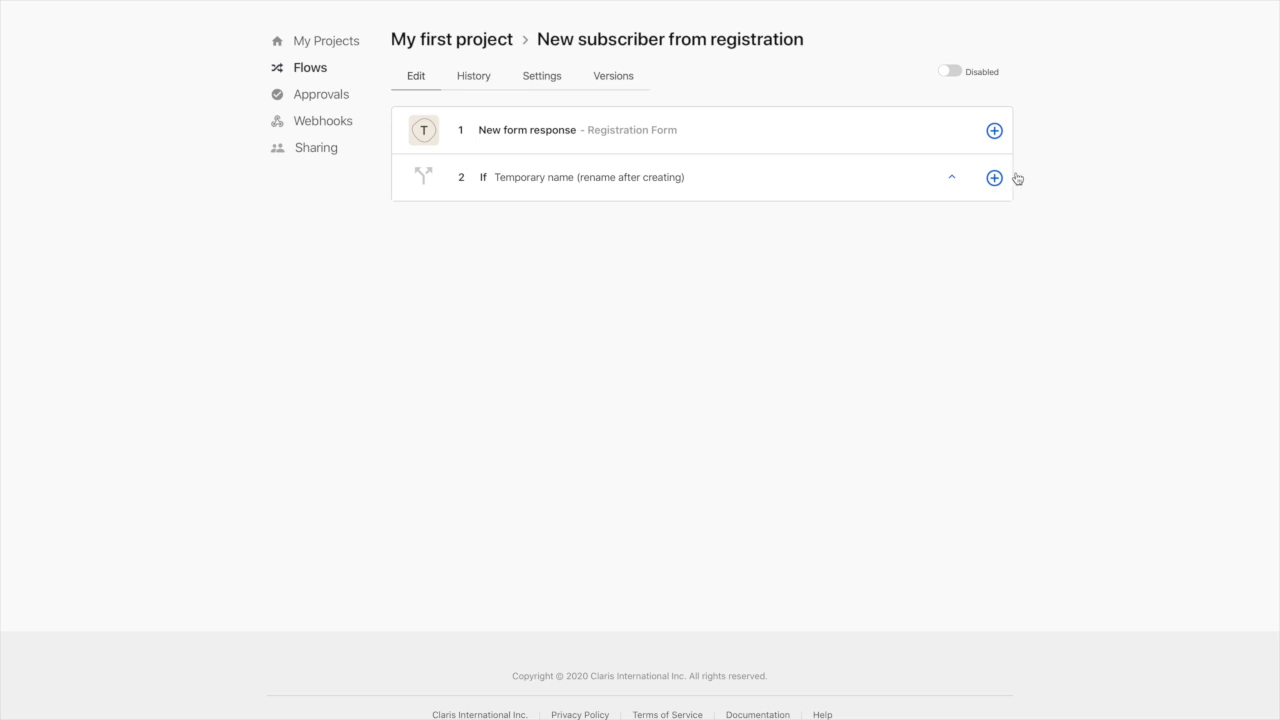
# Add a Mailchimp Subscribe to a List action to the If step's true branch.
pyautogui.click(993, 178)
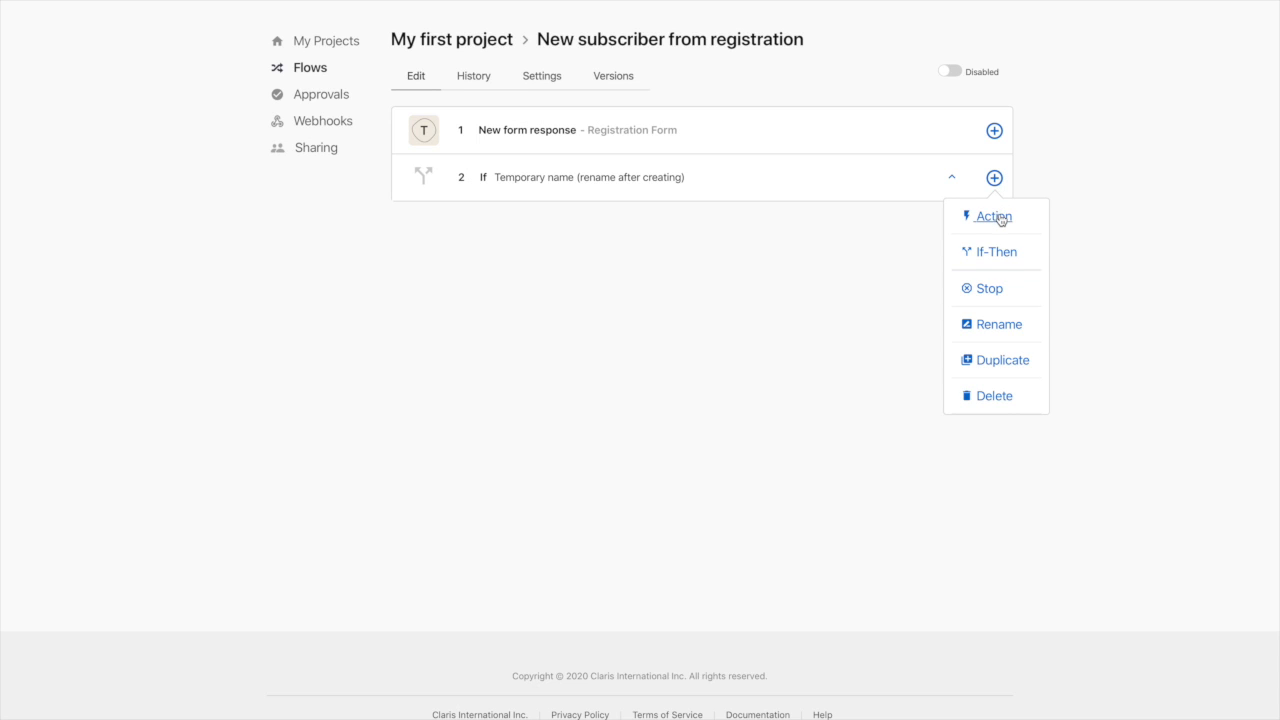
pyautogui.click(994, 251)
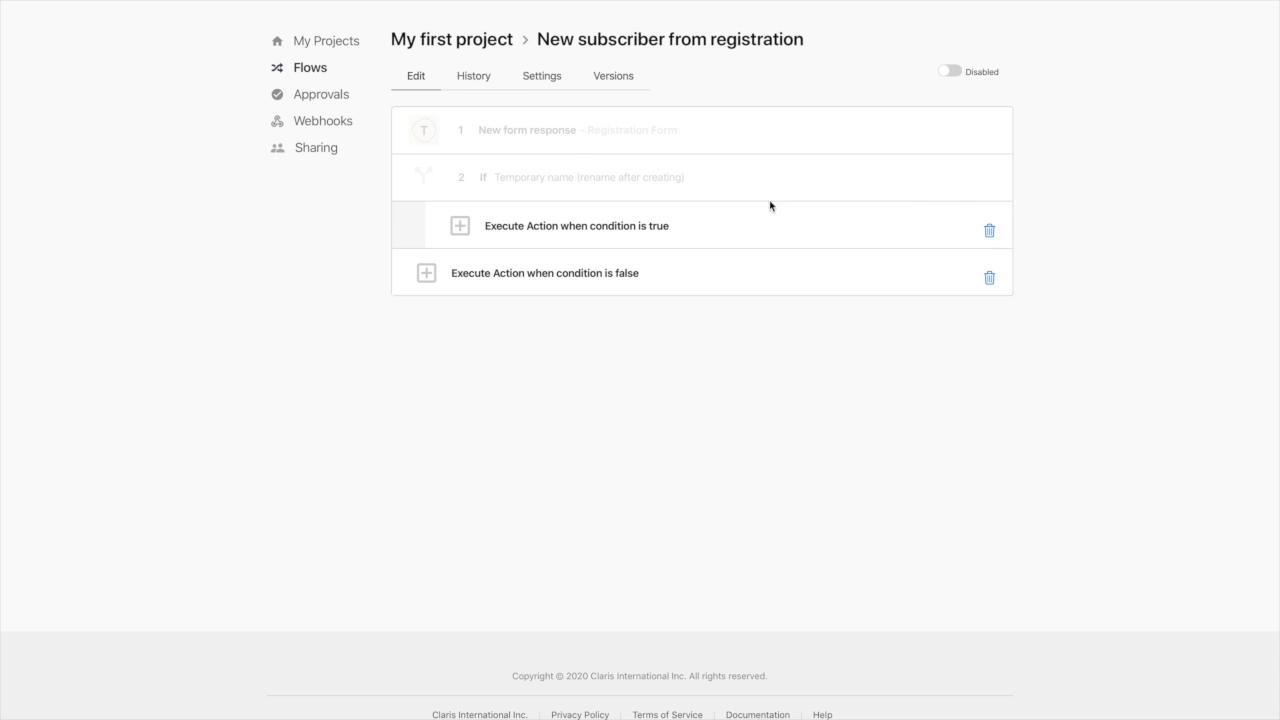
pyautogui.moveTo(719, 231)
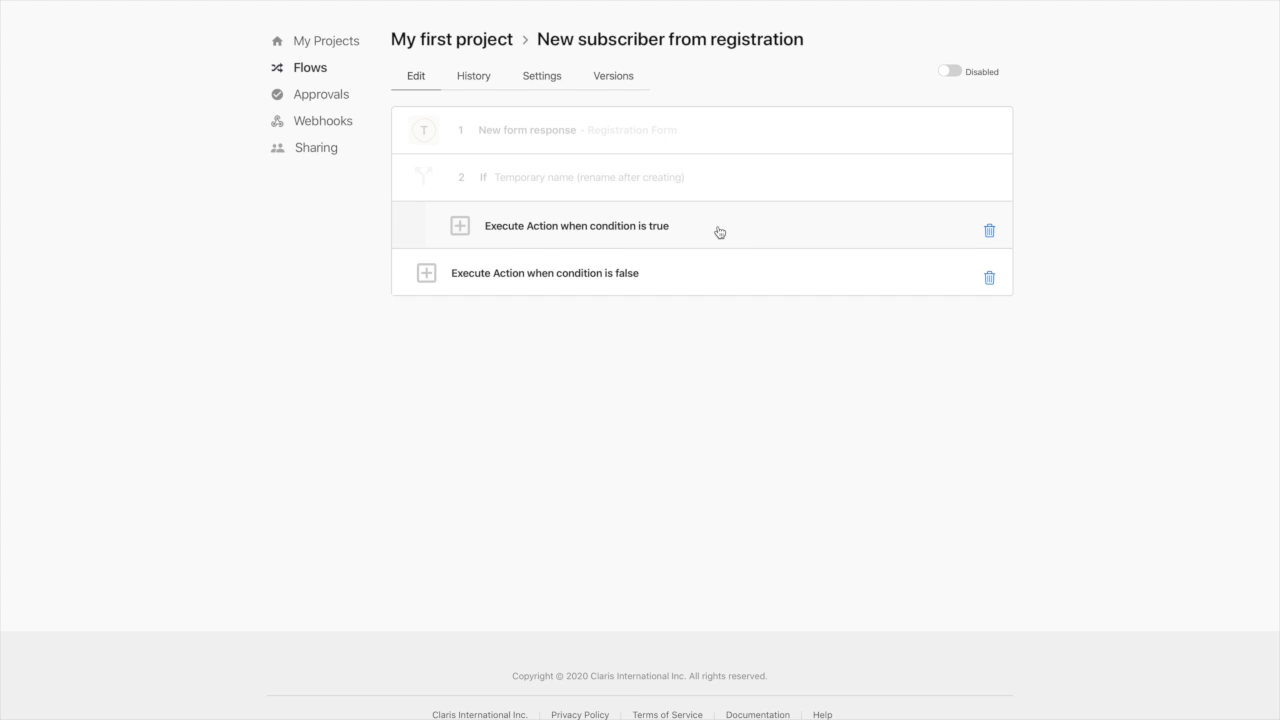
pyautogui.click(460, 225)
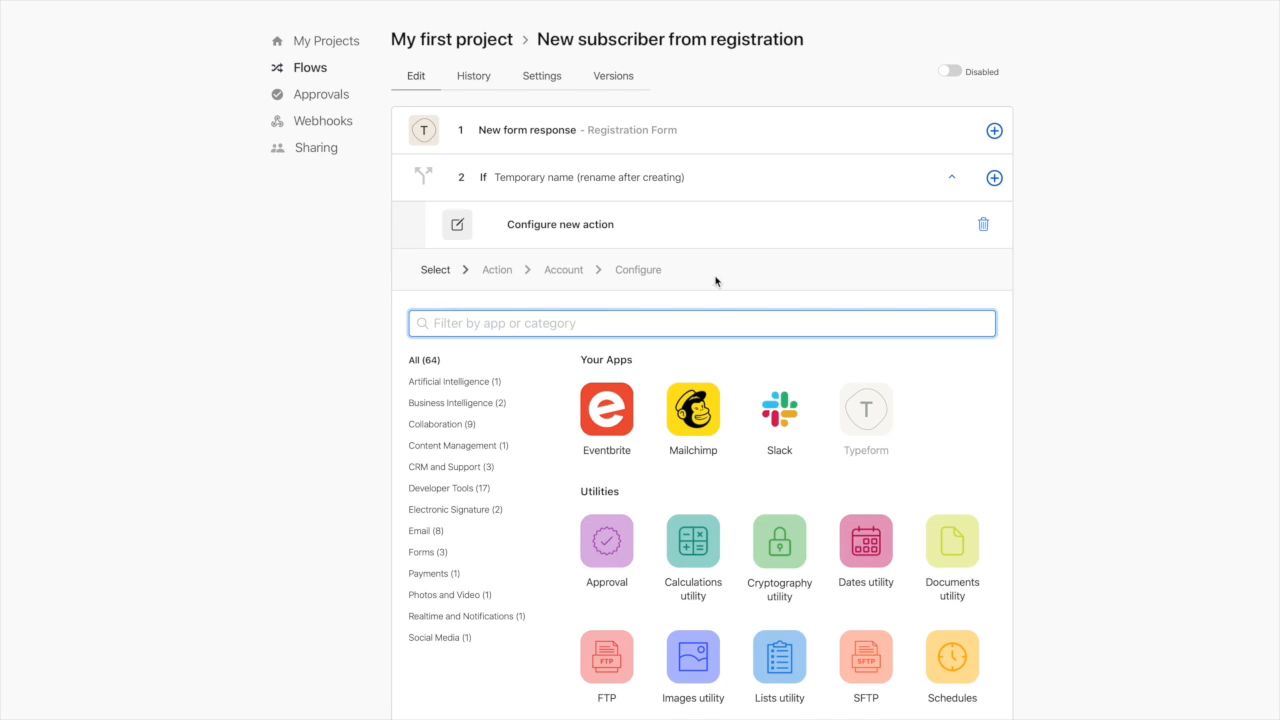
pyautogui.click(692, 410)
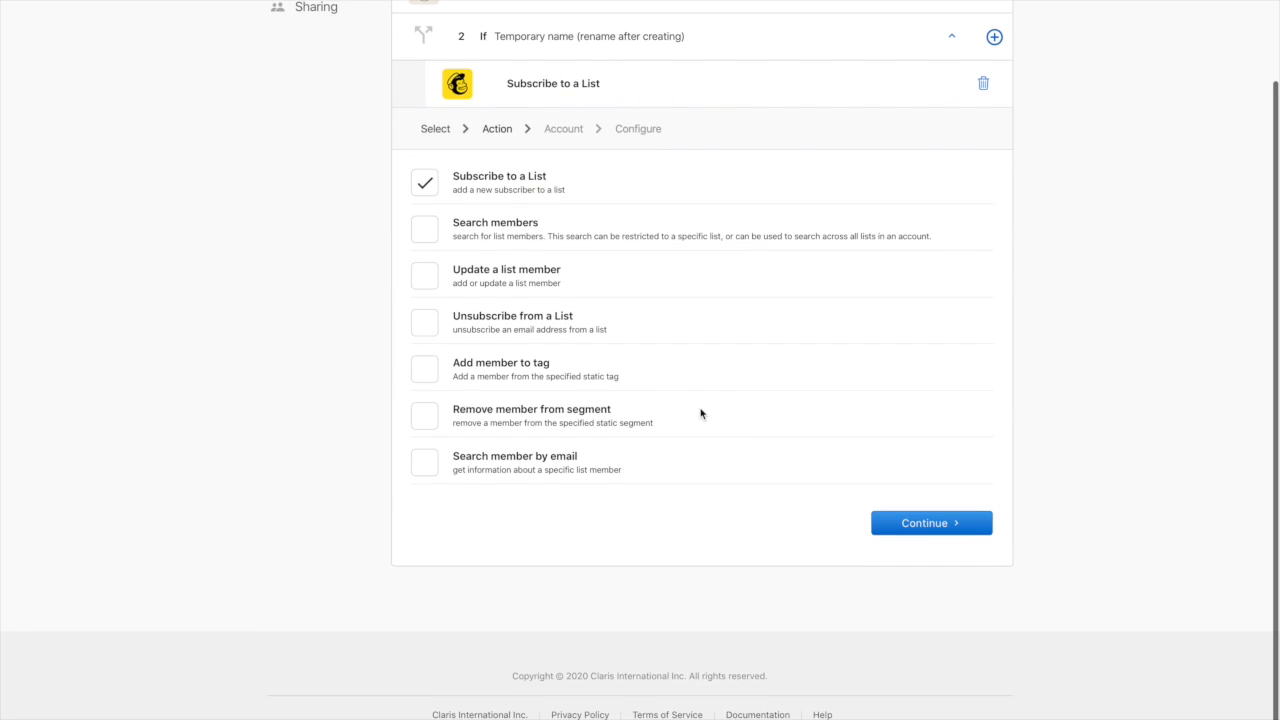
pyautogui.moveTo(600, 288)
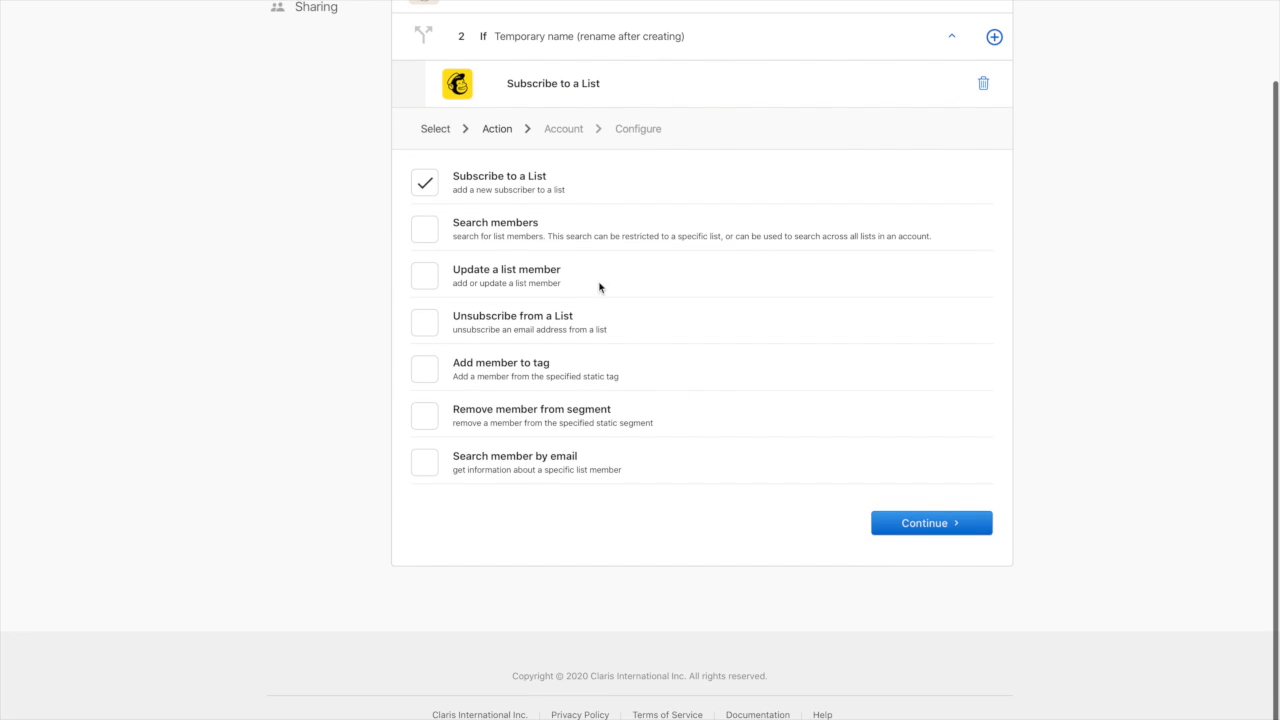
pyautogui.moveTo(772, 403)
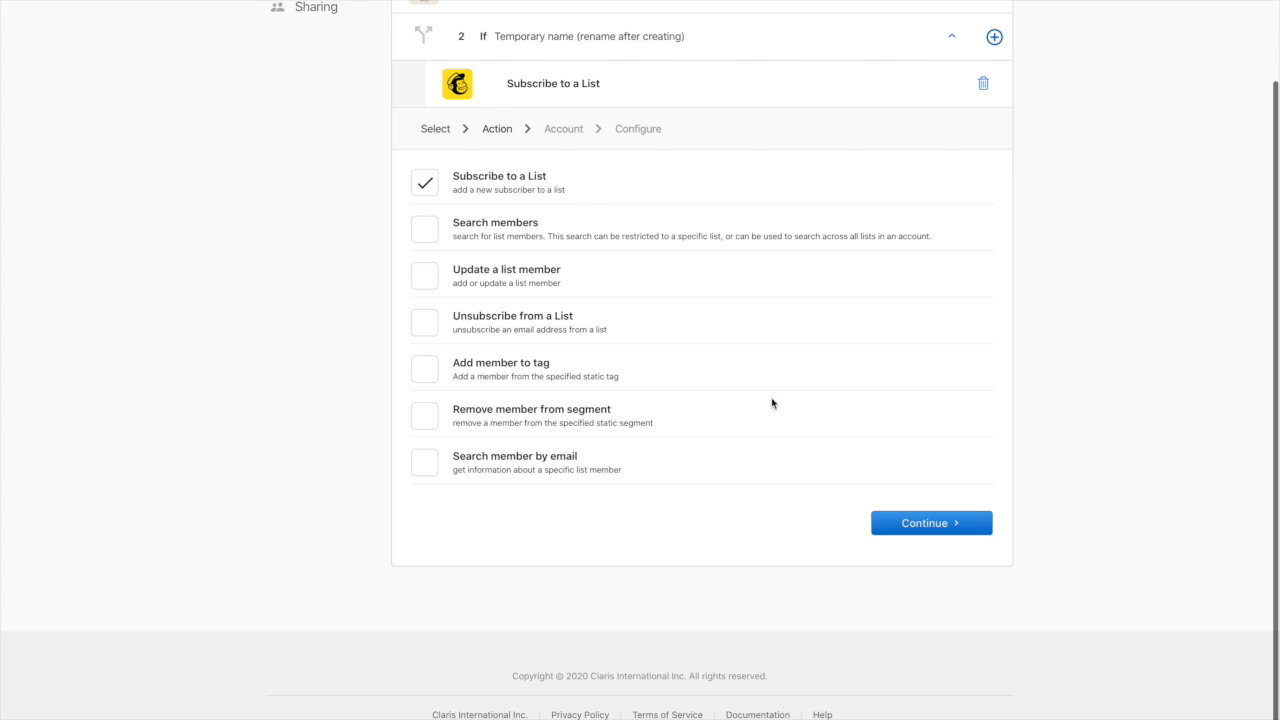
# Accept Subscribe to a List with the connected Mailchimp account, targeting the Demo Newsletter list.
pyautogui.click(930, 522)
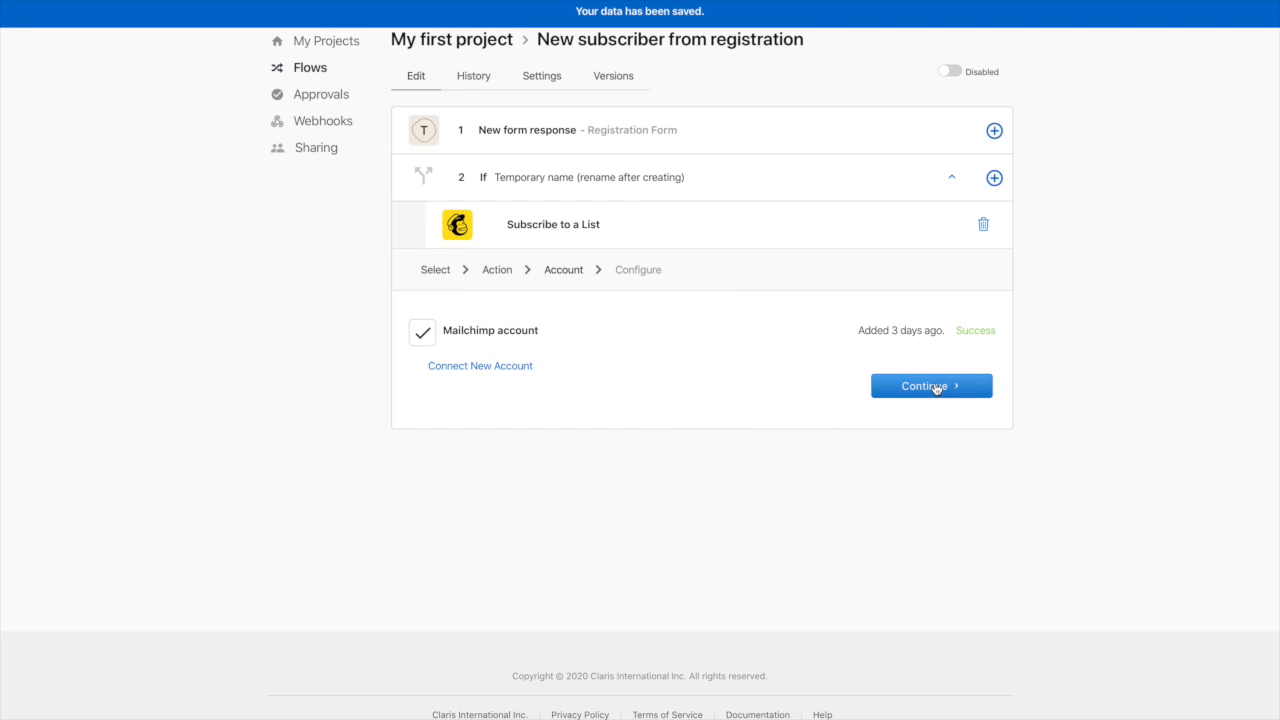
pyautogui.click(929, 386)
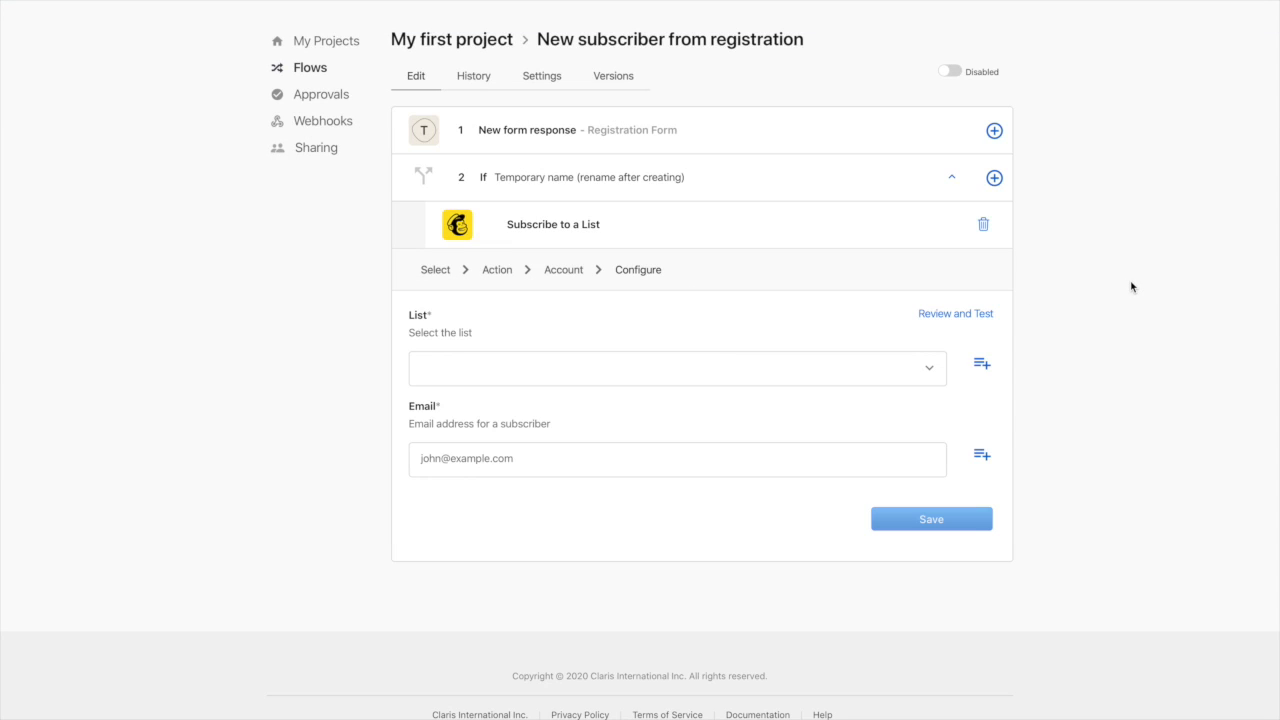
pyautogui.moveTo(1048, 308)
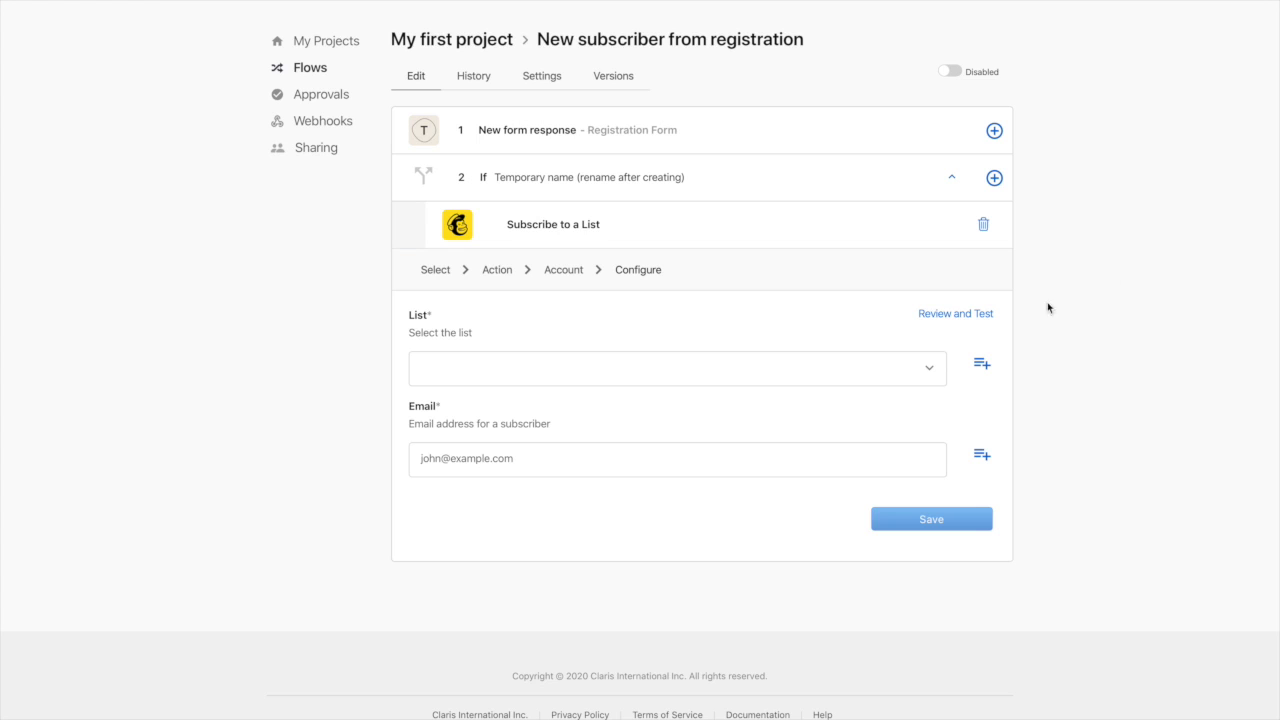
pyautogui.click(677, 368)
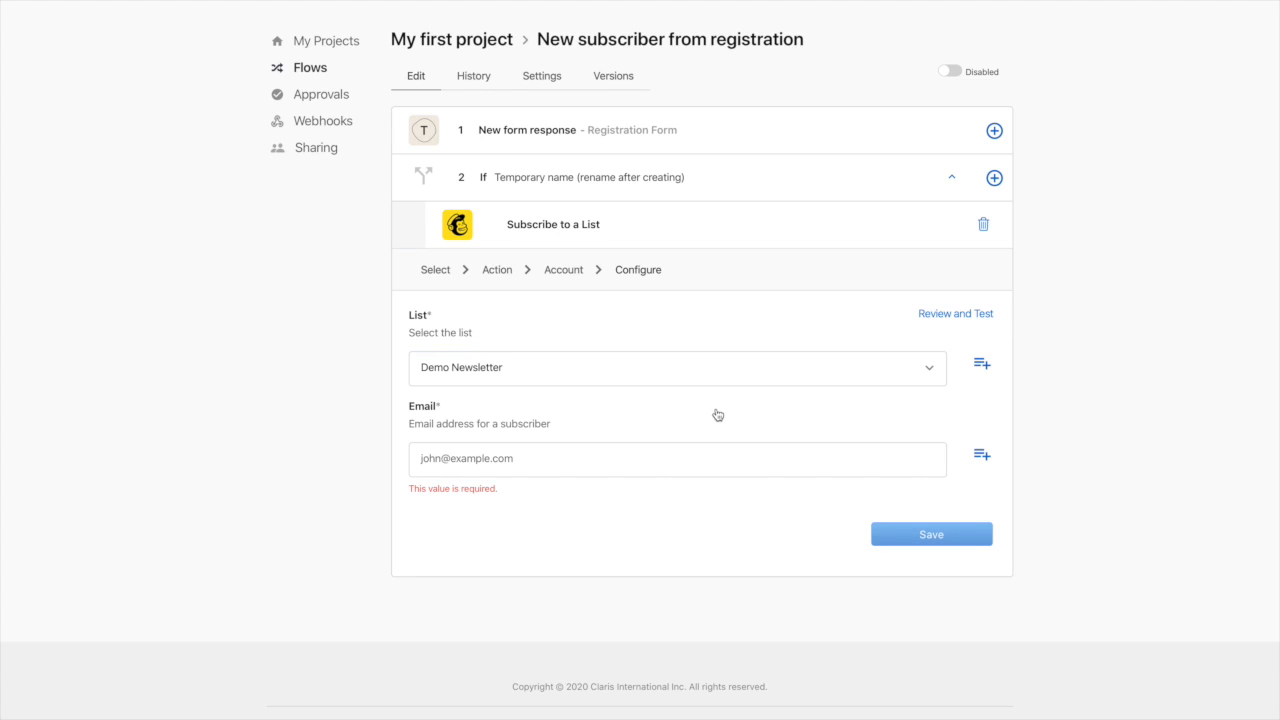
pyautogui.moveTo(718, 415)
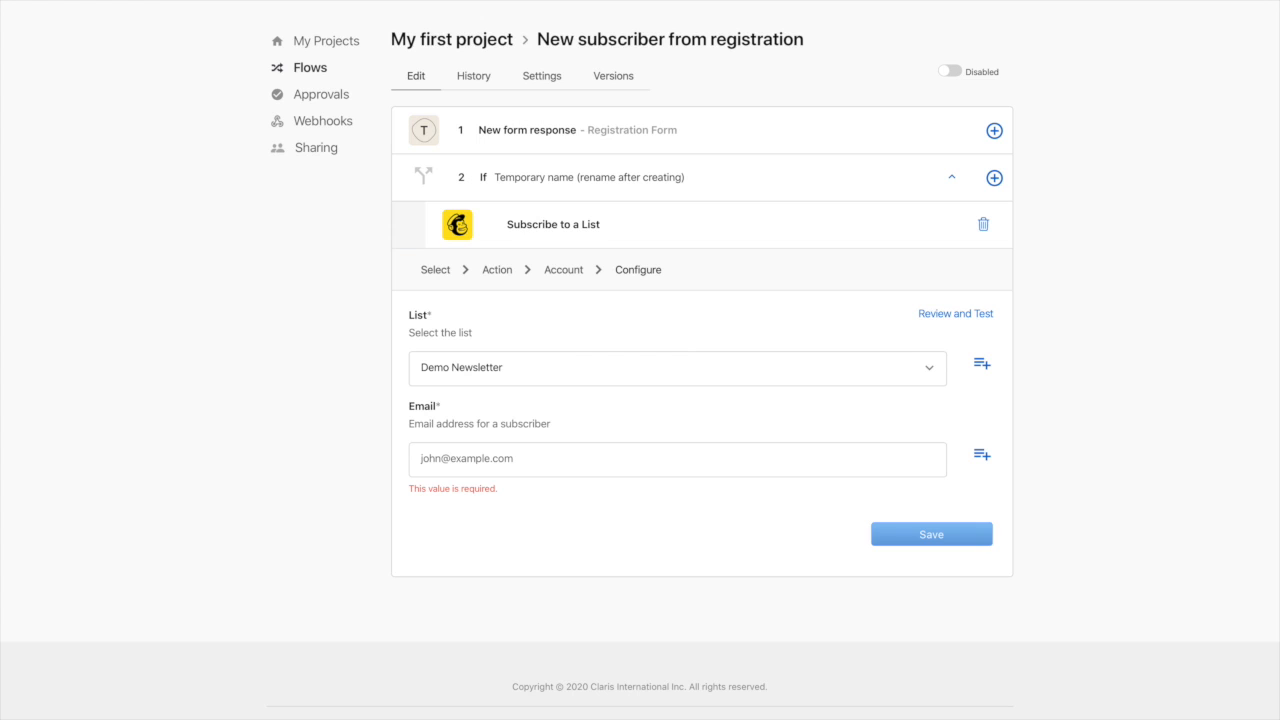
pyautogui.moveTo(918, 467)
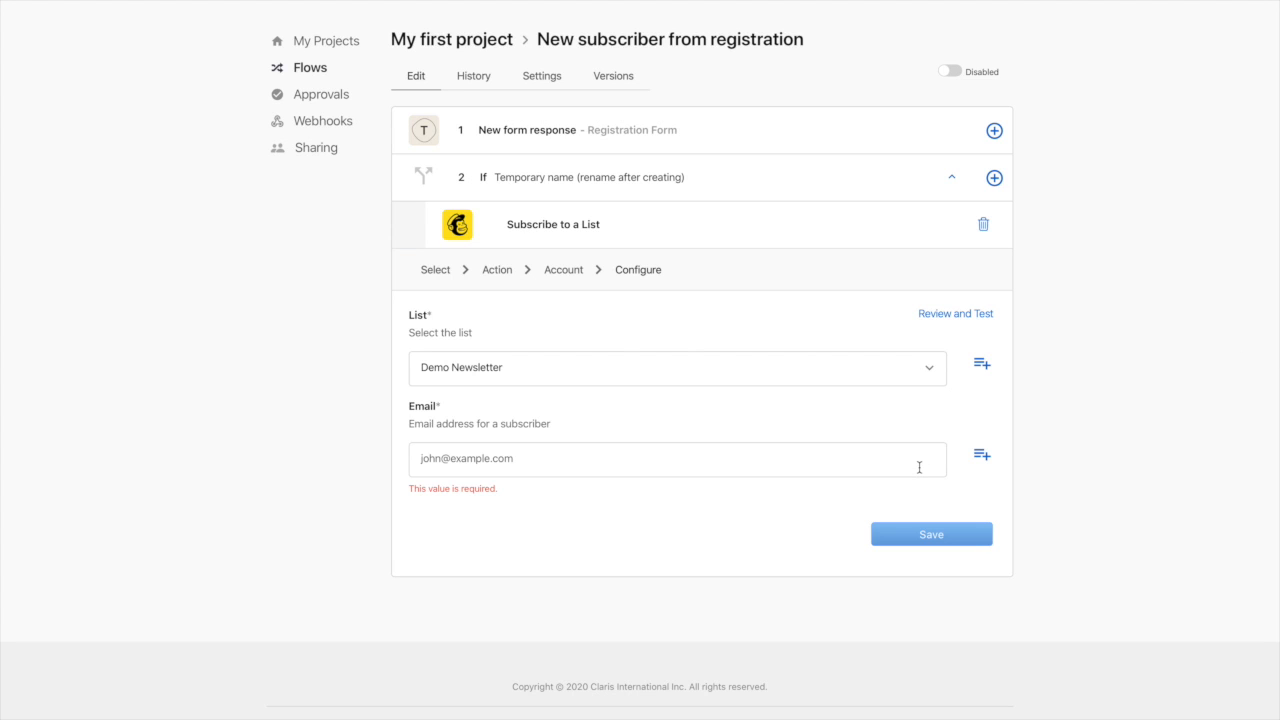
pyautogui.moveTo(981, 462)
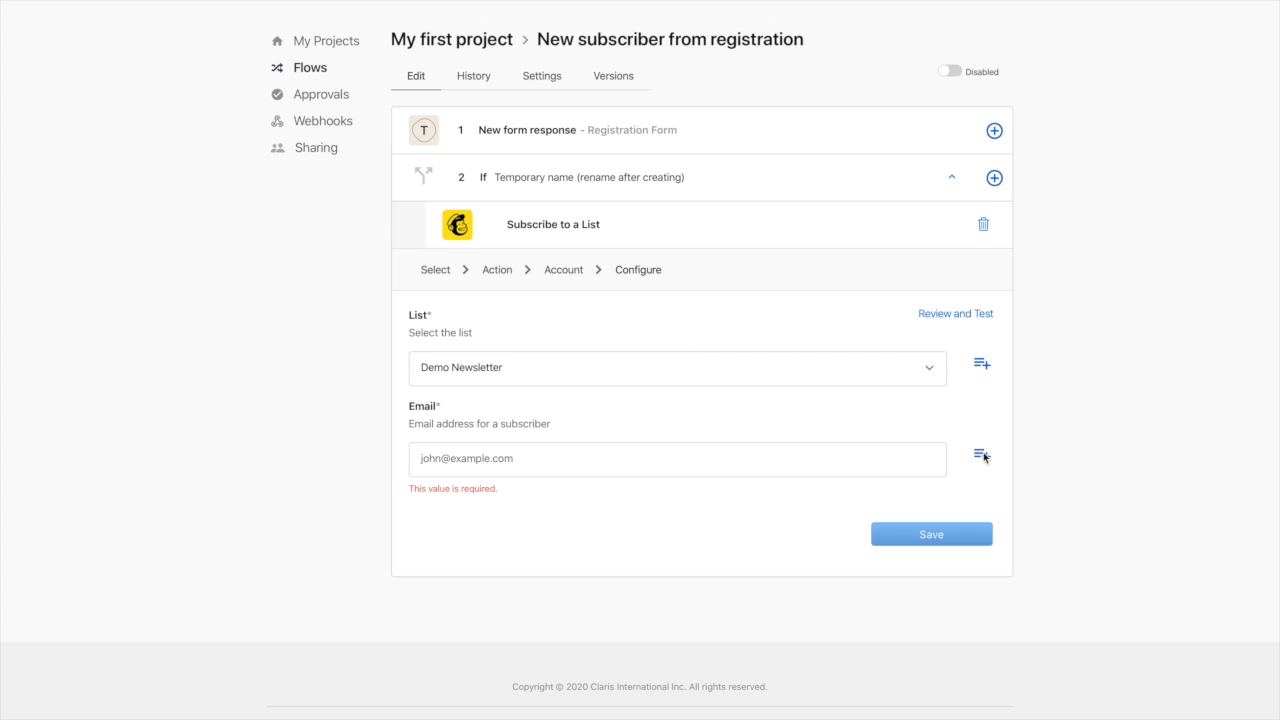
# Map the Email field to the submitted email answer from the Typeform response.
pyautogui.click(981, 458)
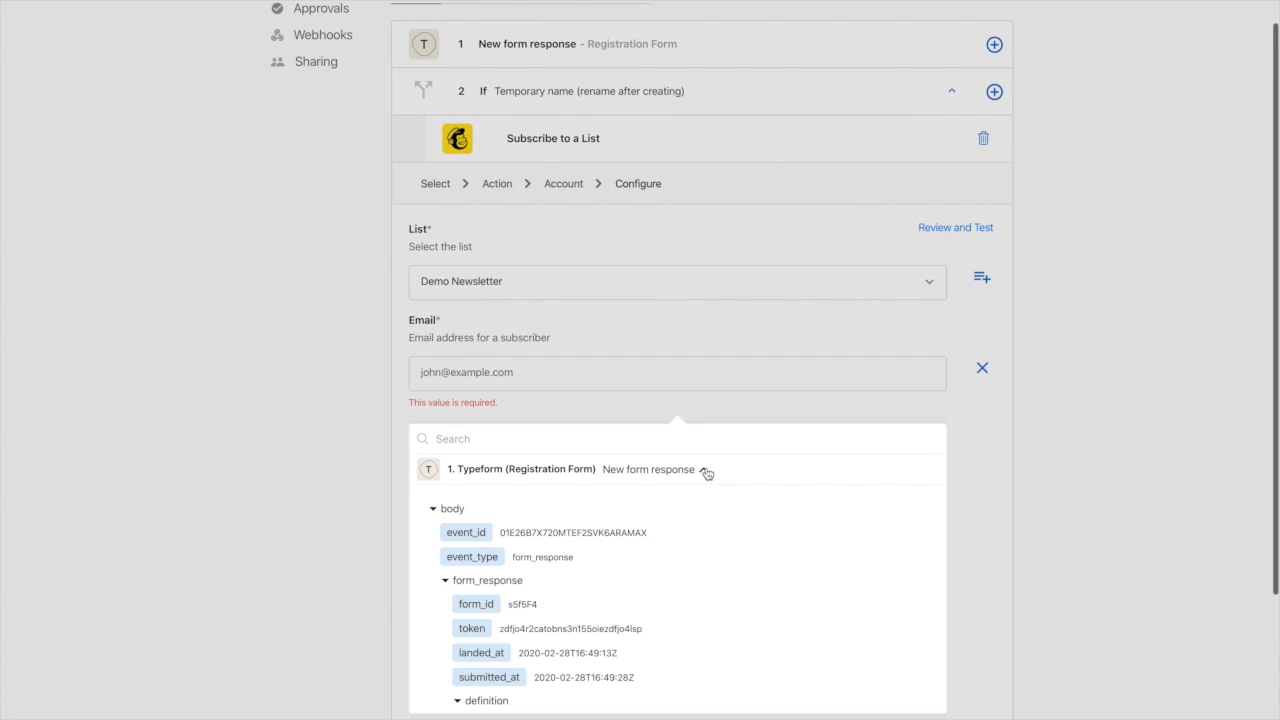
pyautogui.scroll(-3)
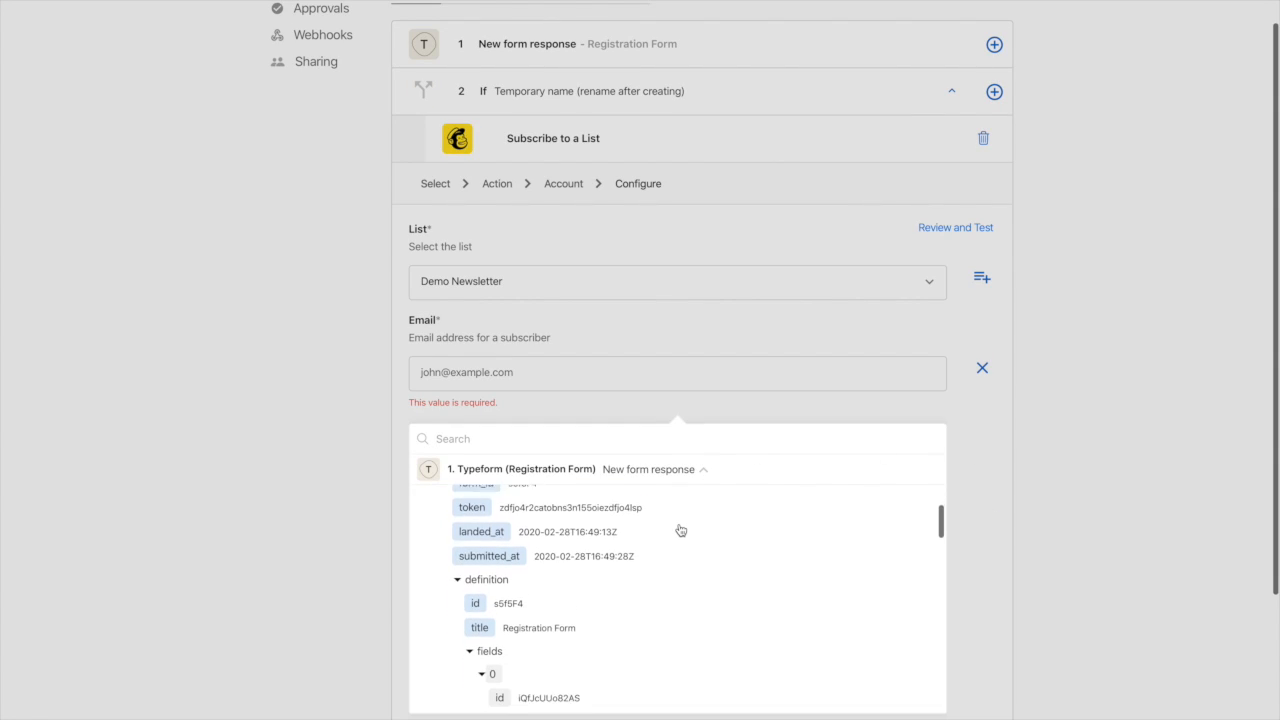
pyautogui.scroll(-3)
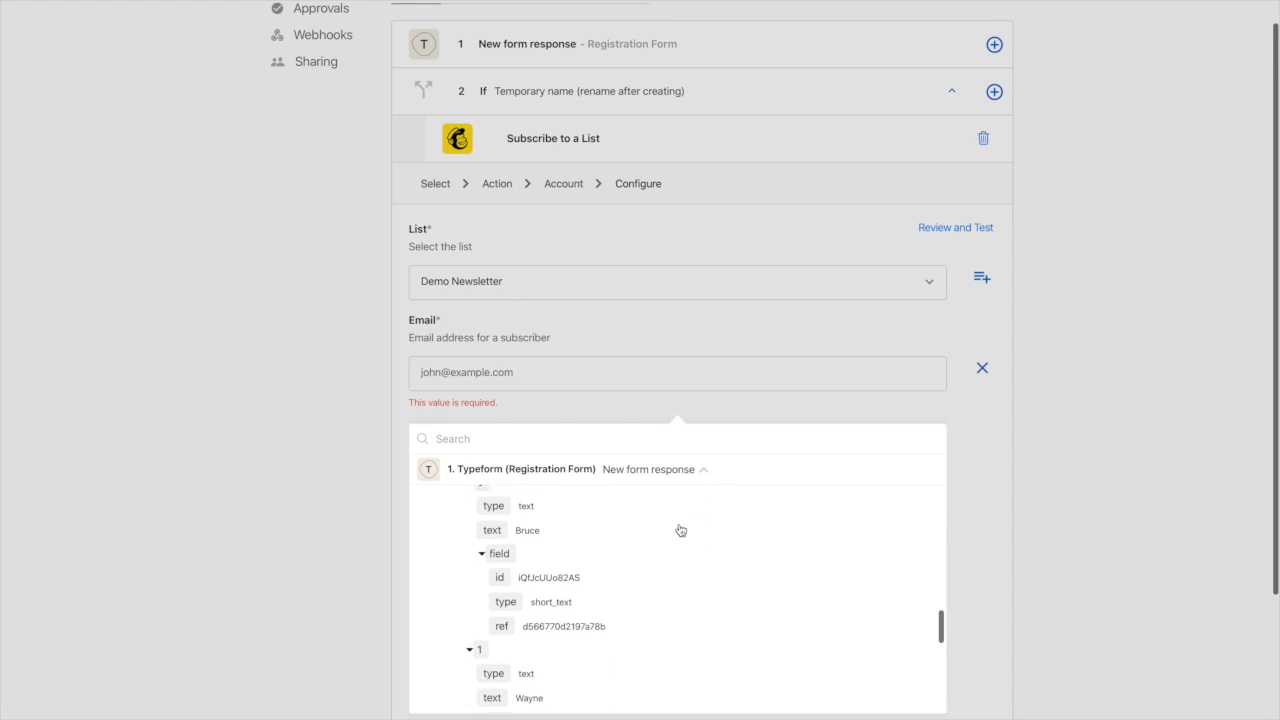
pyautogui.scroll(-3)
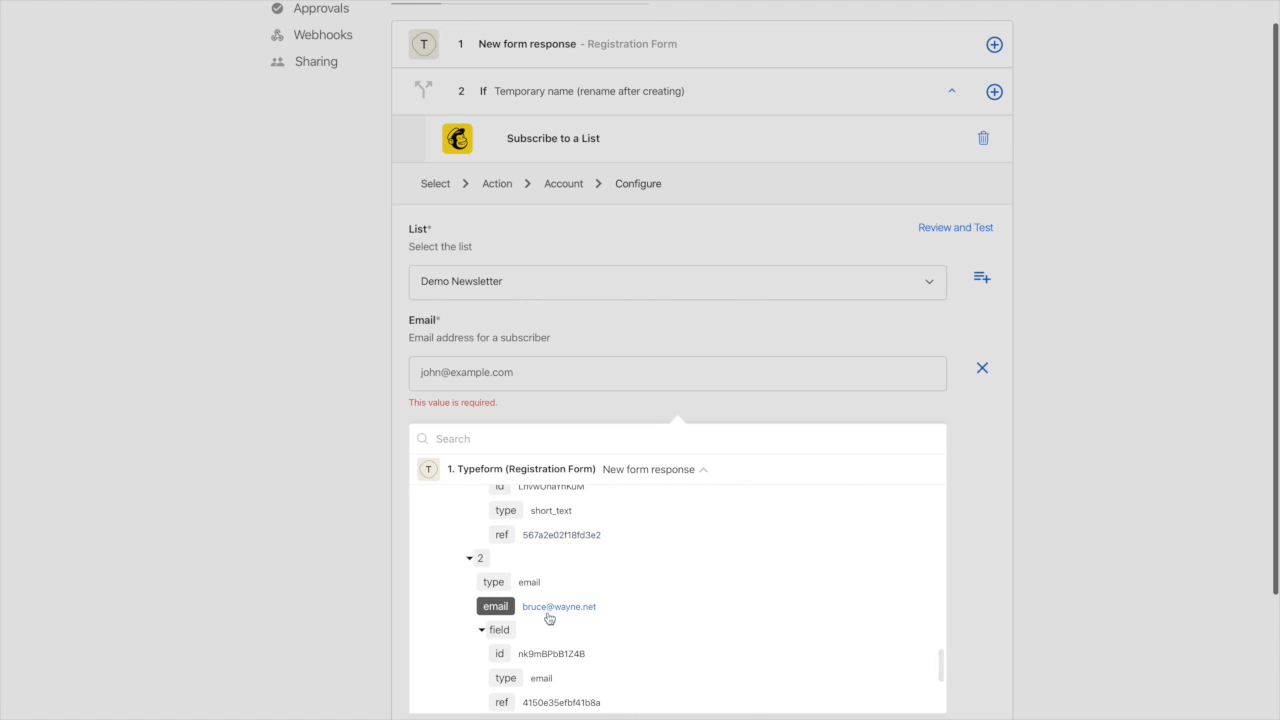
pyautogui.click(559, 606)
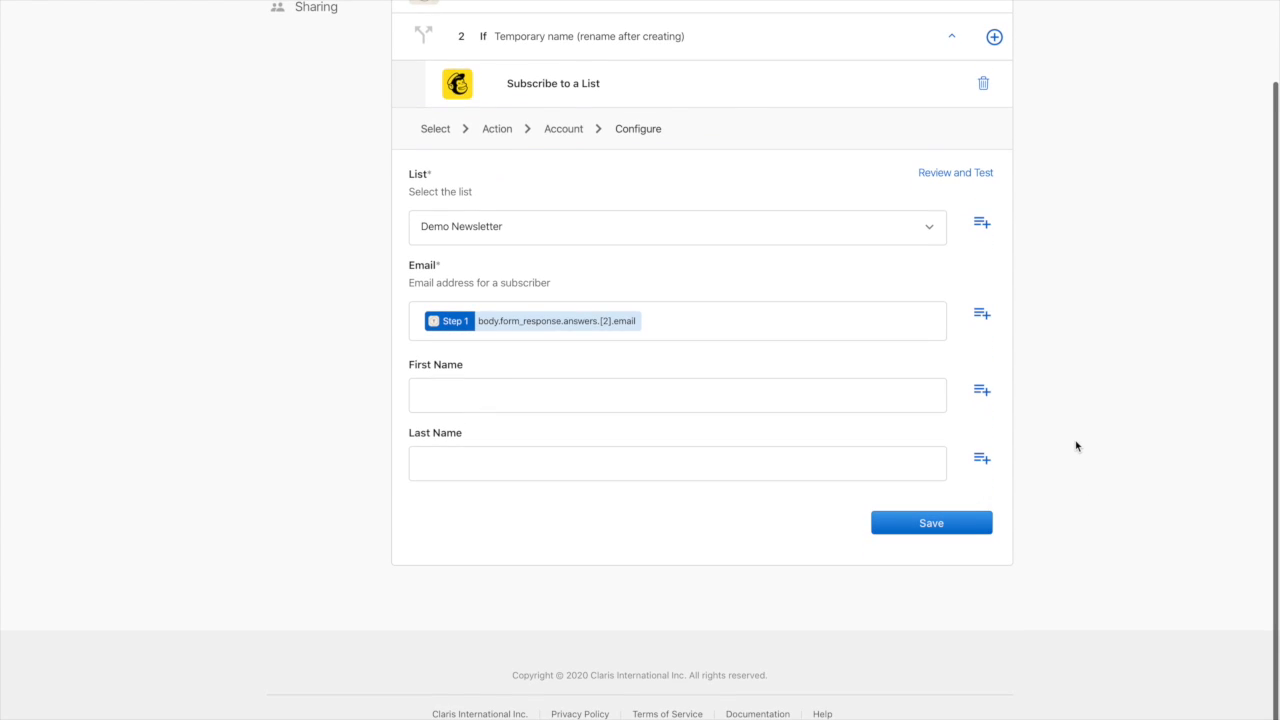
# Map First Name to the form's answers[0].text.
pyautogui.click(981, 389)
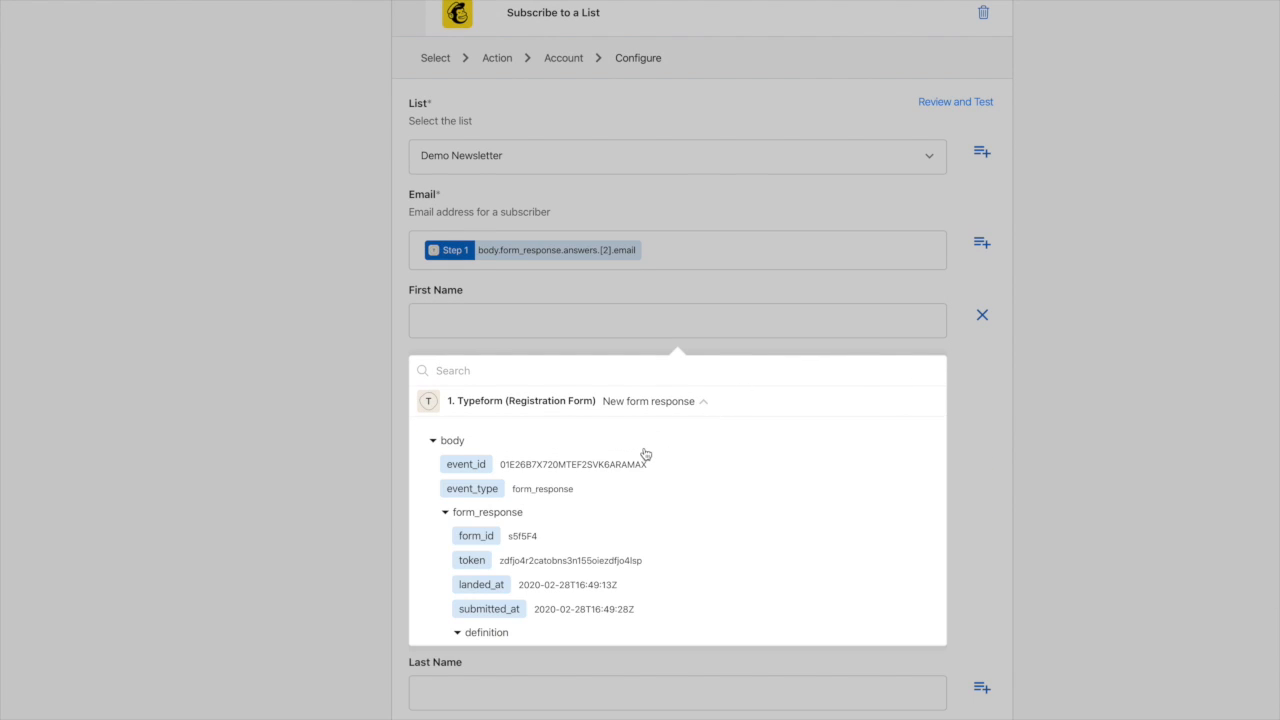
pyautogui.scroll(-3)
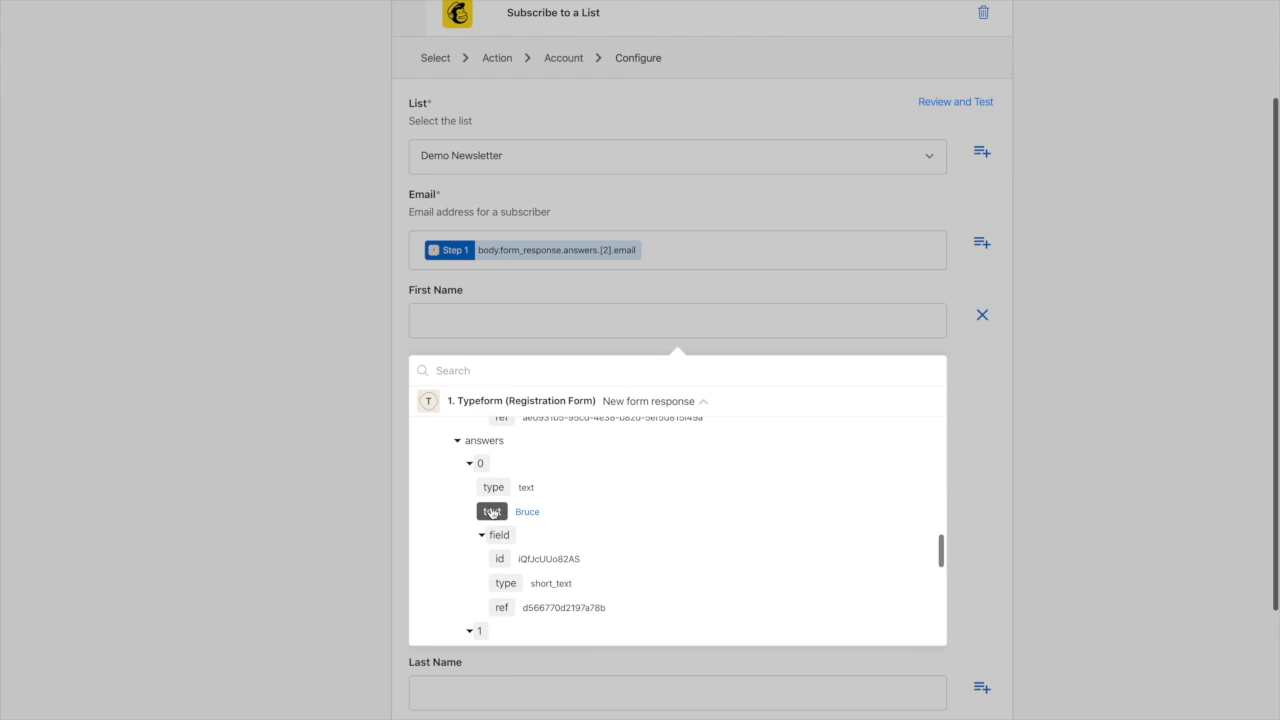
pyautogui.click(527, 511)
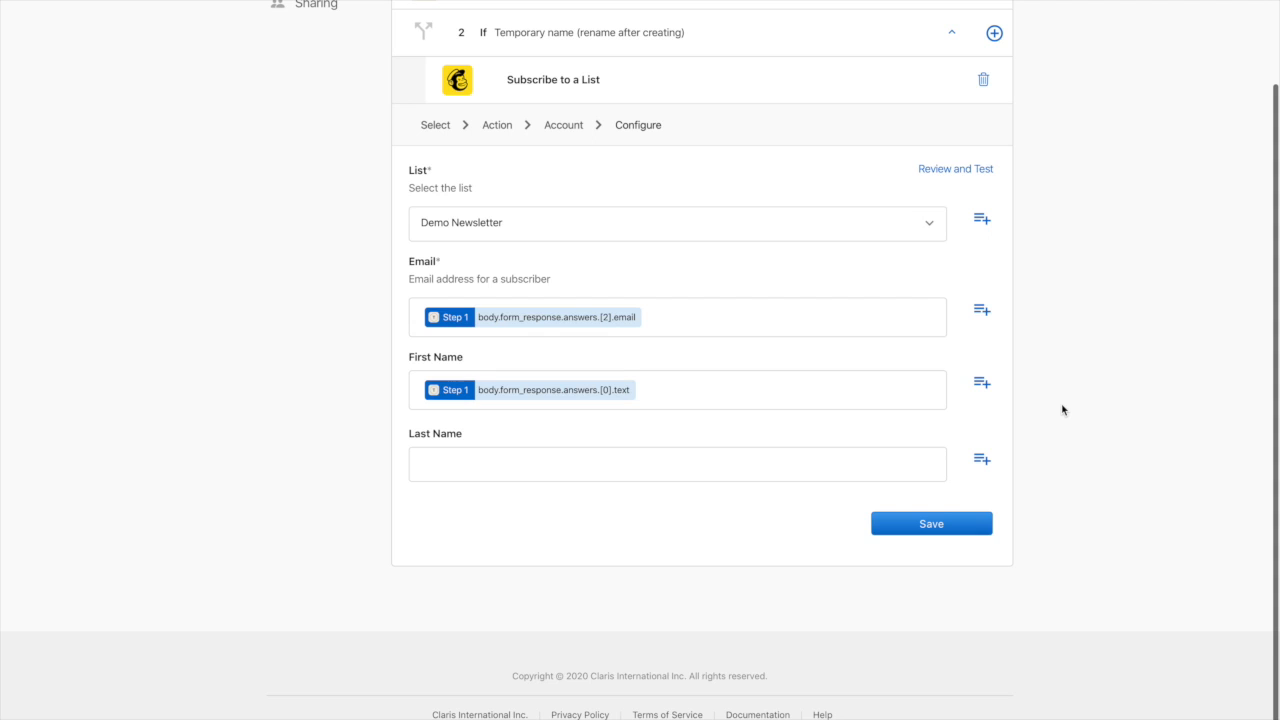
# Map Last Name to answers[1].text and save the subscriber step.
pyautogui.click(981, 458)
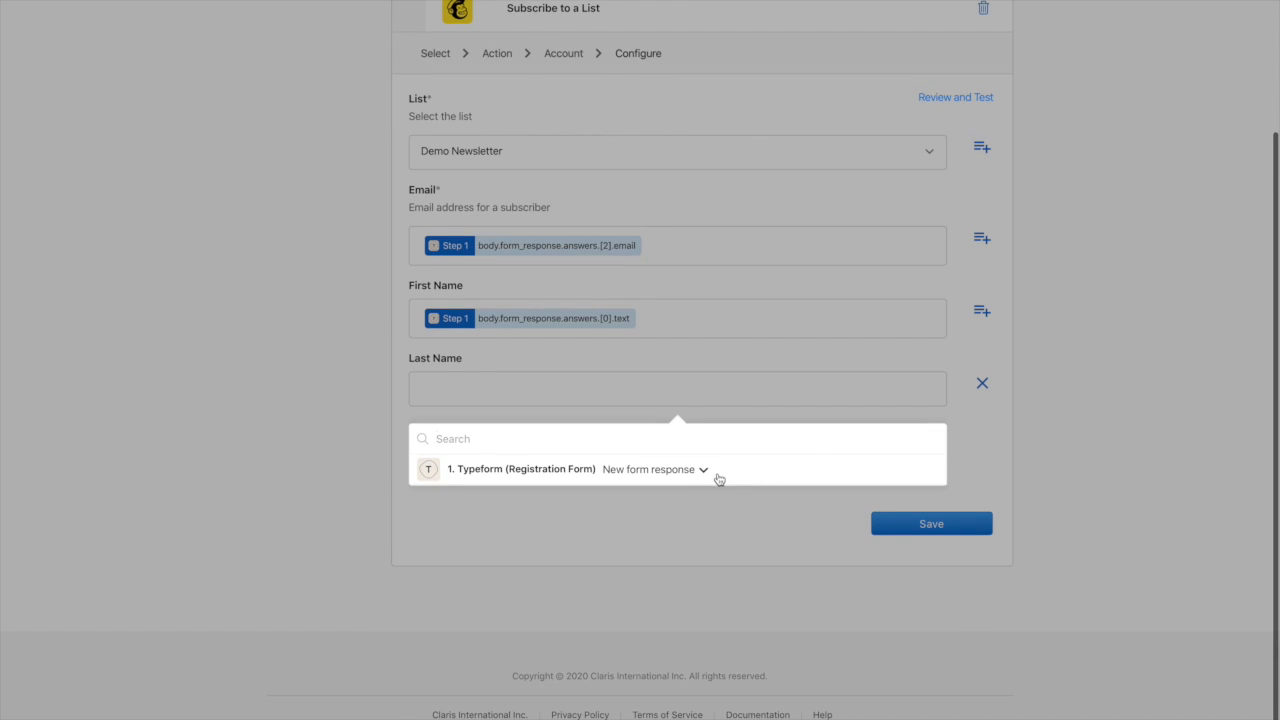
pyautogui.click(703, 469)
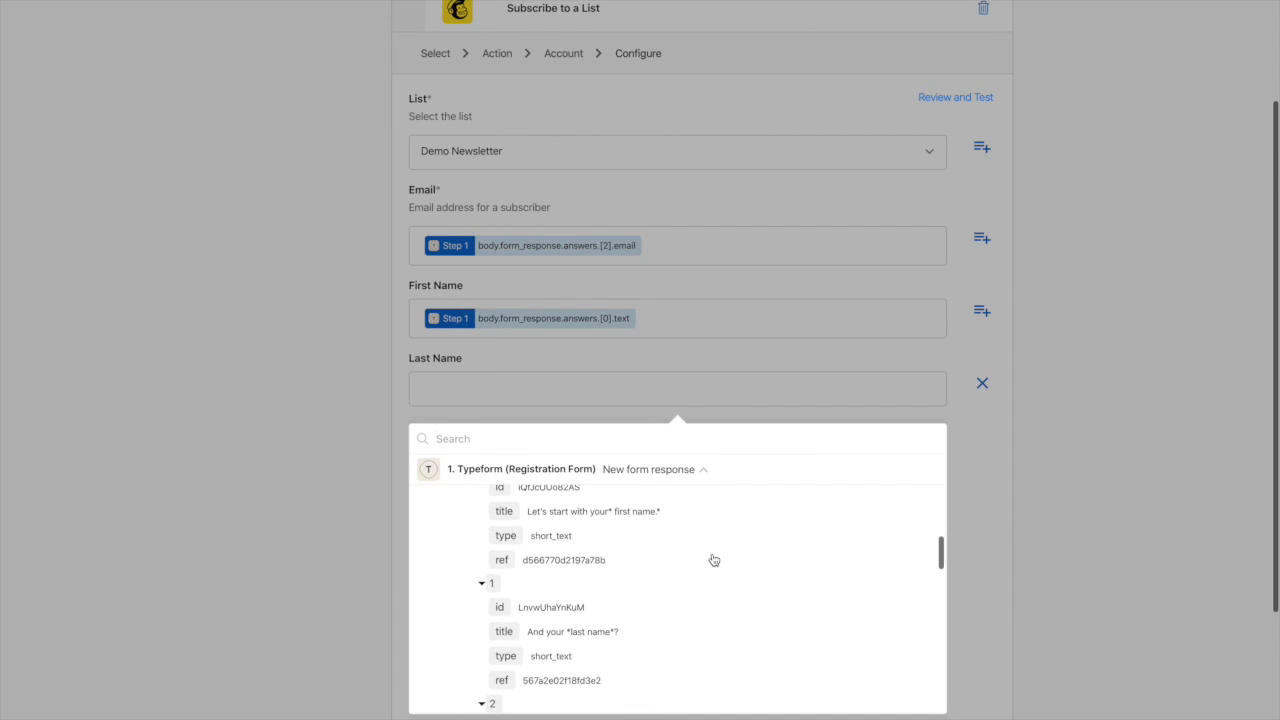
pyautogui.scroll(-3)
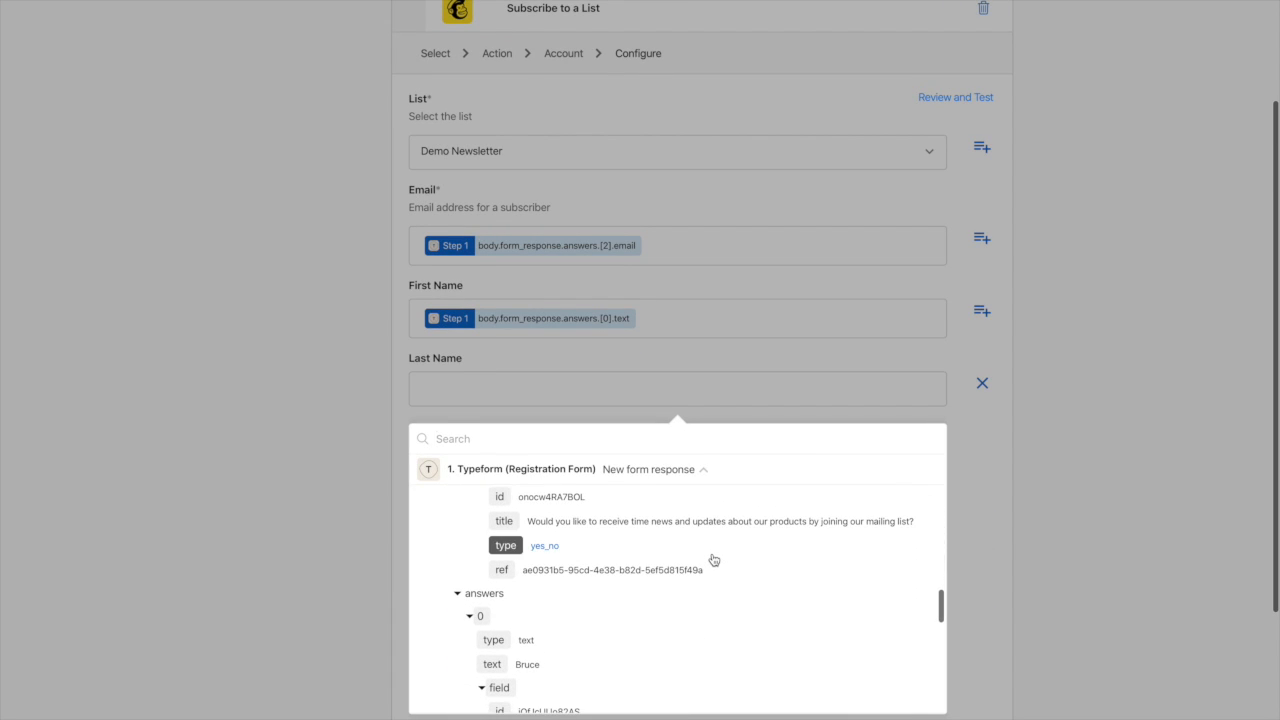
pyautogui.scroll(-3)
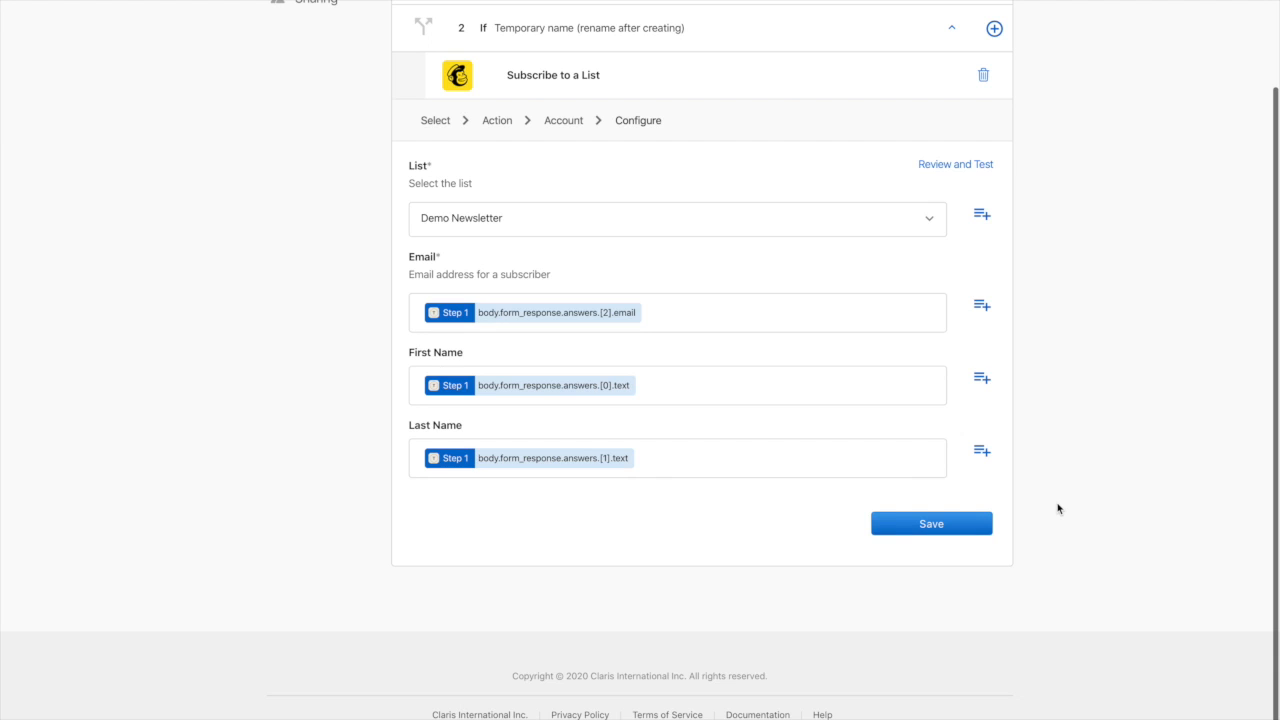
pyautogui.click(930, 523)
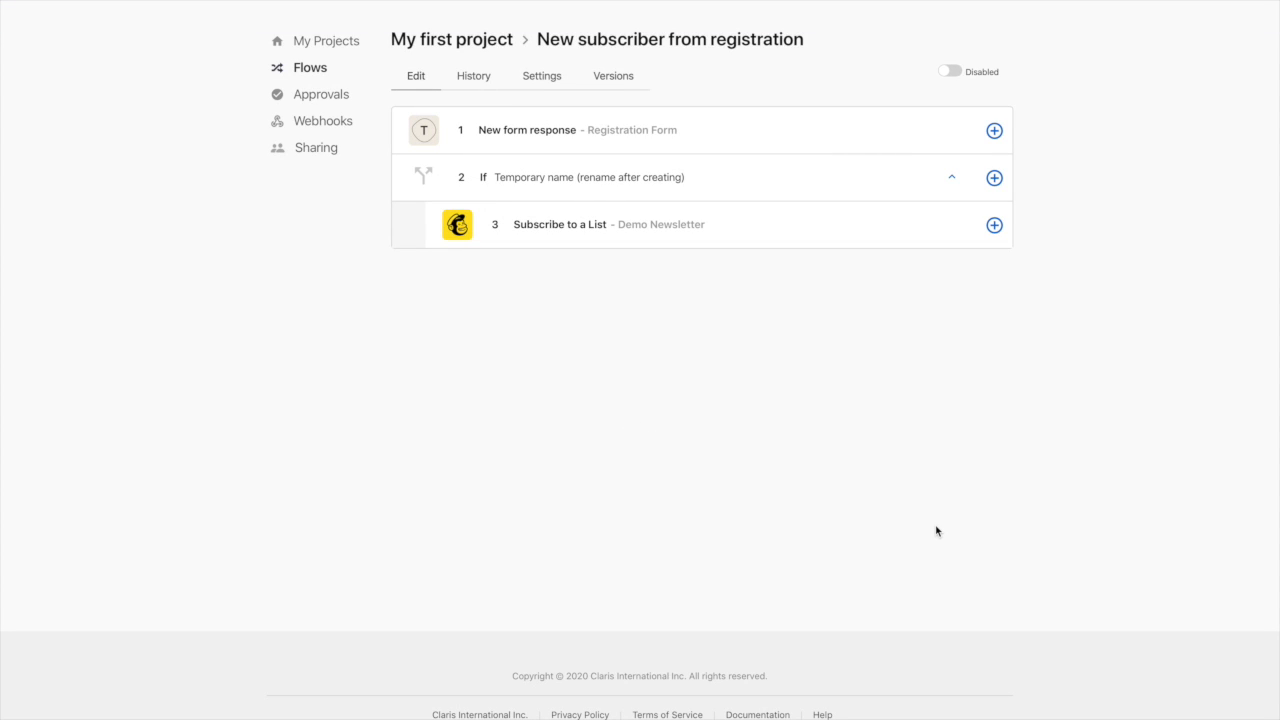
pyautogui.moveTo(1104, 257)
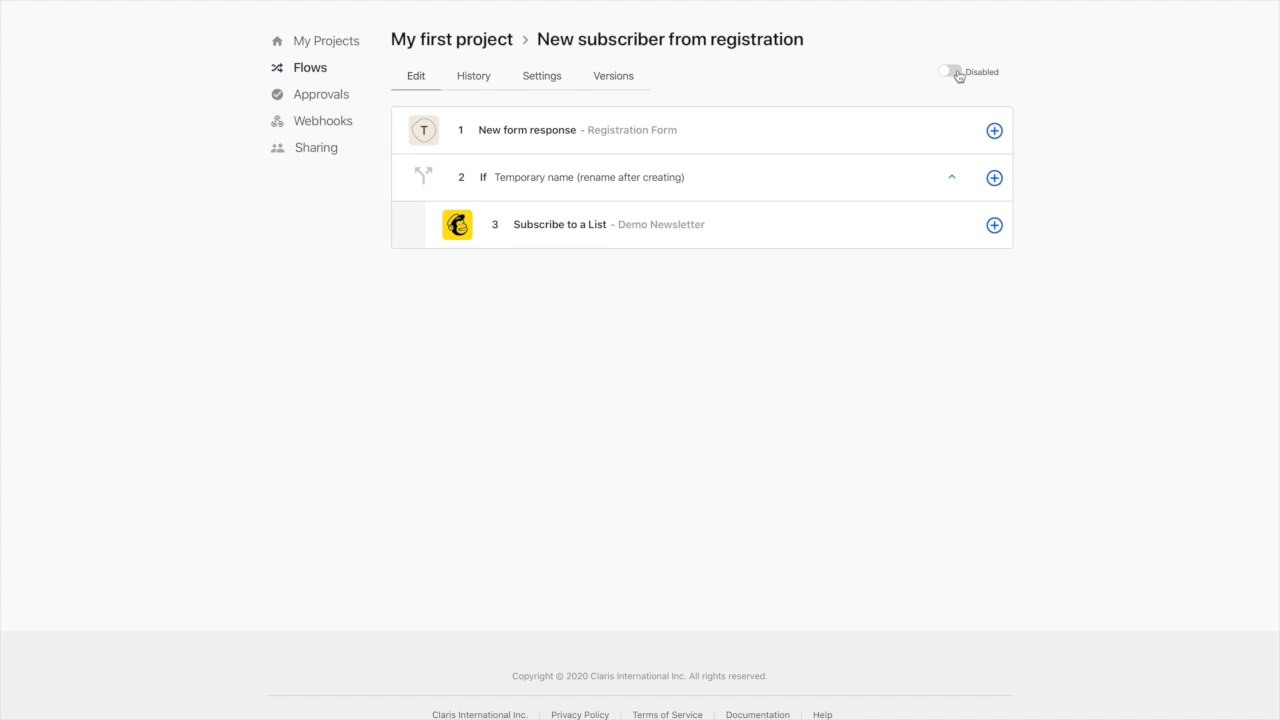
# Switch the New subscriber from registration flow from Disabled to enabled.
pyautogui.click(948, 71)
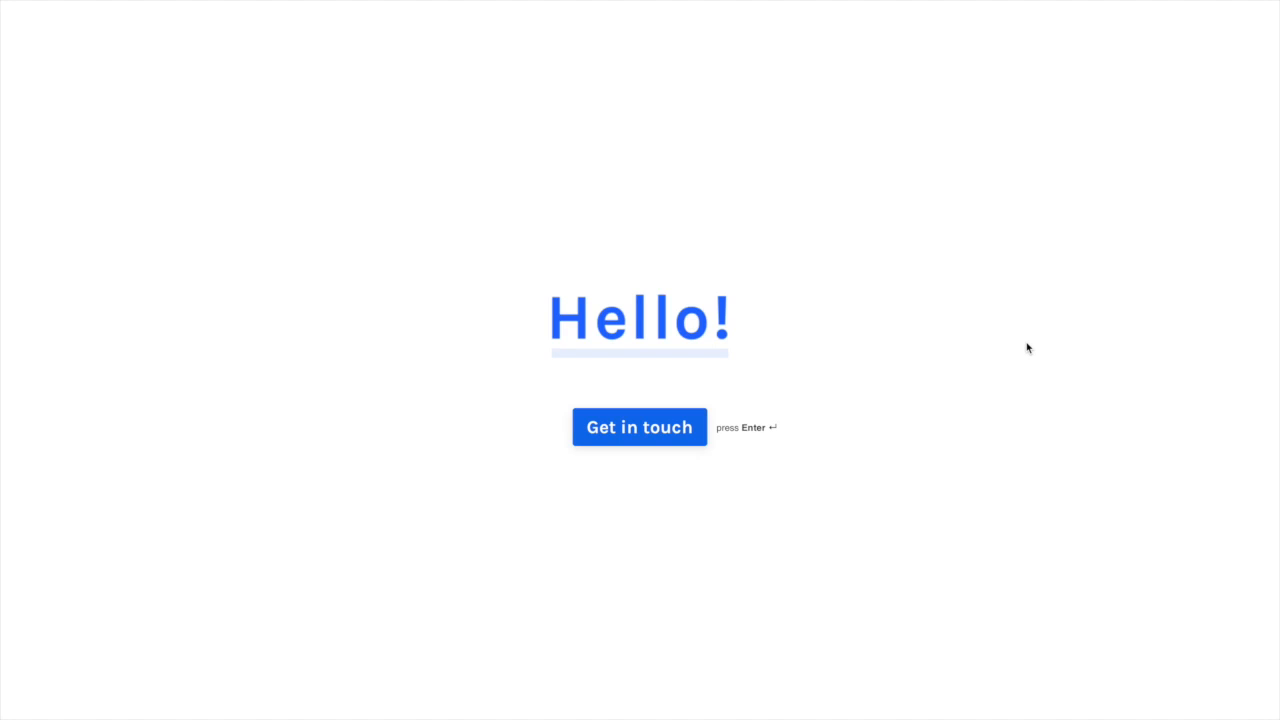
# Submit a test registration for Diana with email diana@prin…, answering Yes to the mailing list.
pyautogui.click(639, 427)
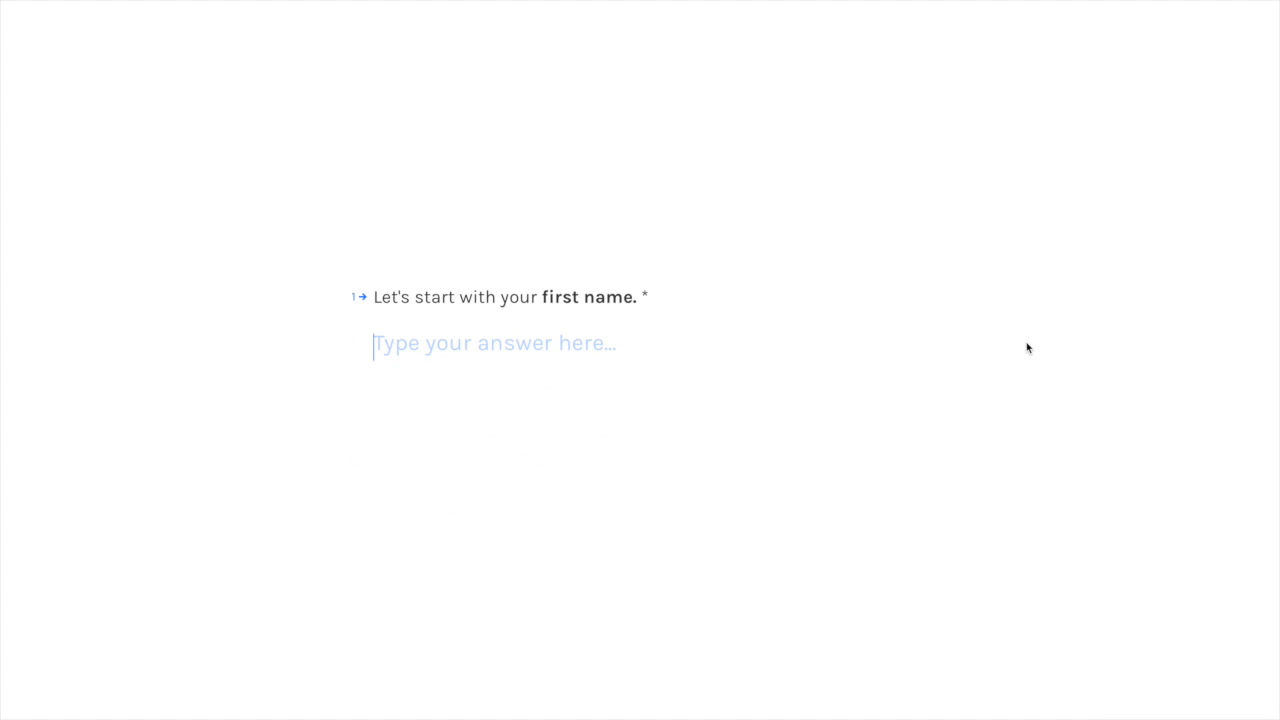
pyautogui.write('Diana')
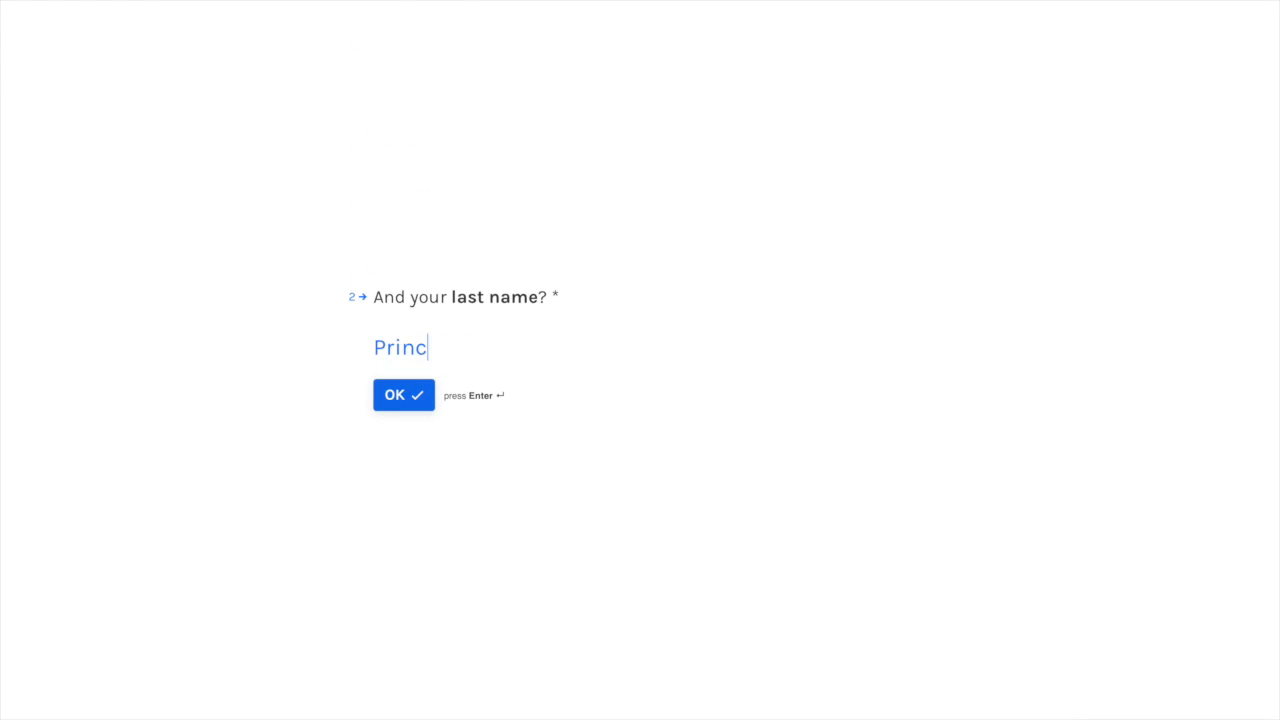
pyautogui.click(403, 394)
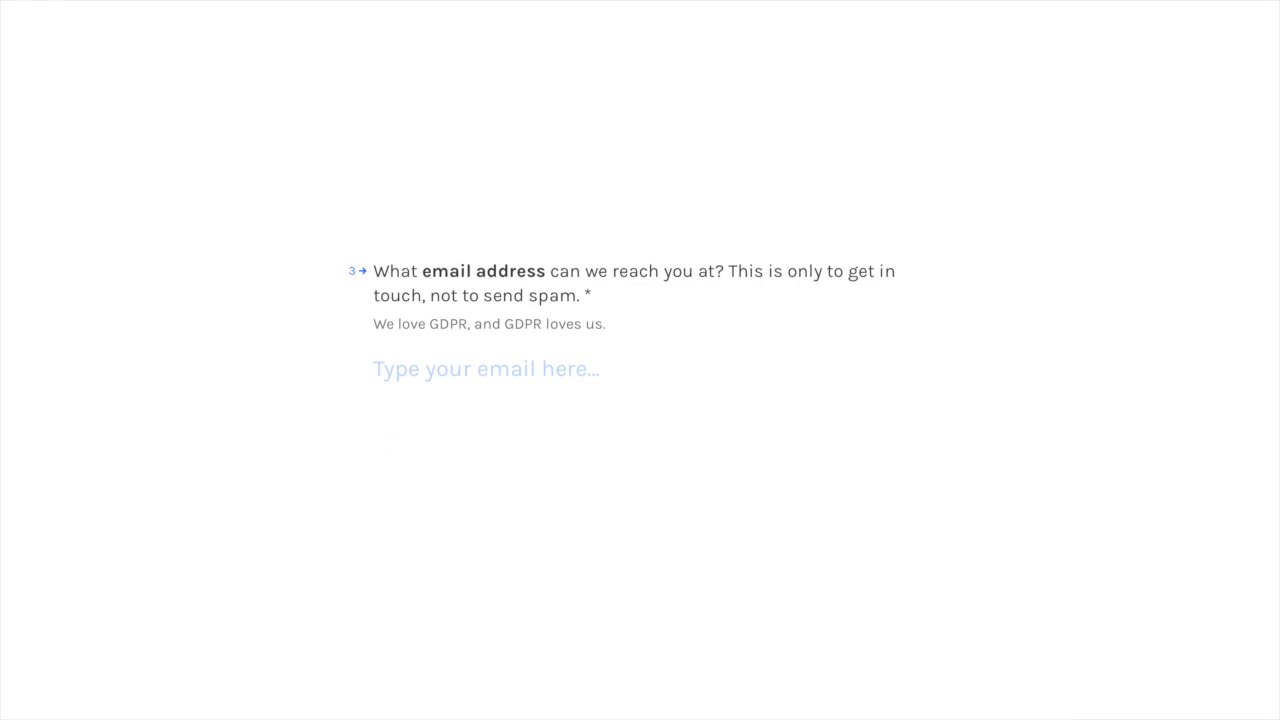
pyautogui.write('diana@prin')
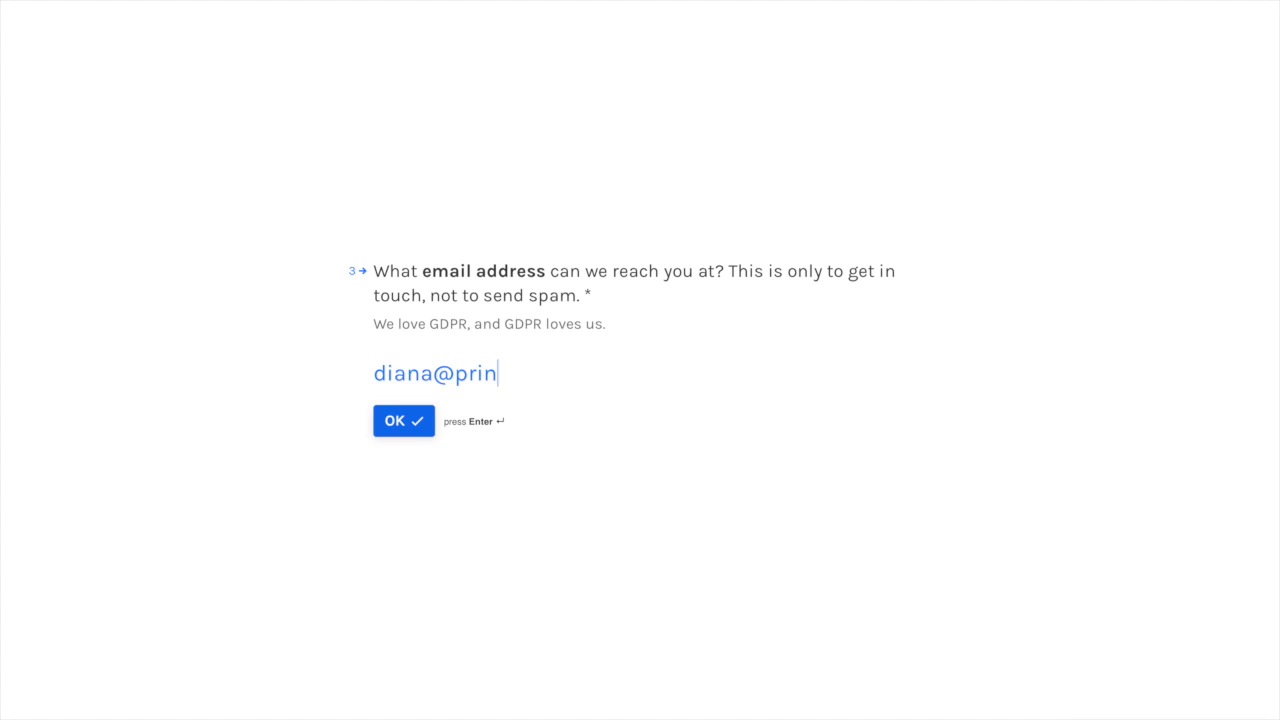
pyautogui.click(403, 420)
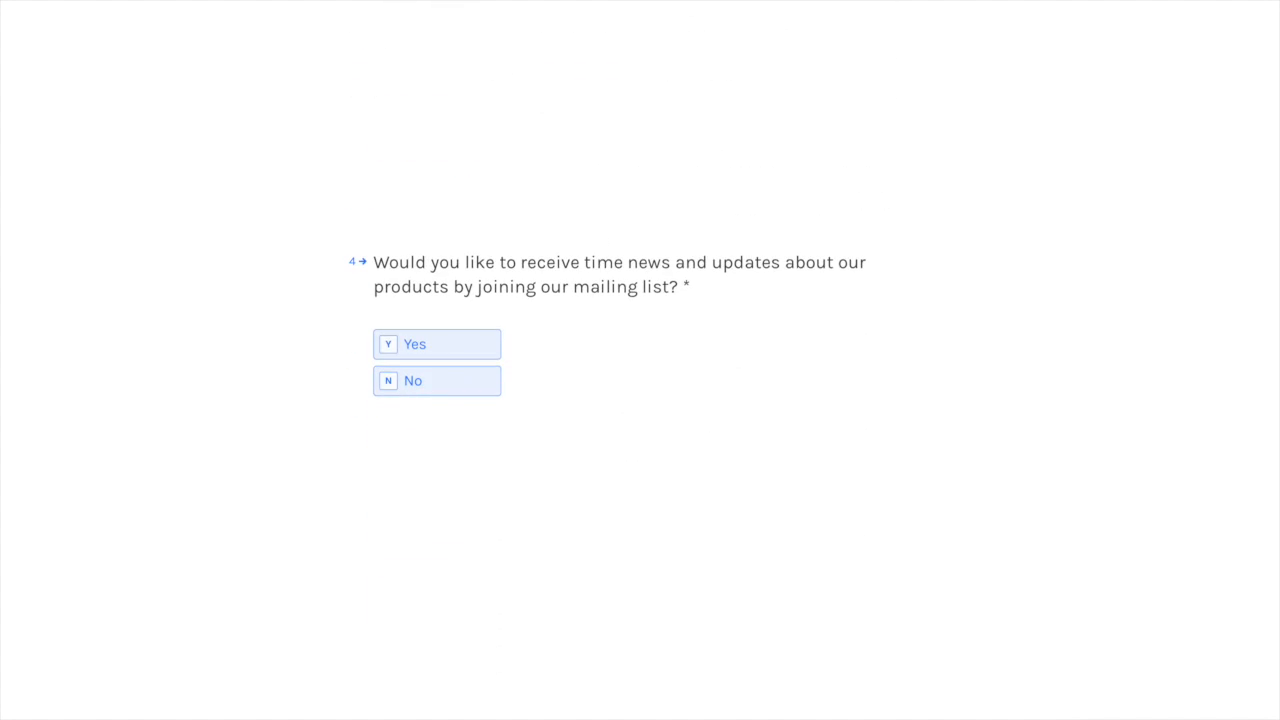
pyautogui.click(437, 344)
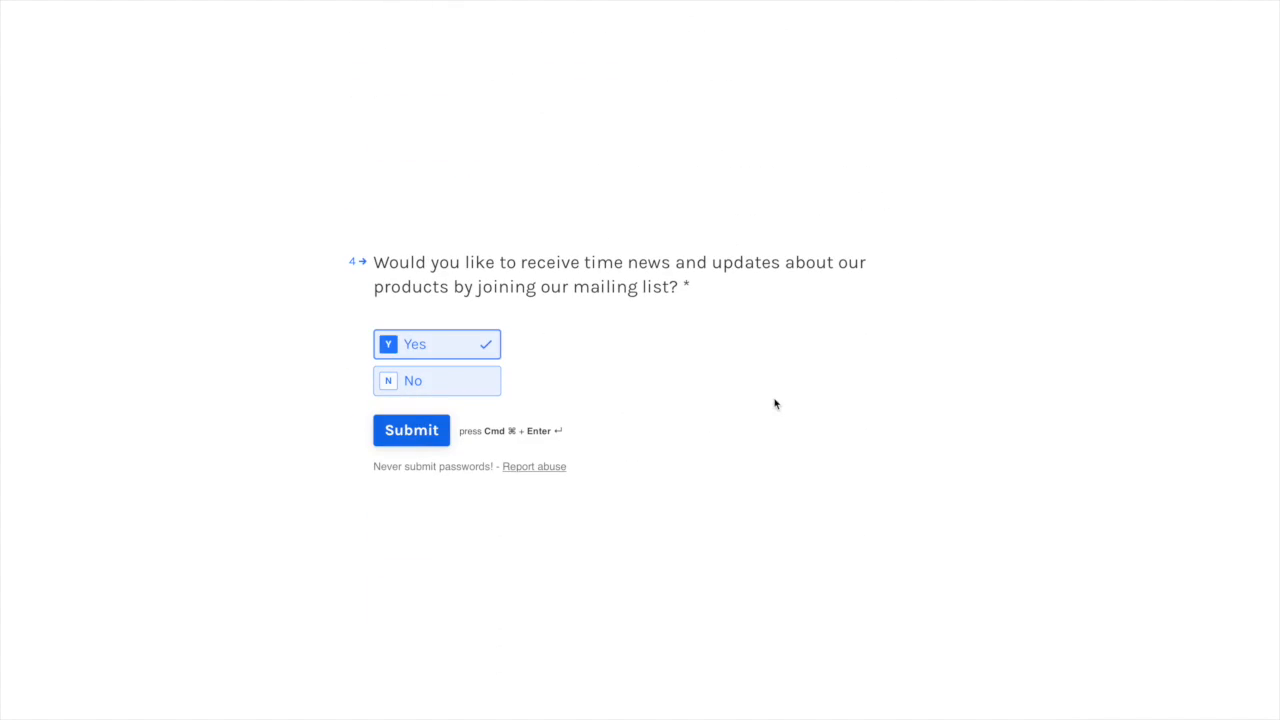
pyautogui.click(411, 430)
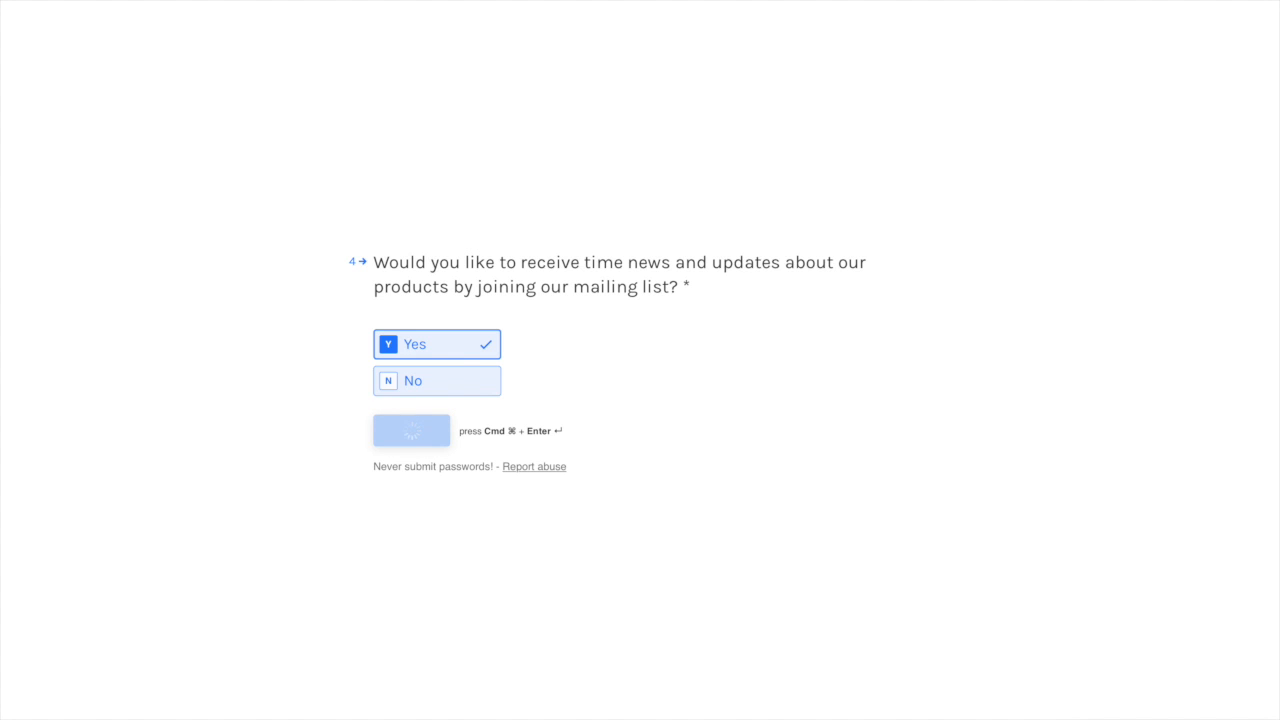
pyautogui.click(411, 430)
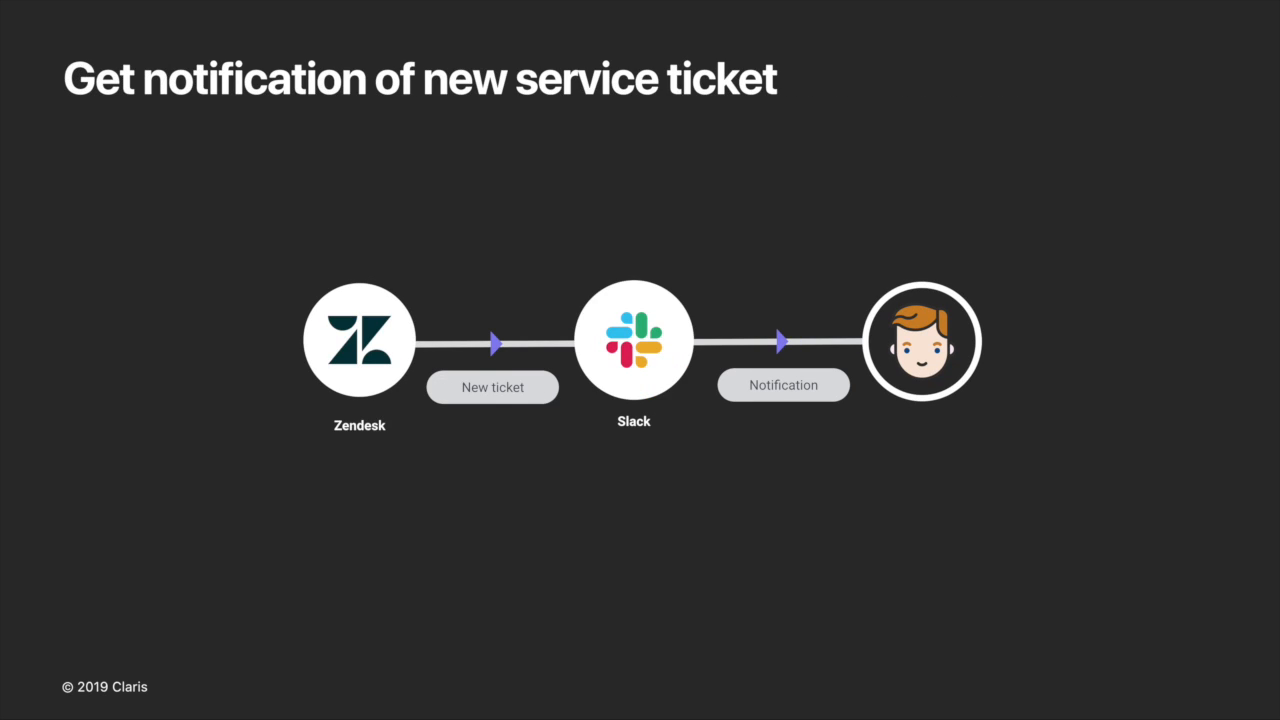
# Advance through the deal and vacation approval slides to the Automatic invoicing example.
pyautogui.press('Right')
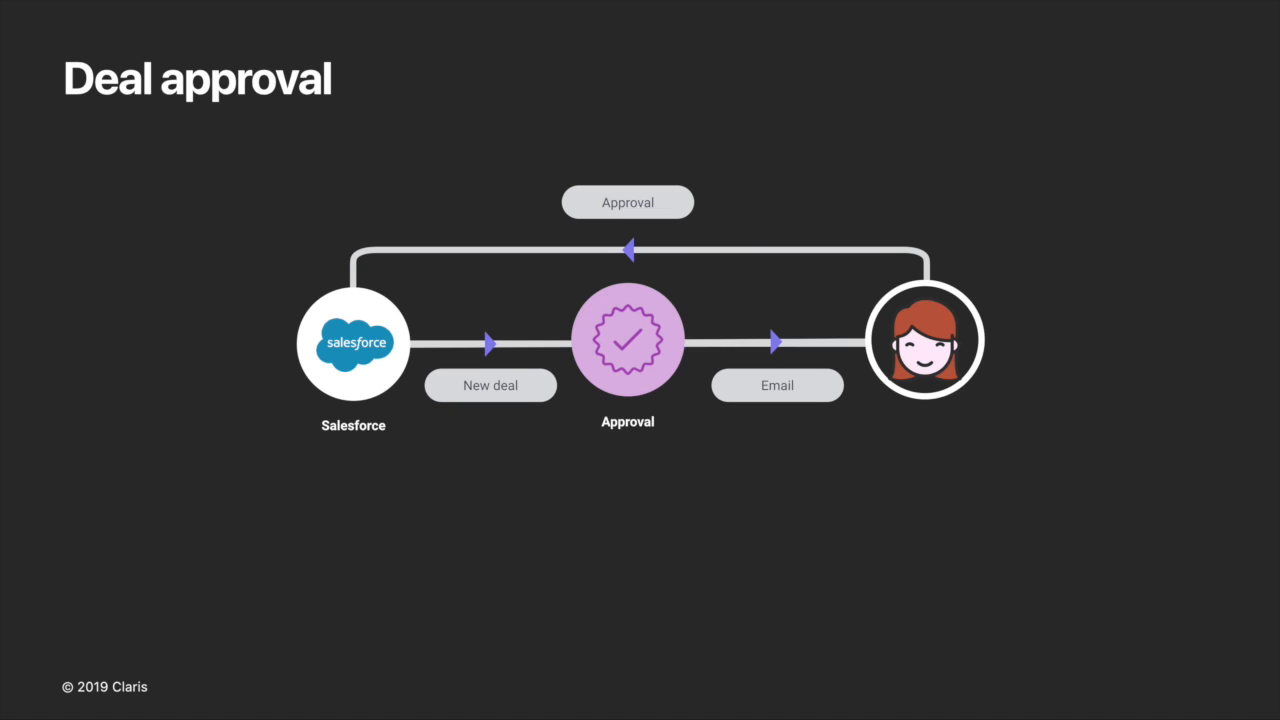
pyautogui.press('right')
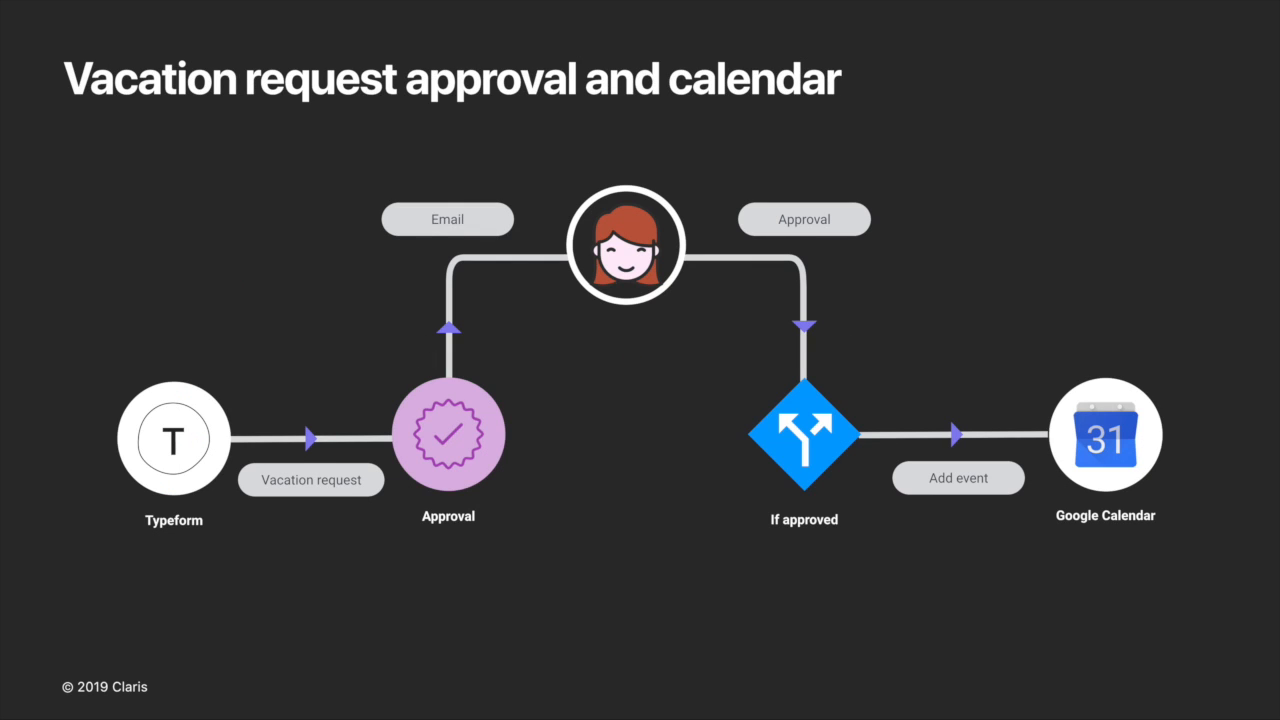
pyautogui.press('Right')
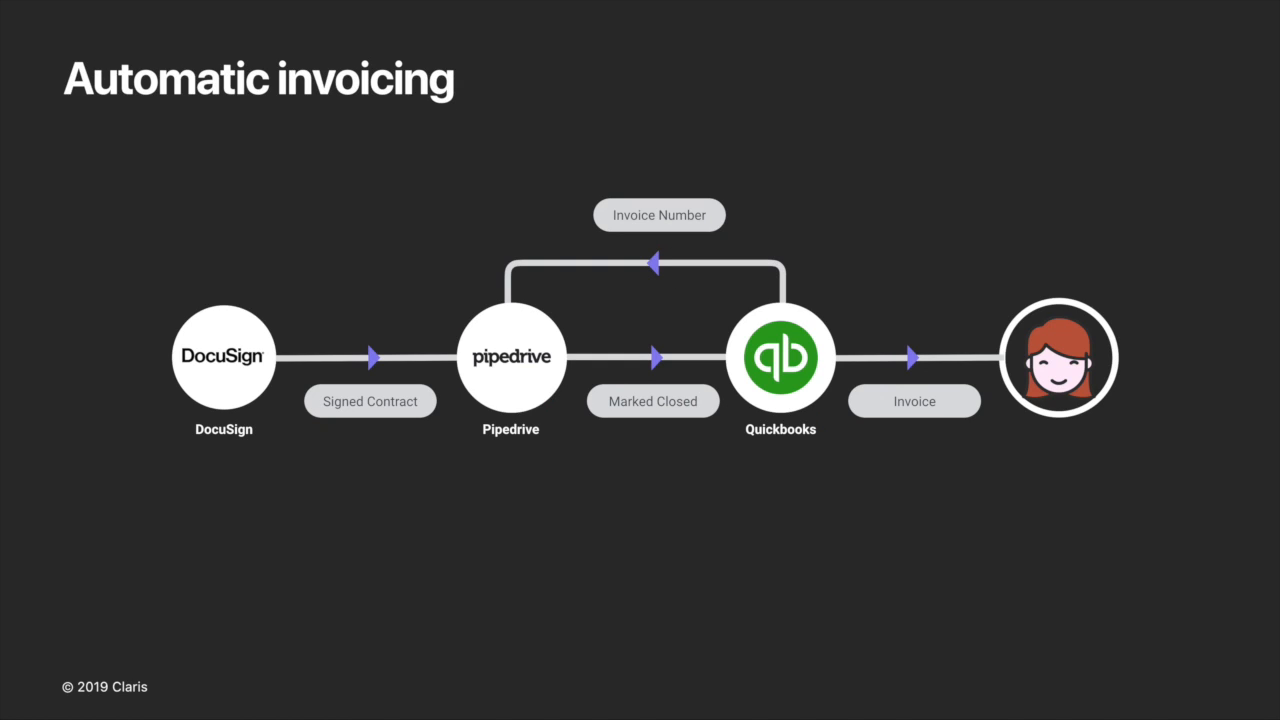